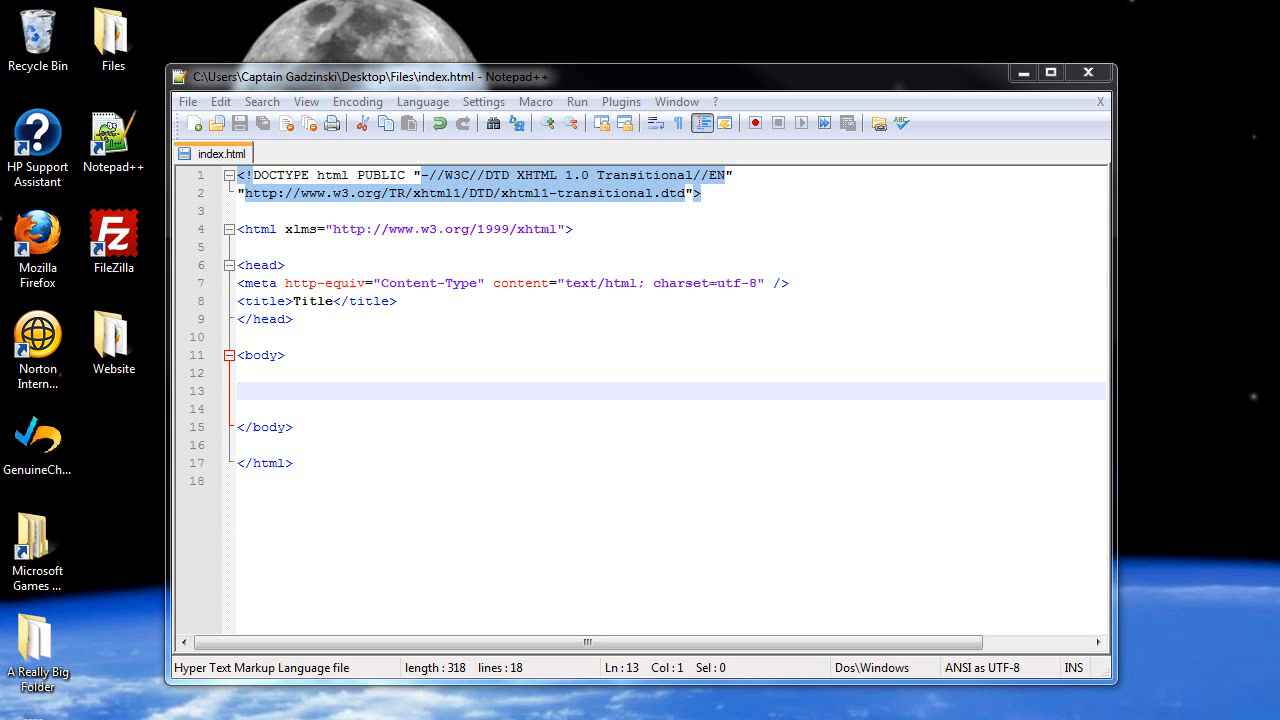
{"action": "mouse_move", "coordinate": [428, 332]}
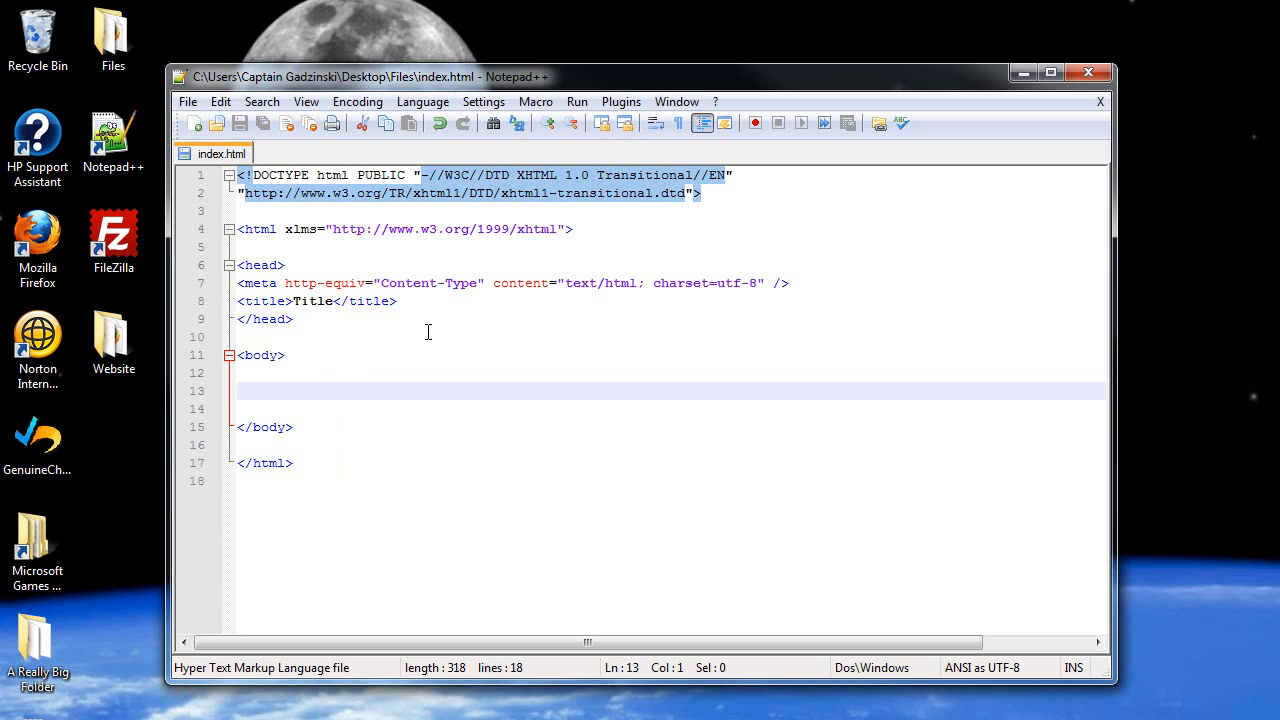
- Add an empty h1 element to the body and fill it with 'Adam's Site'
{"action": "type", "text": "<h1"}
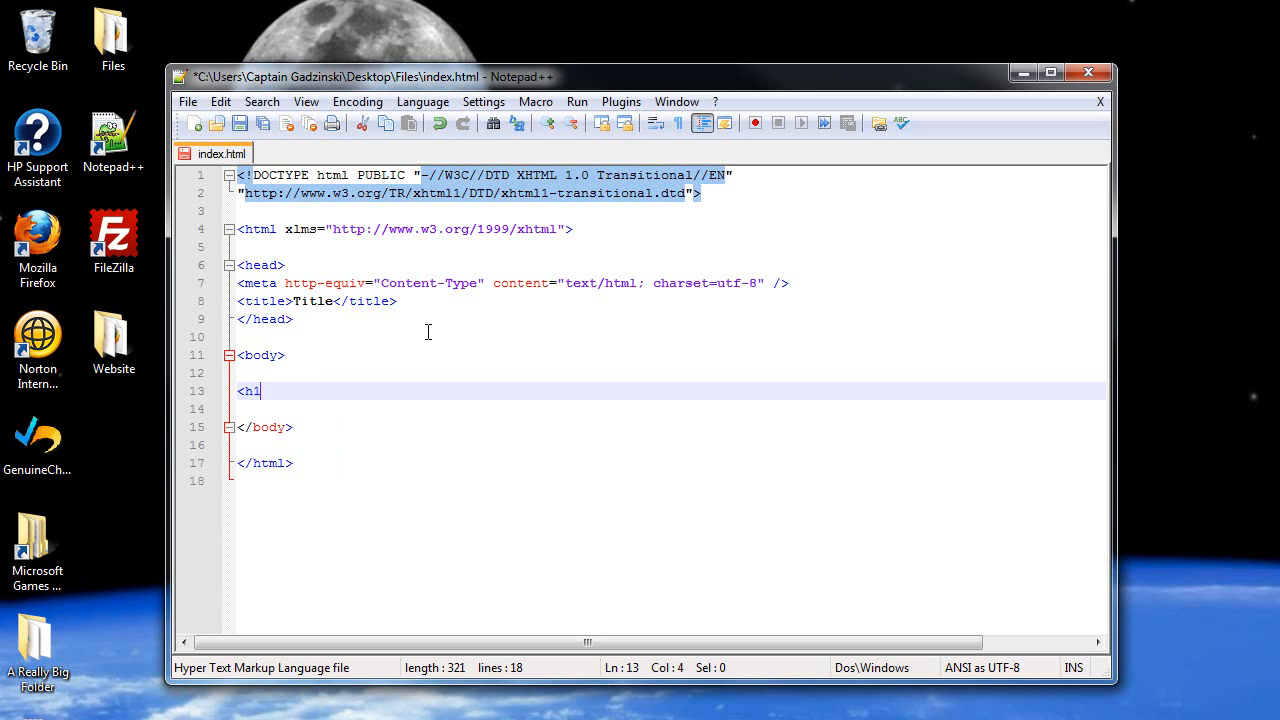
{"action": "type", "text": "></h1>"}
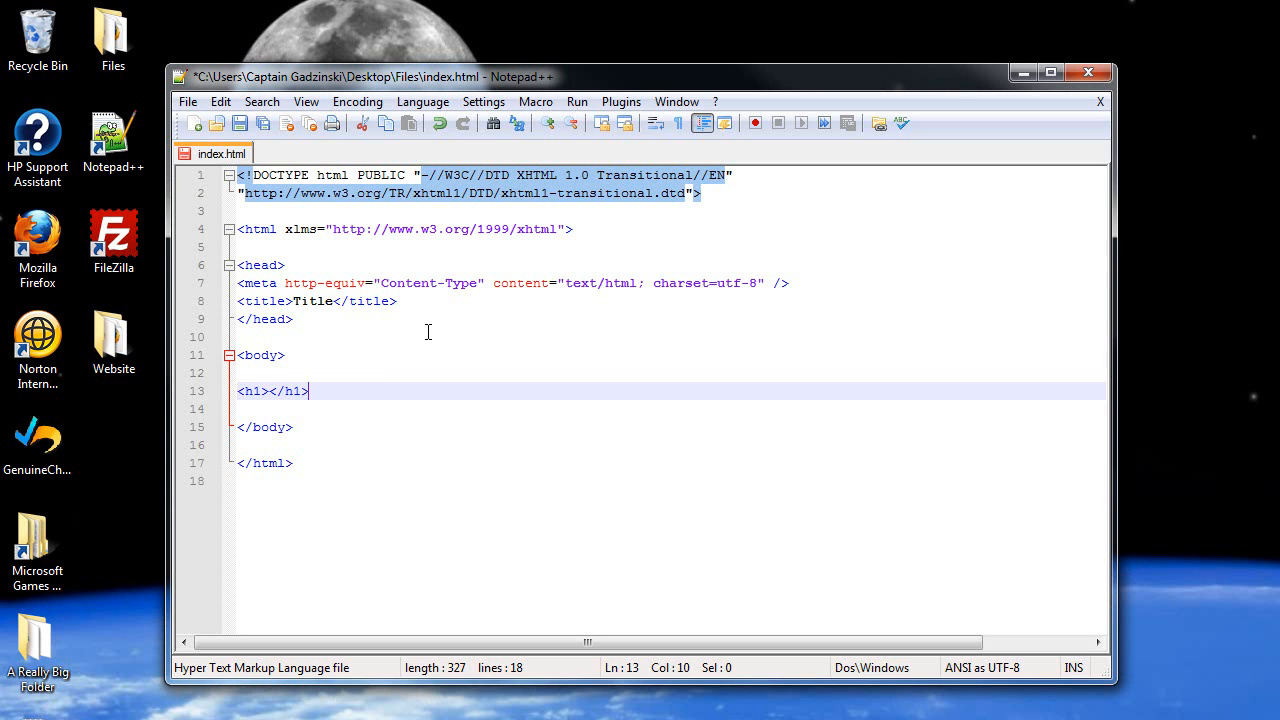
{"action": "left_click", "coordinate": [258, 391]}
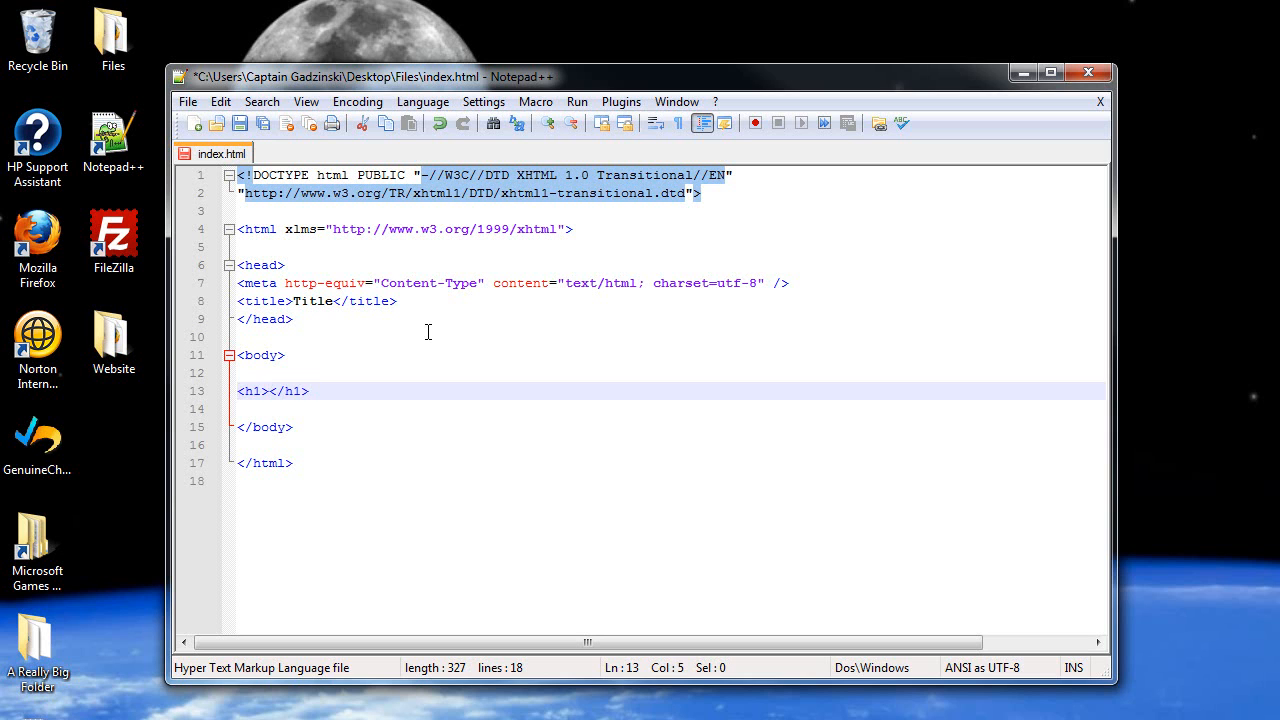
{"action": "type", "text": "Adam's"}
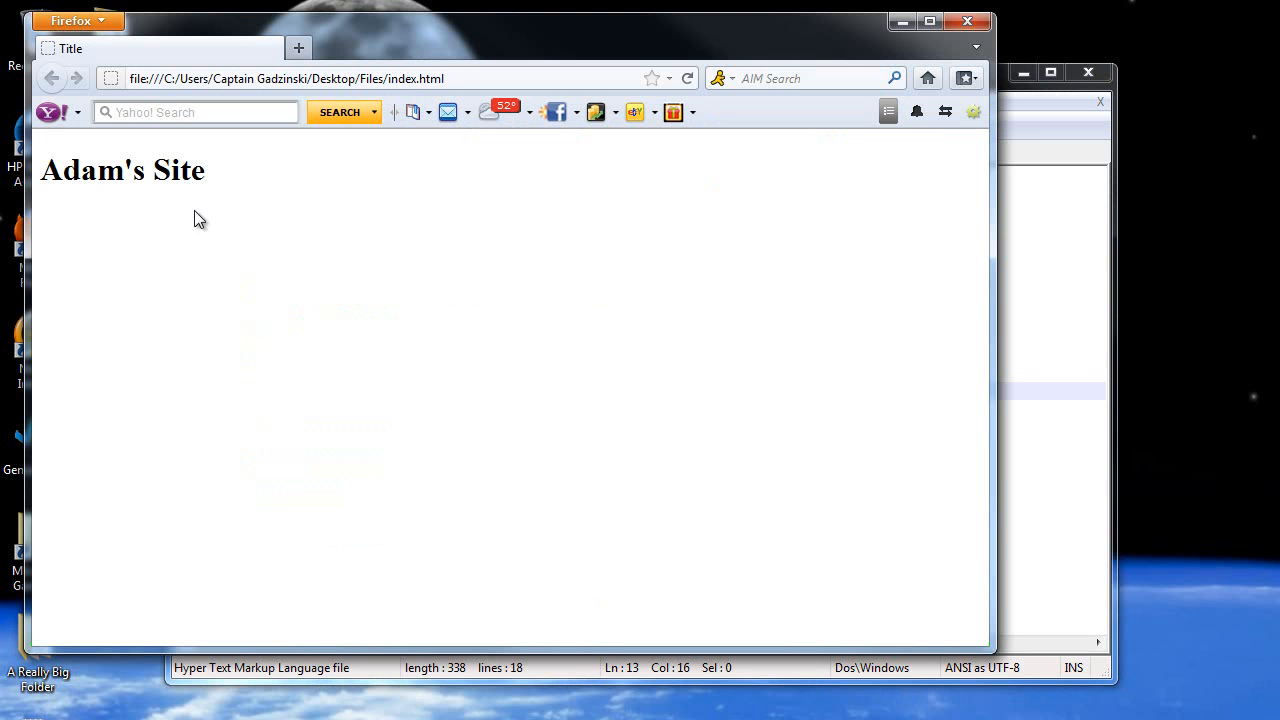
{"action": "mouse_move", "coordinate": [318, 375]}
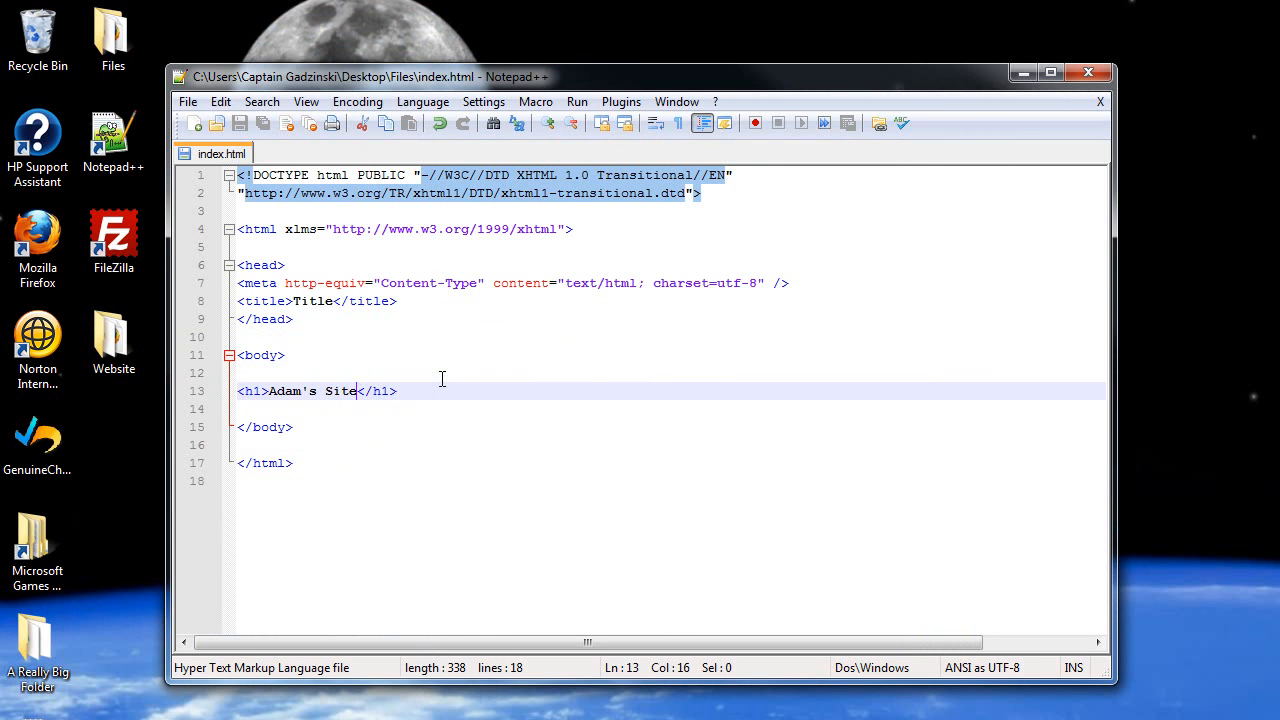
{"action": "mouse_move", "coordinate": [284, 391]}
{"action": "type", "text": " style"}
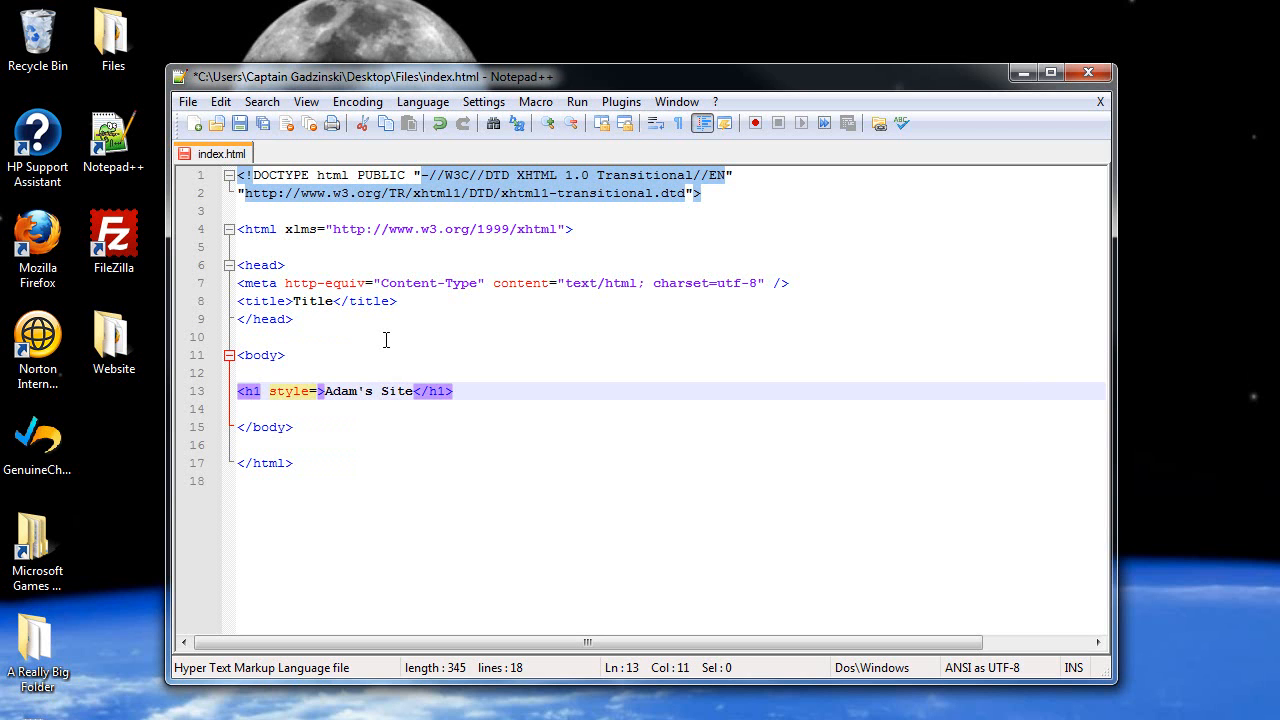
- Give the h1 tag style="text-align:center" and save index.html
{"action": "type", "text": "=\"\""}
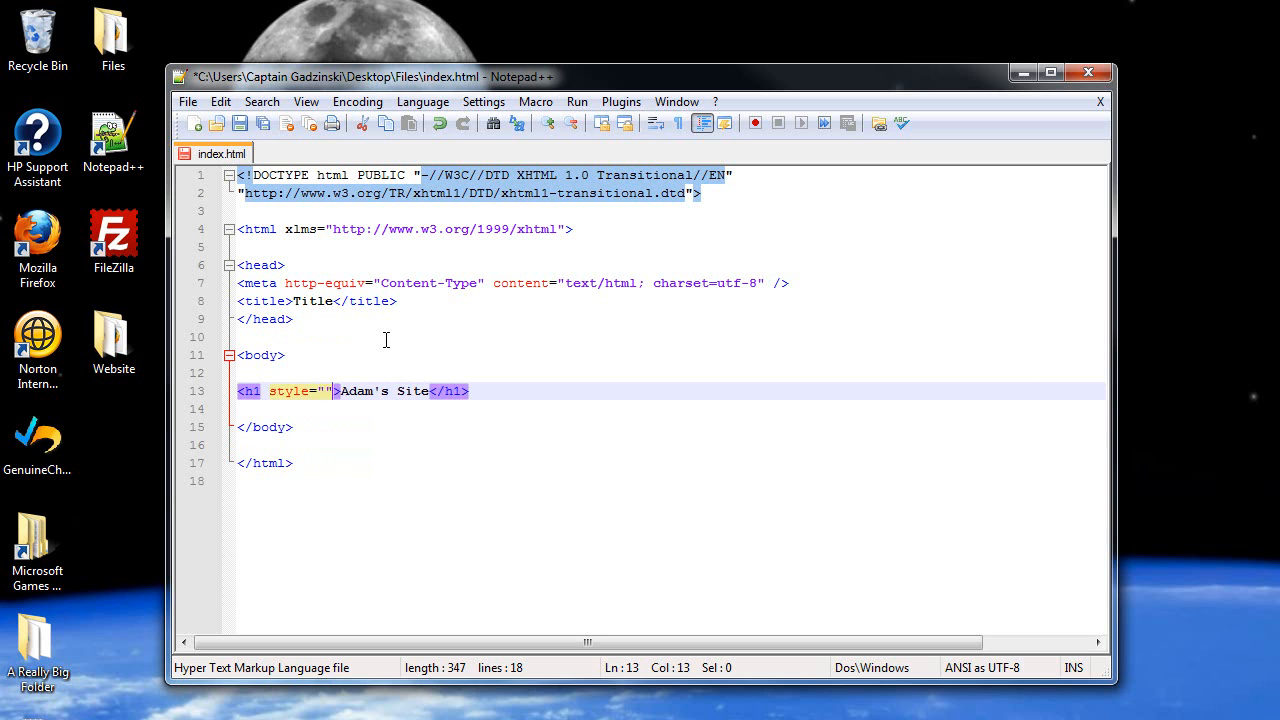
{"action": "type", "text": "text"}
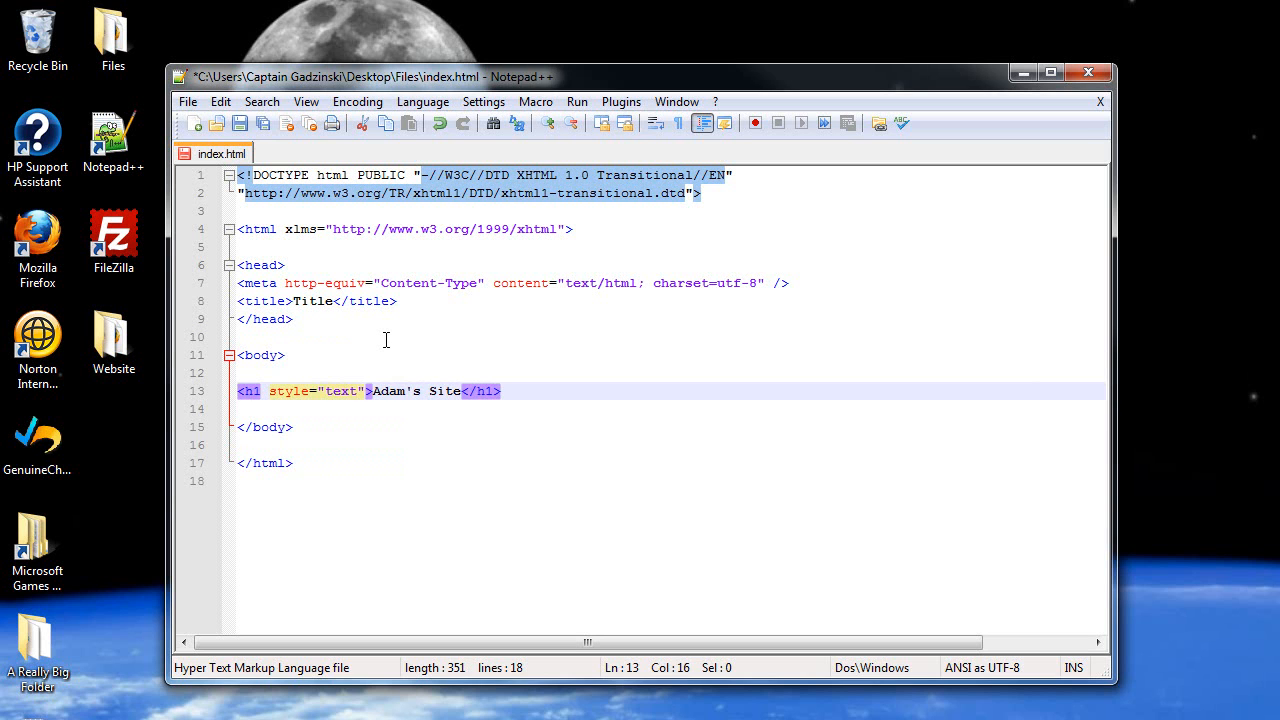
{"action": "type", "text": "-align:center"}
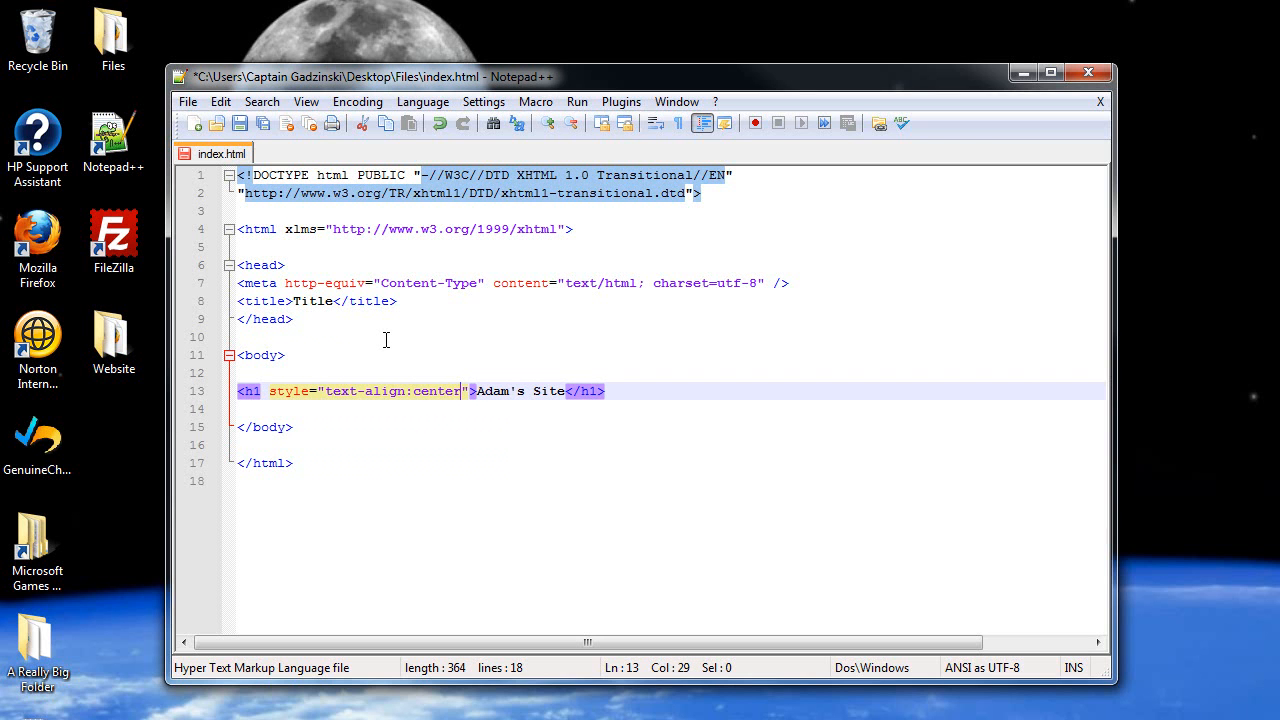
{"action": "key", "text": "ctrl+s"}
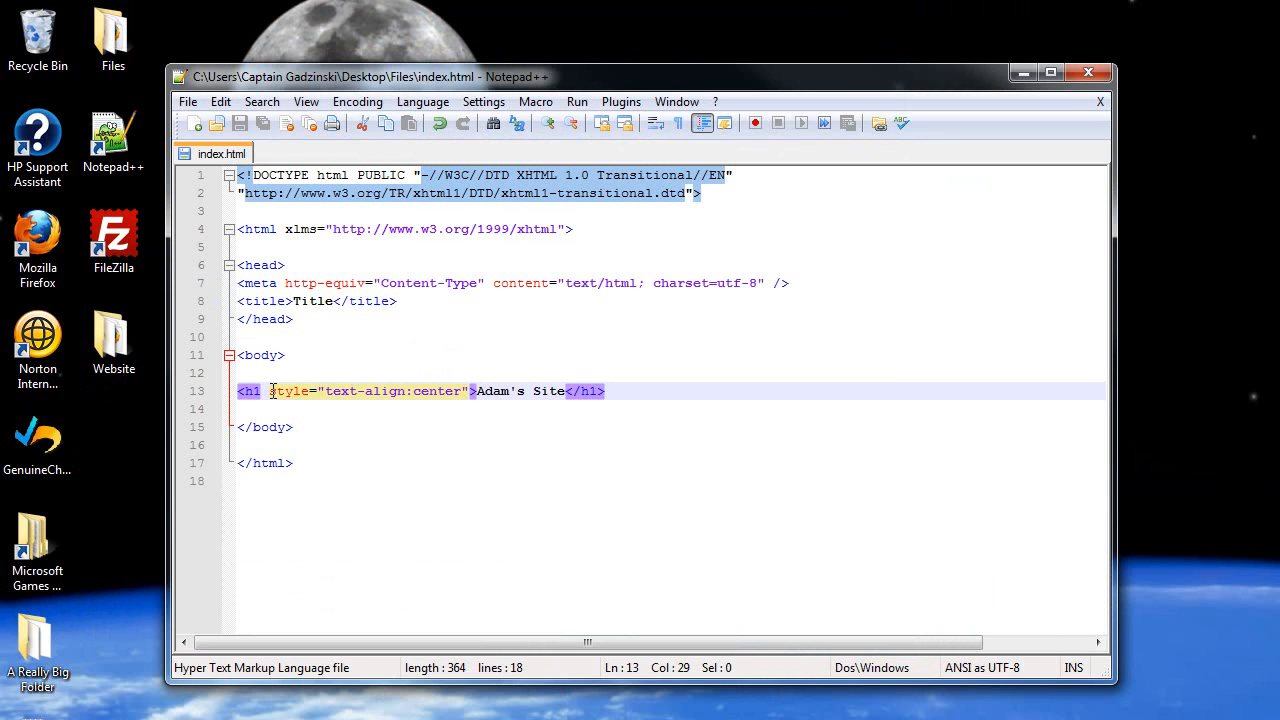
{"action": "left_click", "coordinate": [270, 391]}
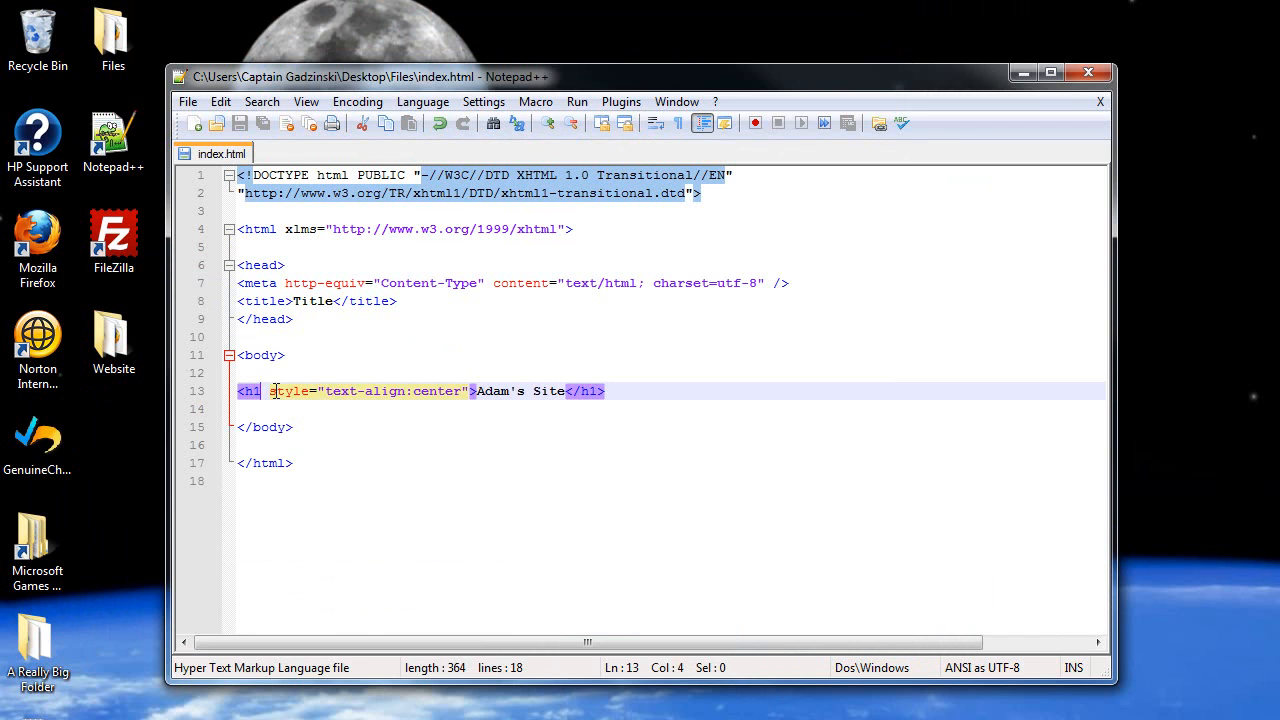
{"action": "double_click", "coordinate": [290, 391]}
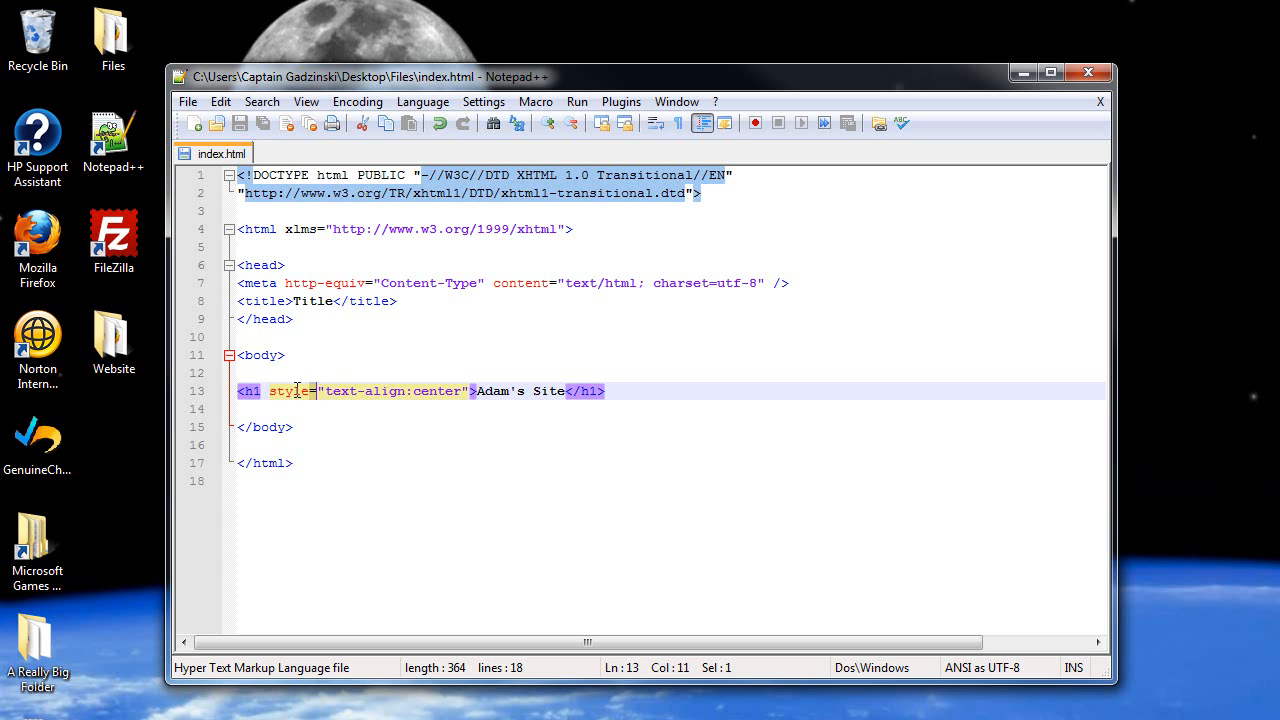
{"action": "double_click", "coordinate": [291, 391]}
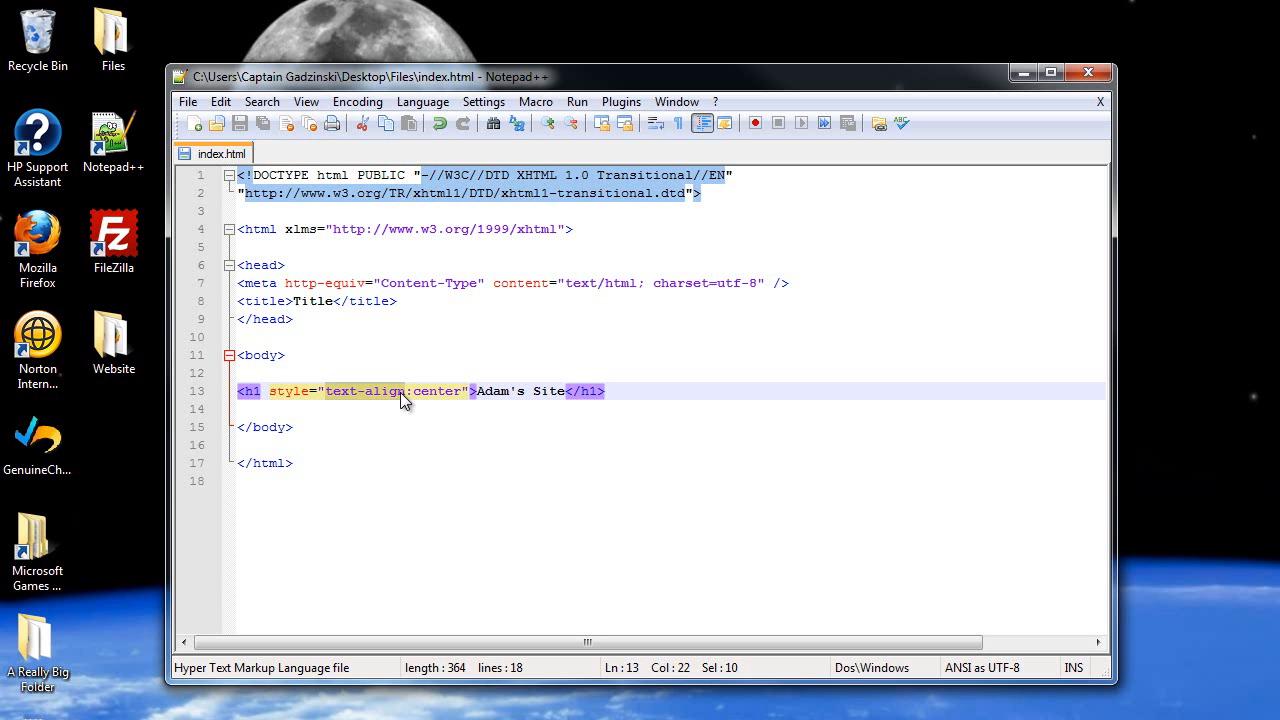
{"action": "left_click", "coordinate": [416, 391]}
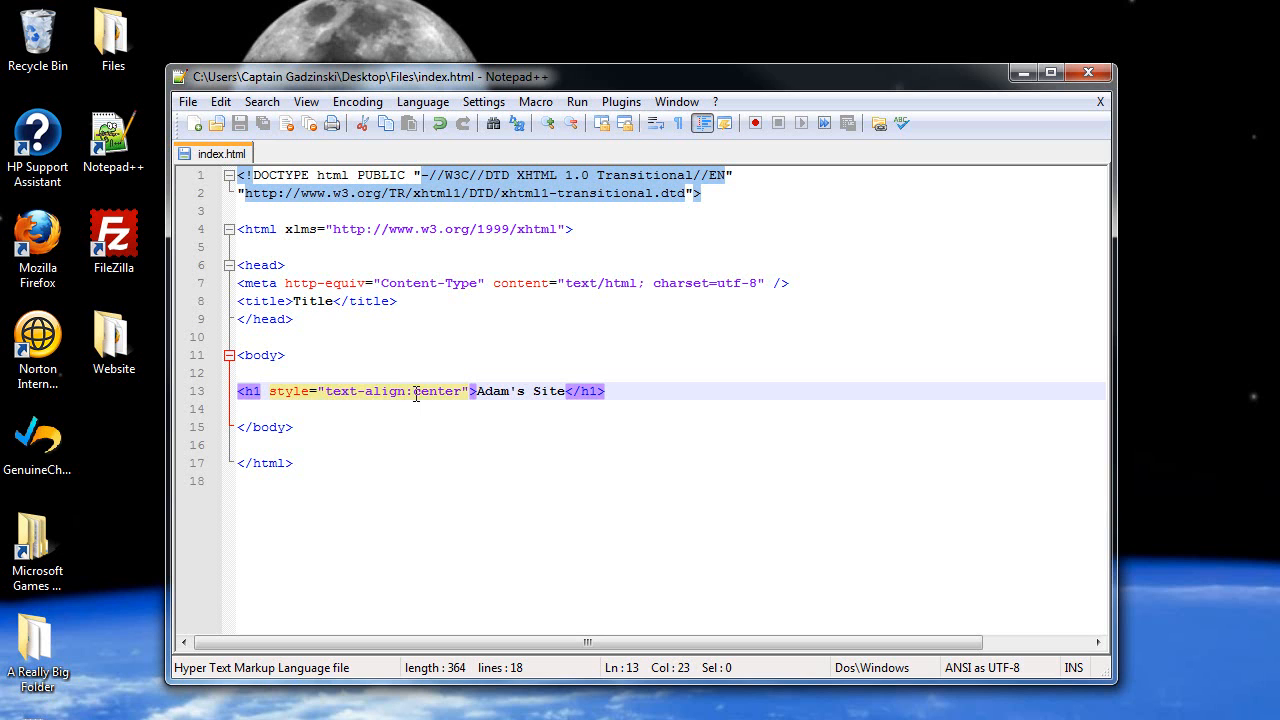
{"action": "double_click", "coordinate": [437, 391]}
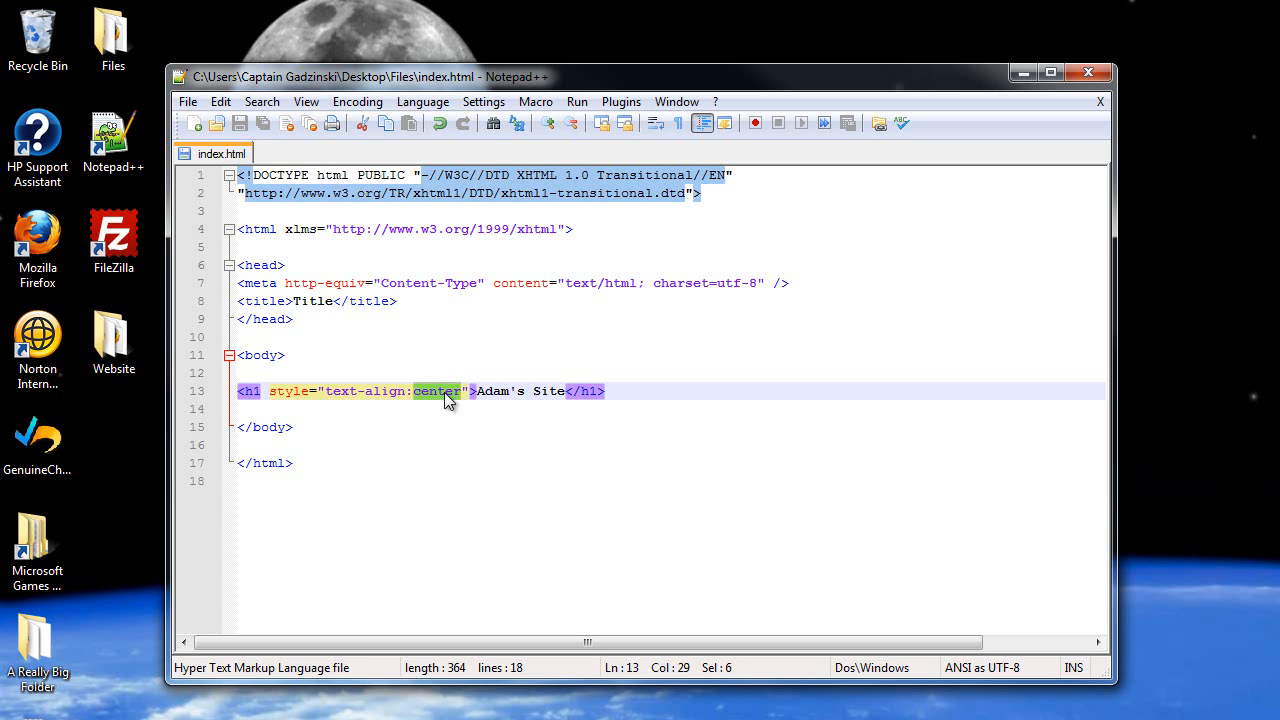
{"action": "left_click", "coordinate": [419, 391]}
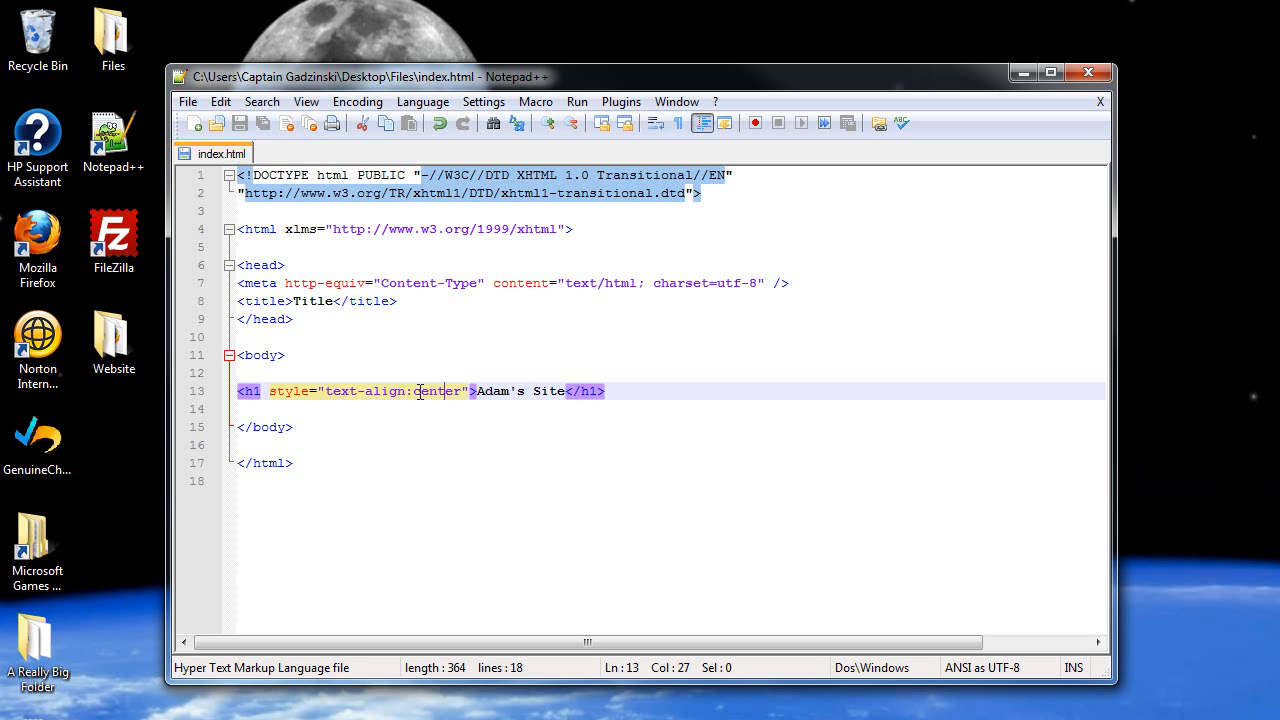
{"action": "left_click", "coordinate": [613, 391]}
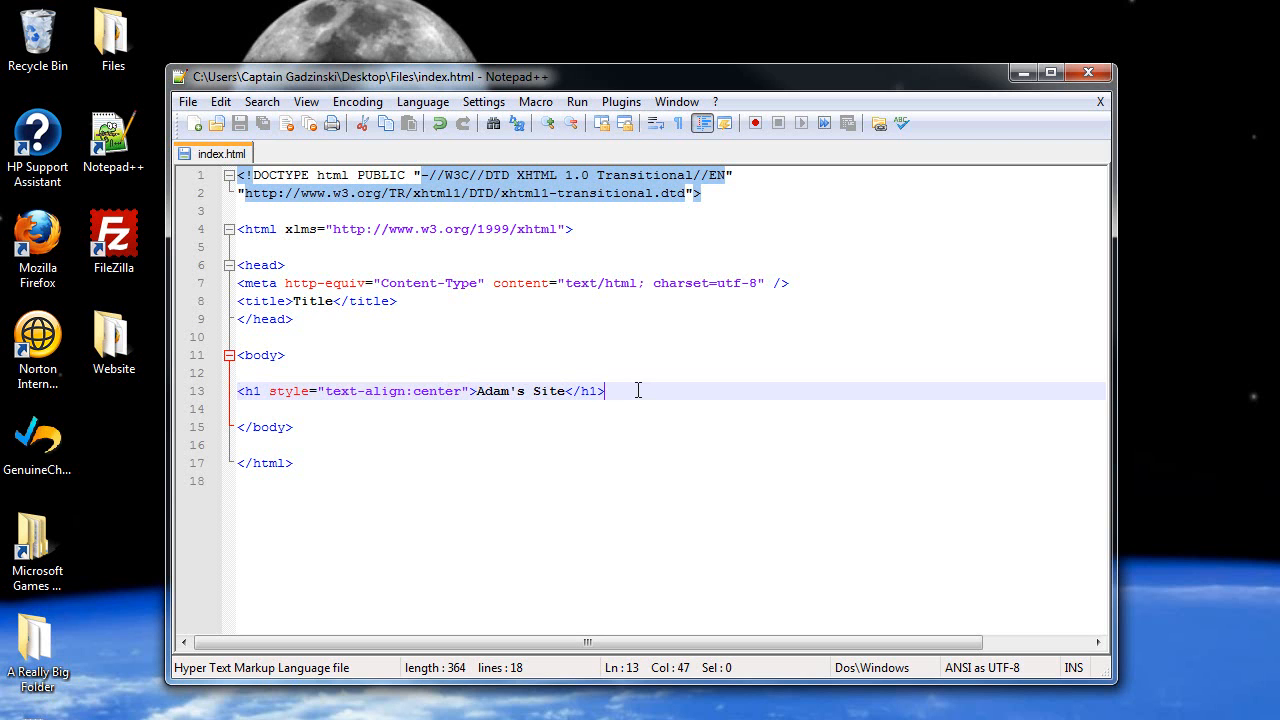
- Add a <p> paragraph reading 'Welcome to my site...' below the h1 line
{"action": "key", "text": "Enter"}
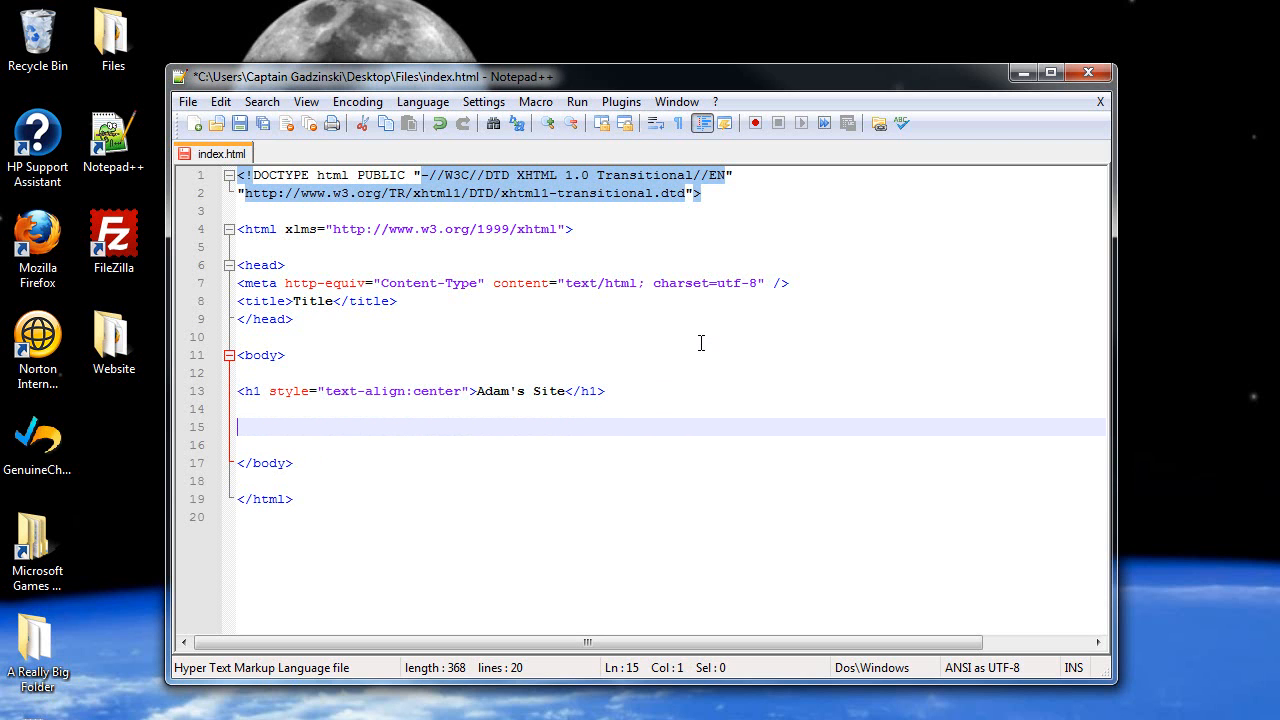
{"action": "type", "text": "<p></p>"}
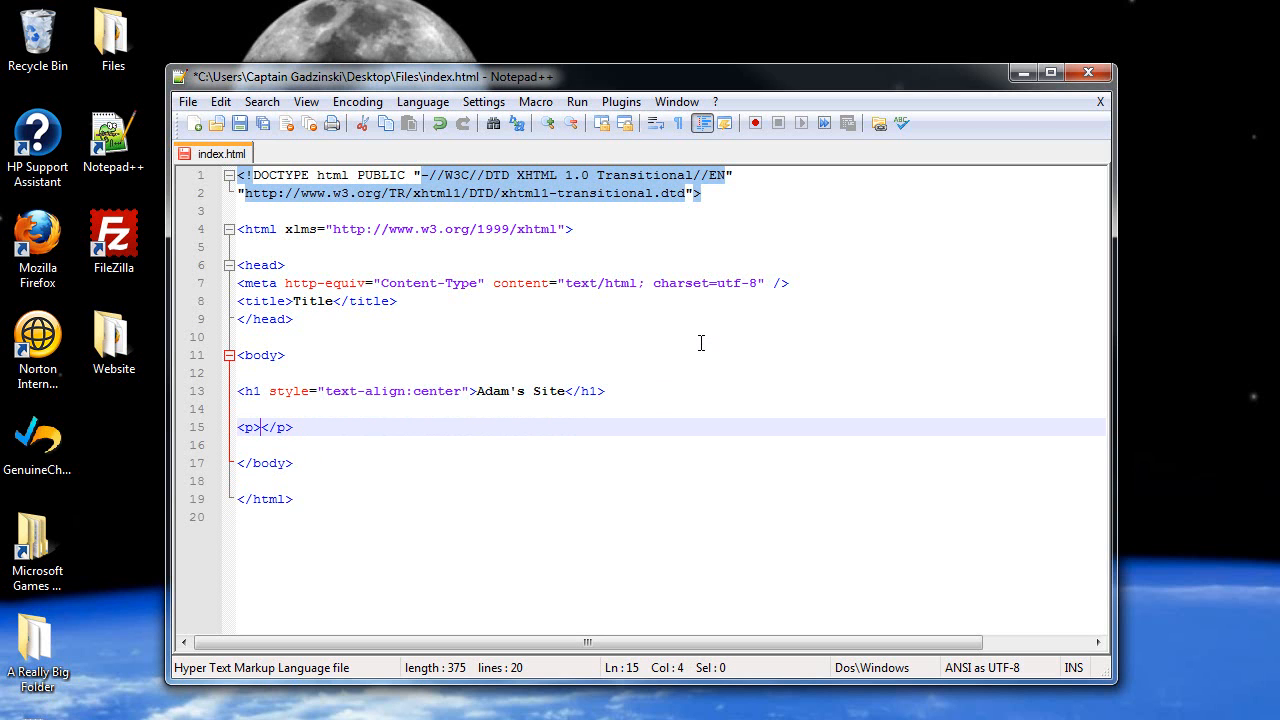
{"action": "type", "text": "Welcome to my"}
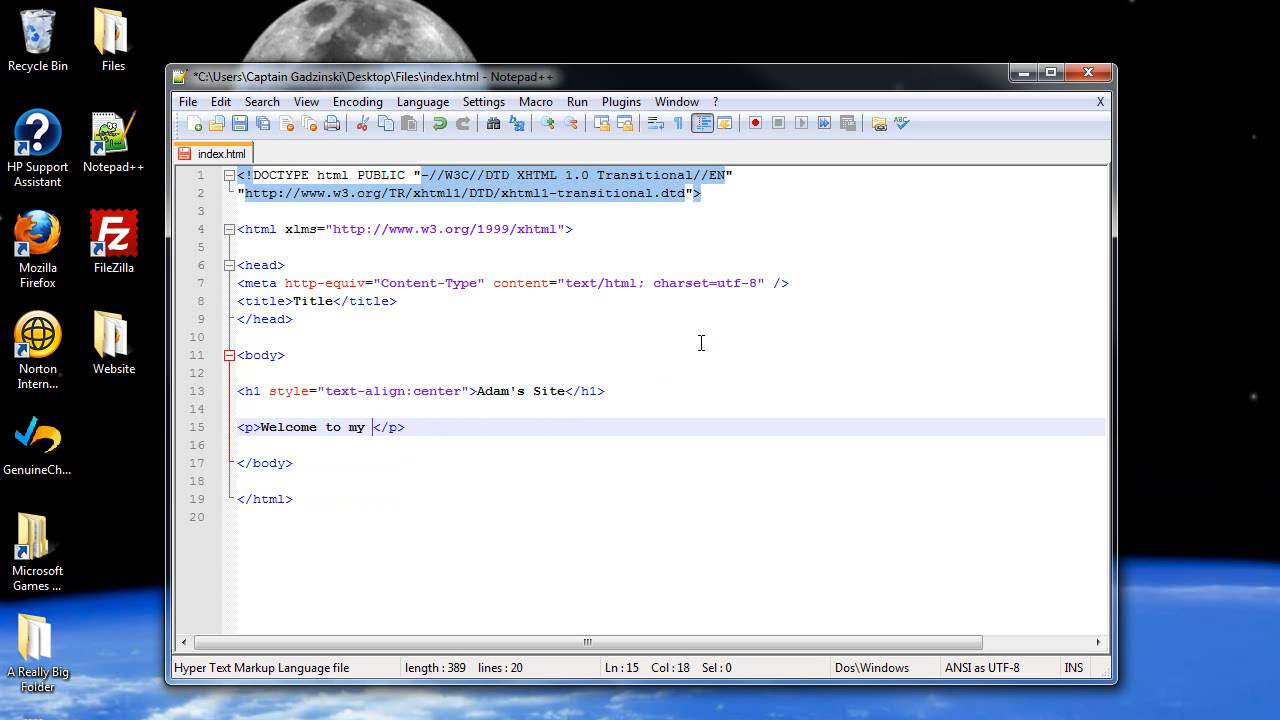
{"action": "type", "text": "site"}
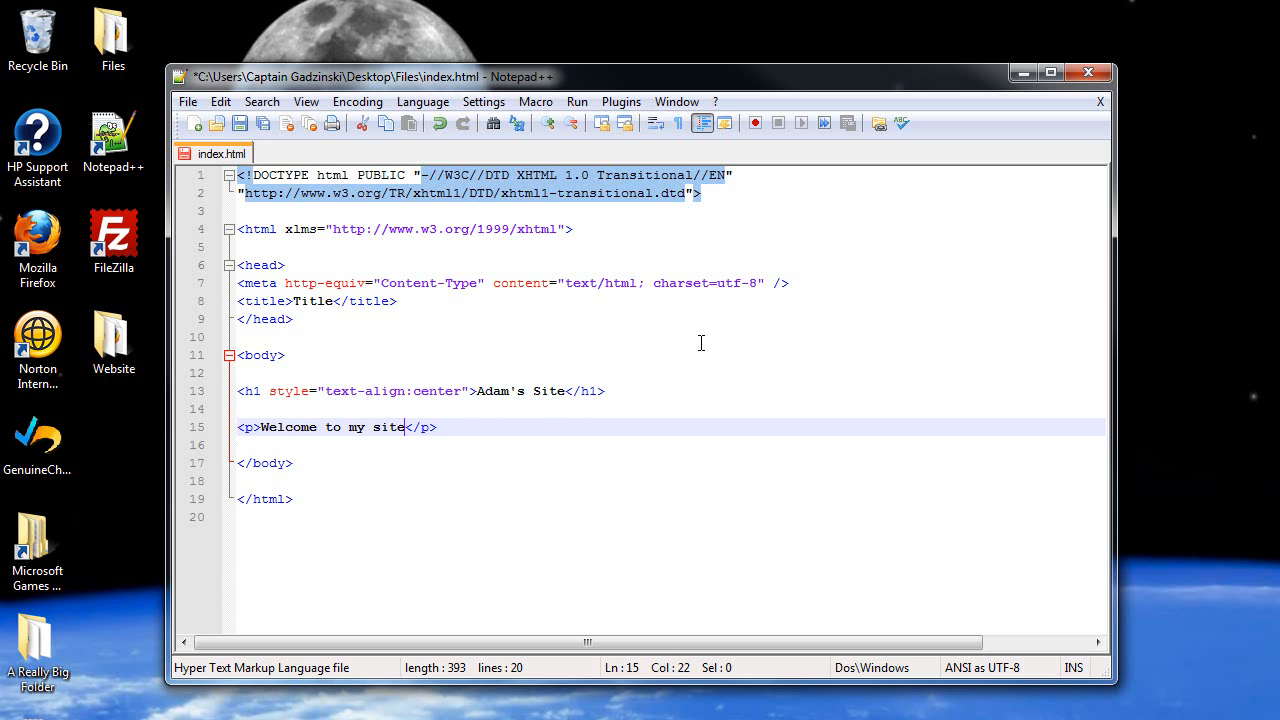
{"action": "type", "text": "..."}
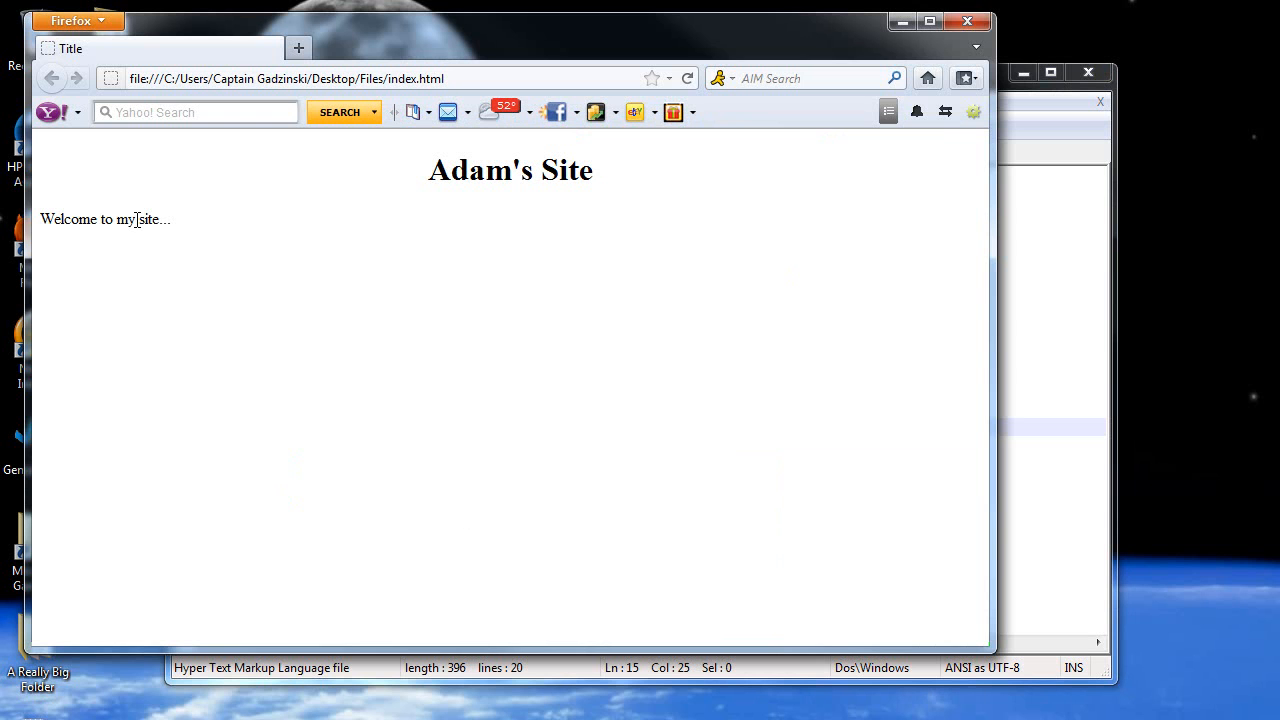
{"action": "mouse_move", "coordinate": [536, 243]}
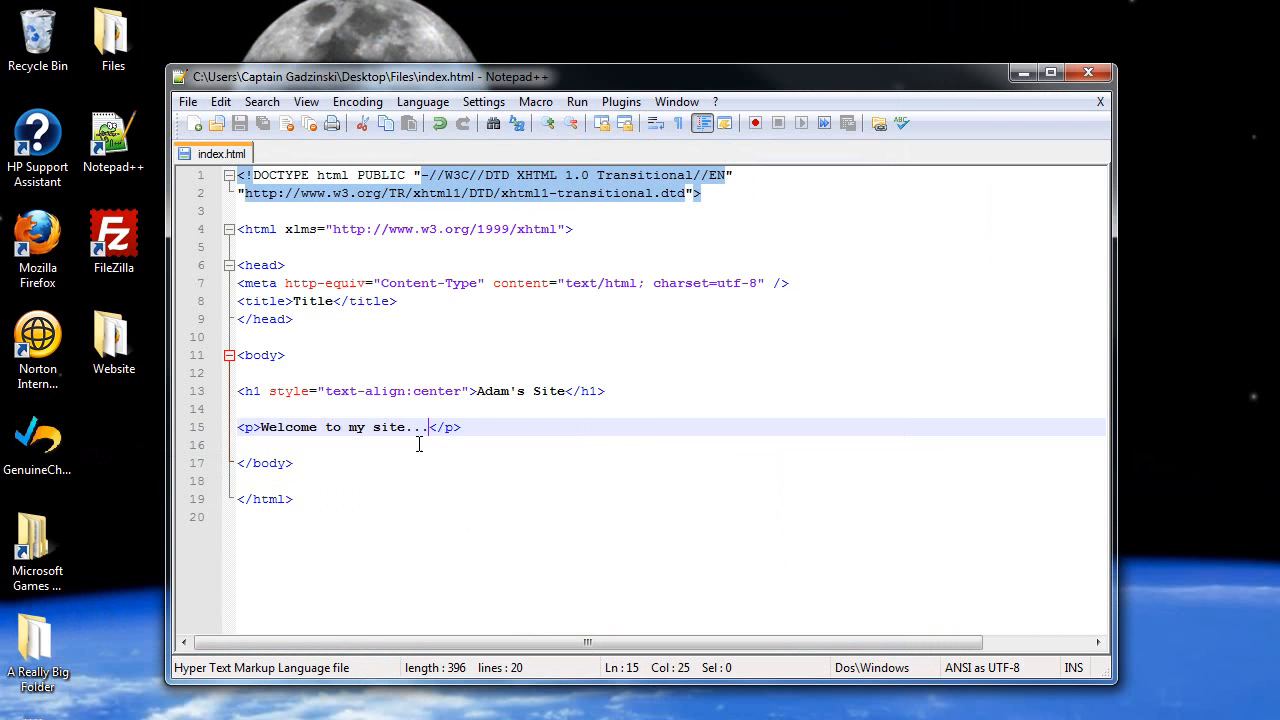
{"action": "mouse_move", "coordinate": [245, 427]}
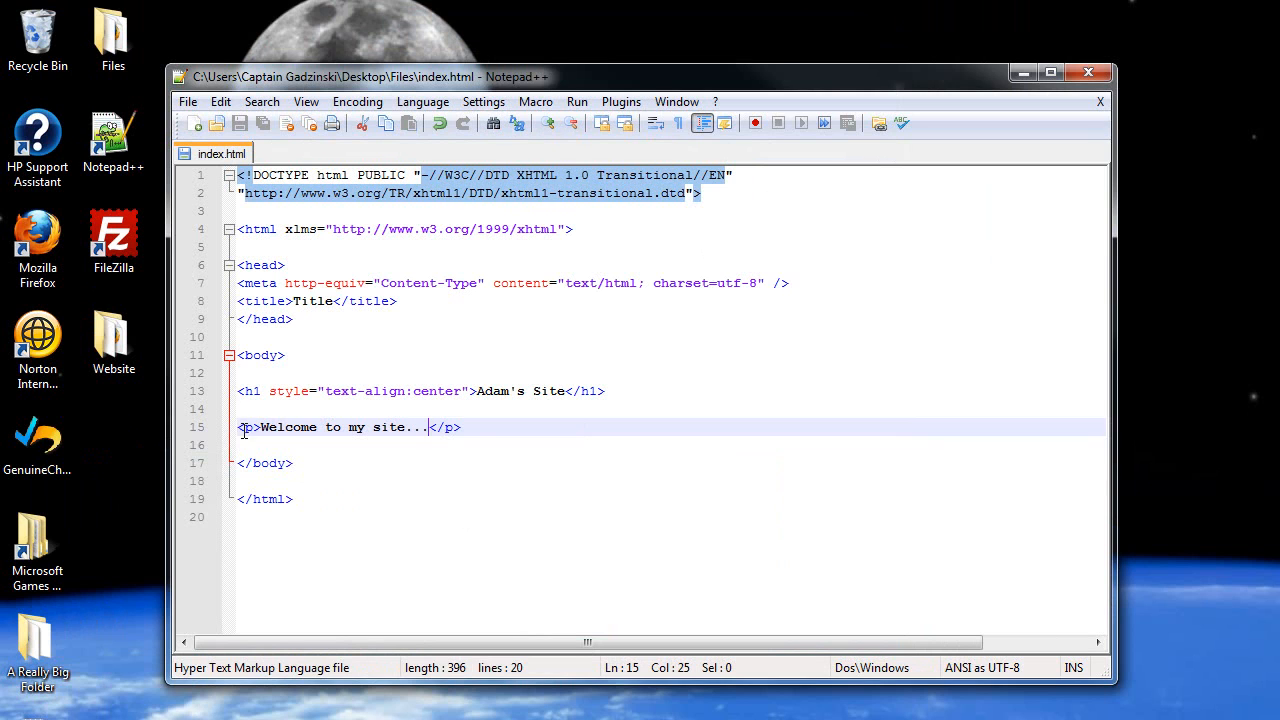
{"action": "mouse_move", "coordinate": [391, 436]}
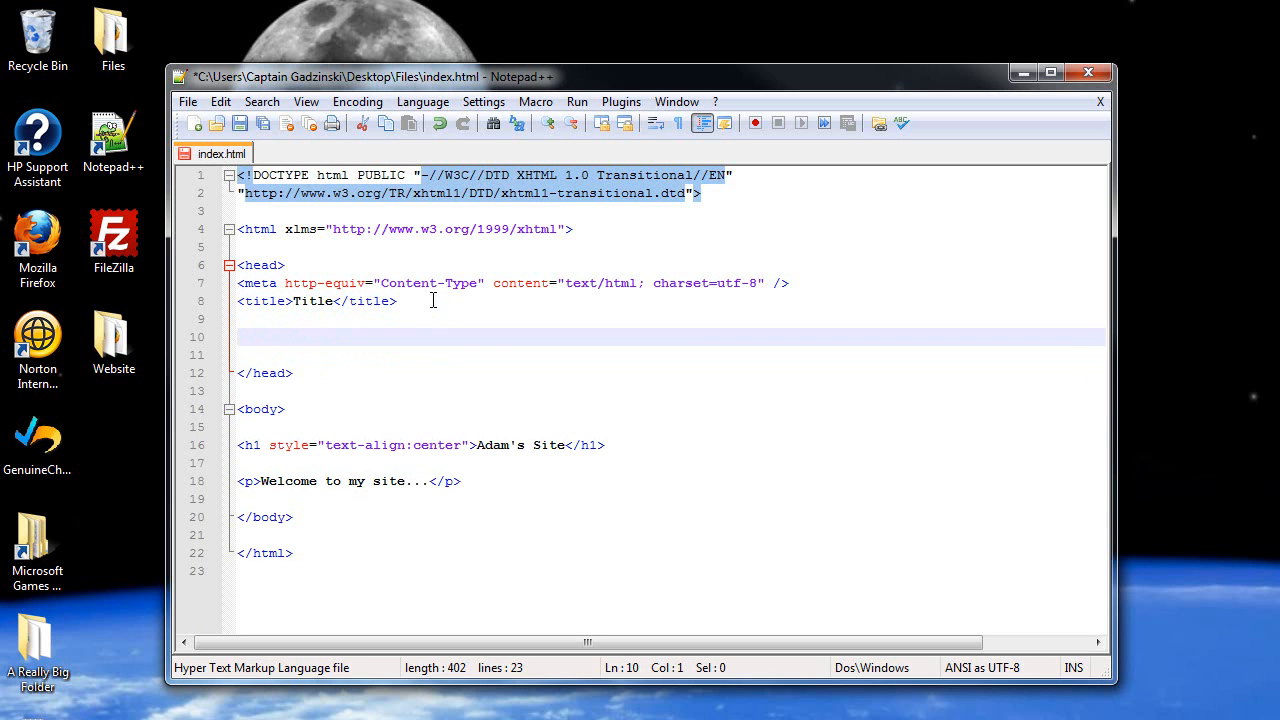
{"action": "type", "text": "<style>"}
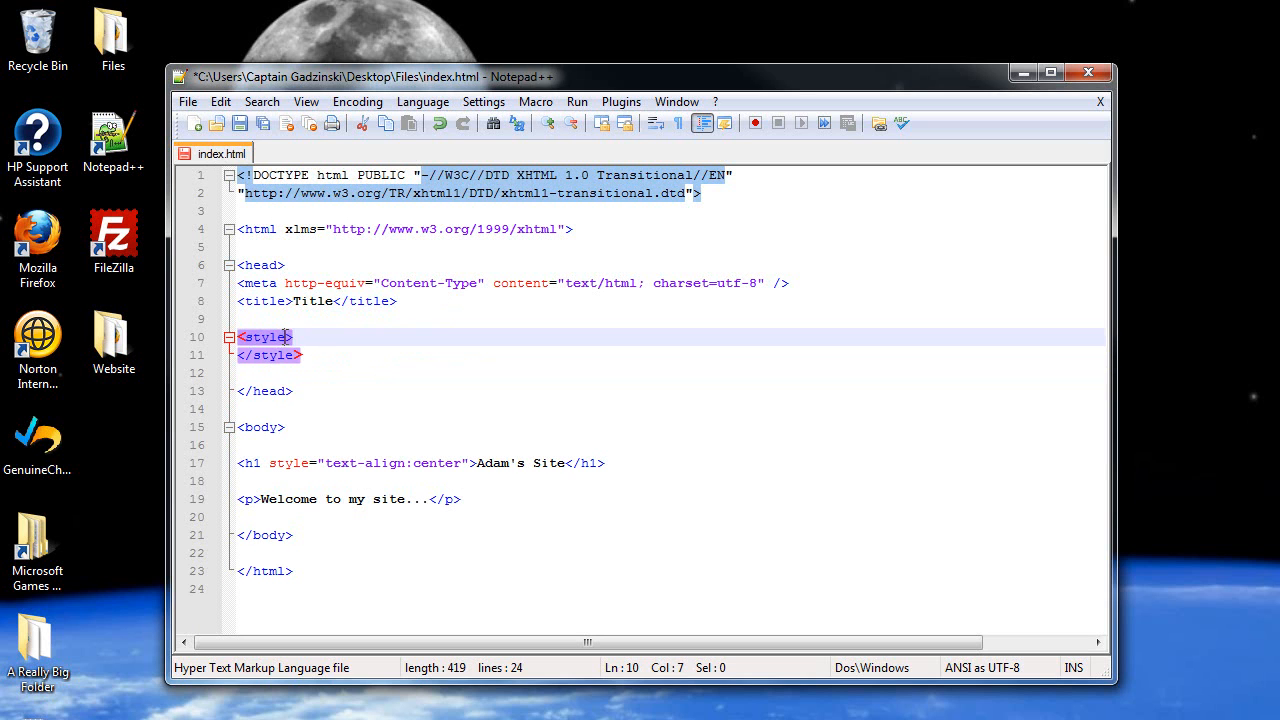
{"action": "type", "text": "type=\""}
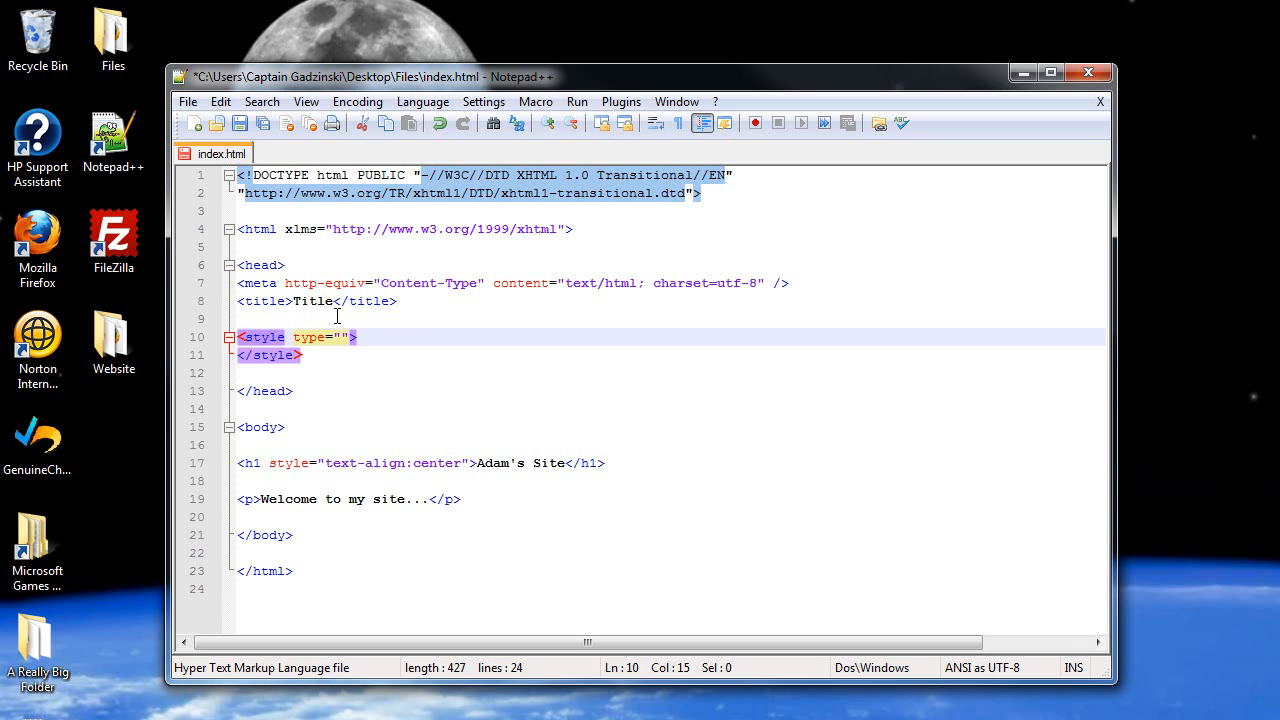
{"action": "type", "text": "text"}
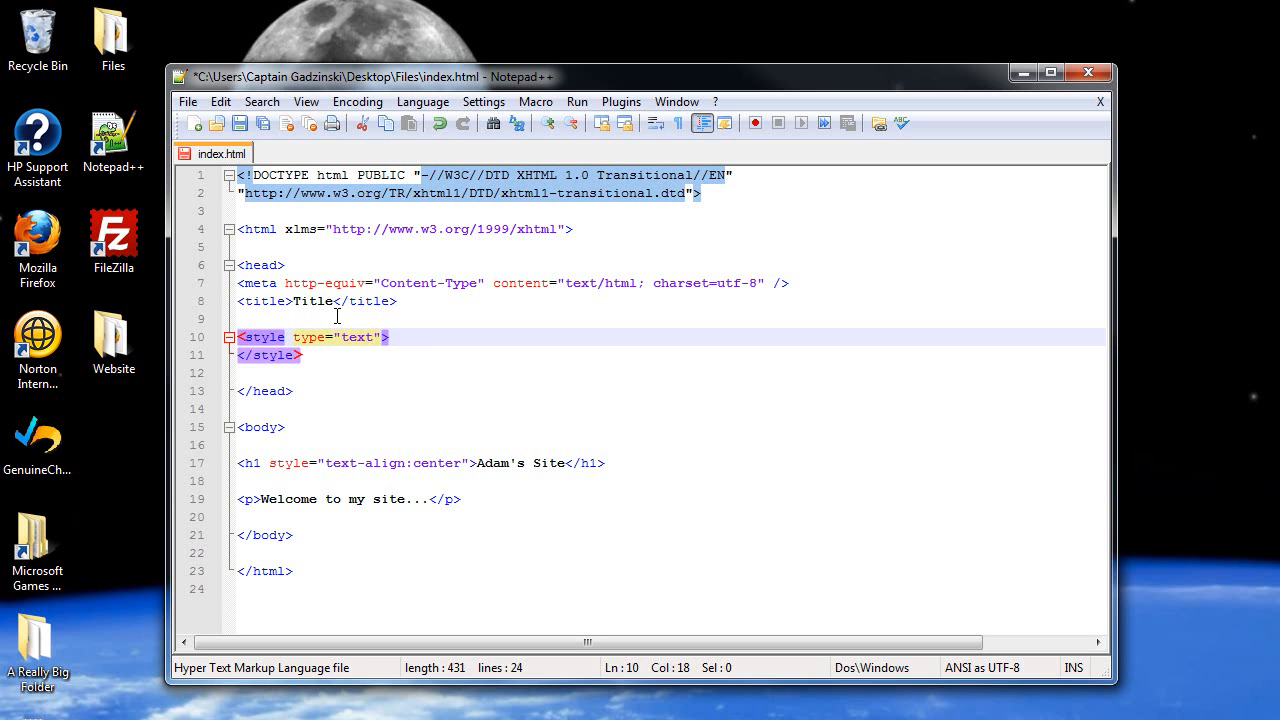
{"action": "type", "text": "/css"}
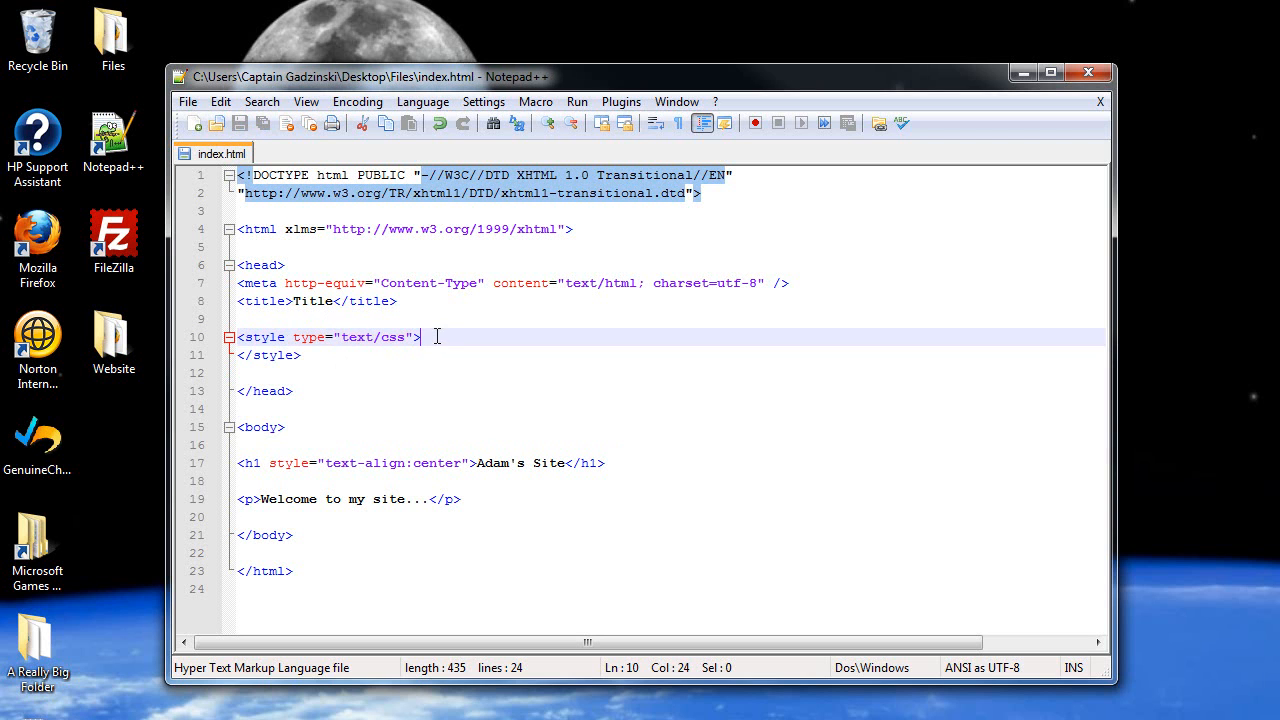
{"action": "key", "text": "Enter"}
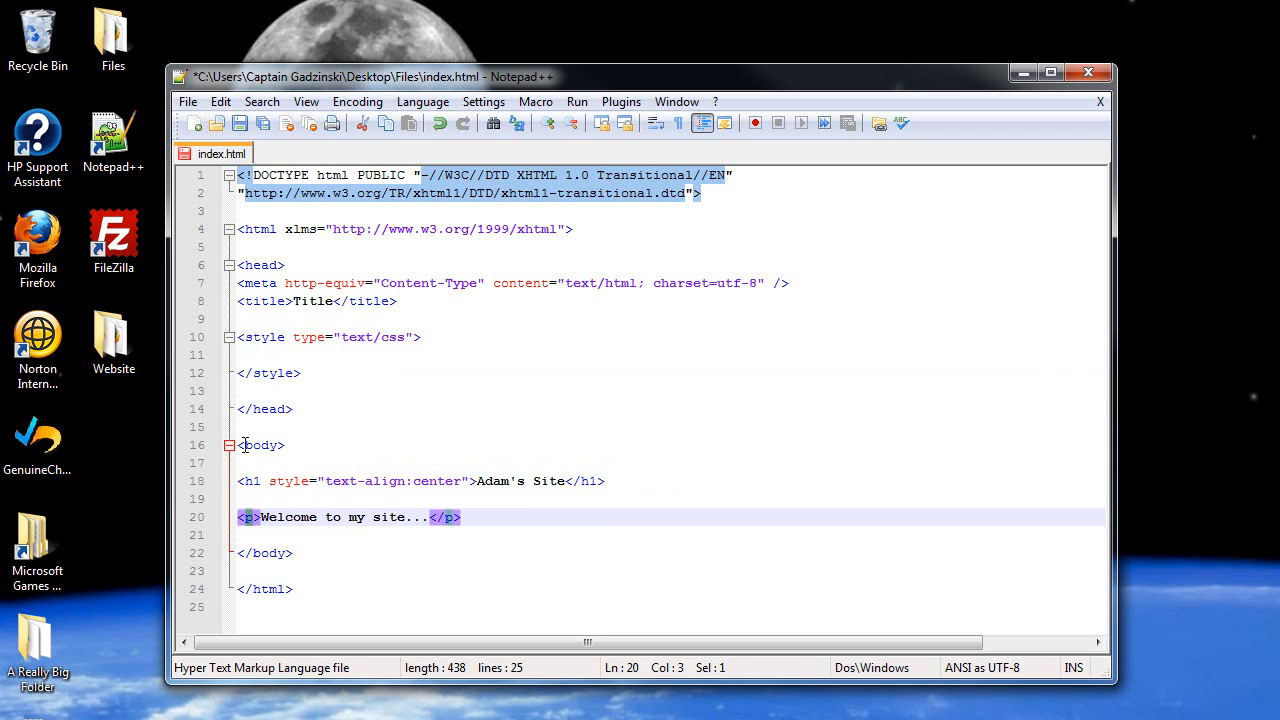
{"action": "left_click", "coordinate": [289, 517]}
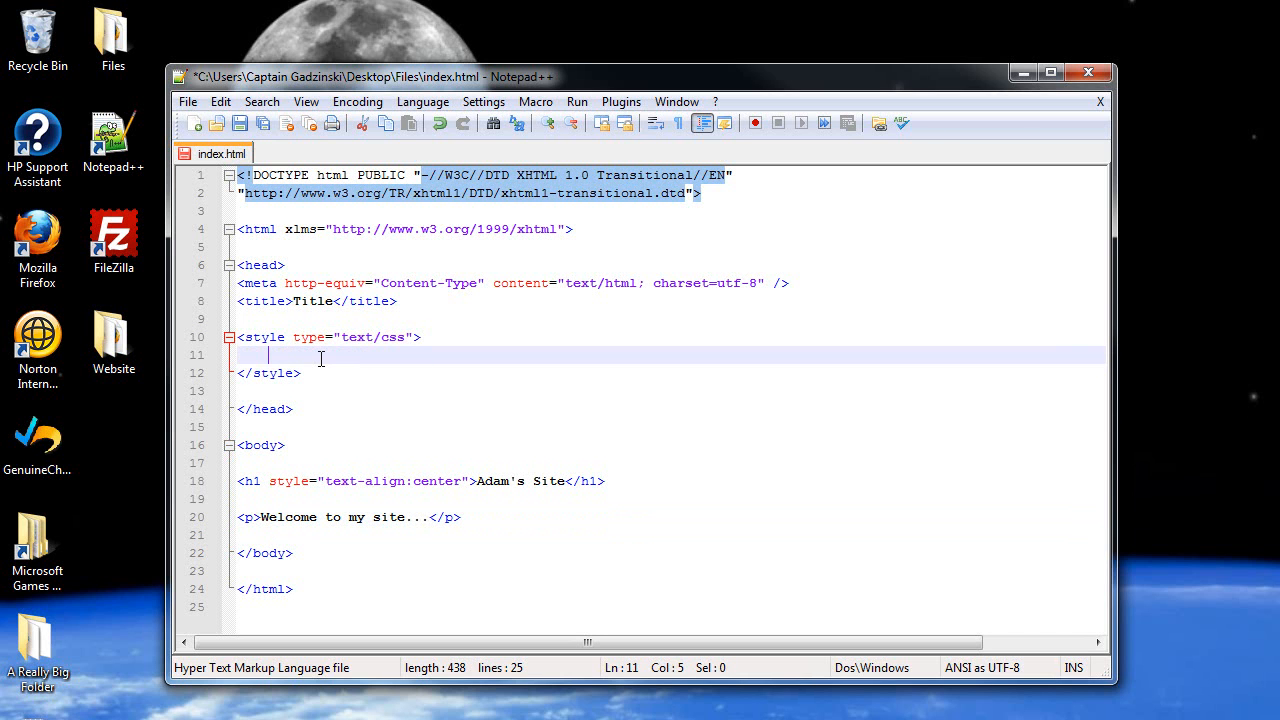
- Write a p rule containing text-align:center; inside the style block
{"action": "type", "text": "p {"}
{"action": "type", "text": "}"}
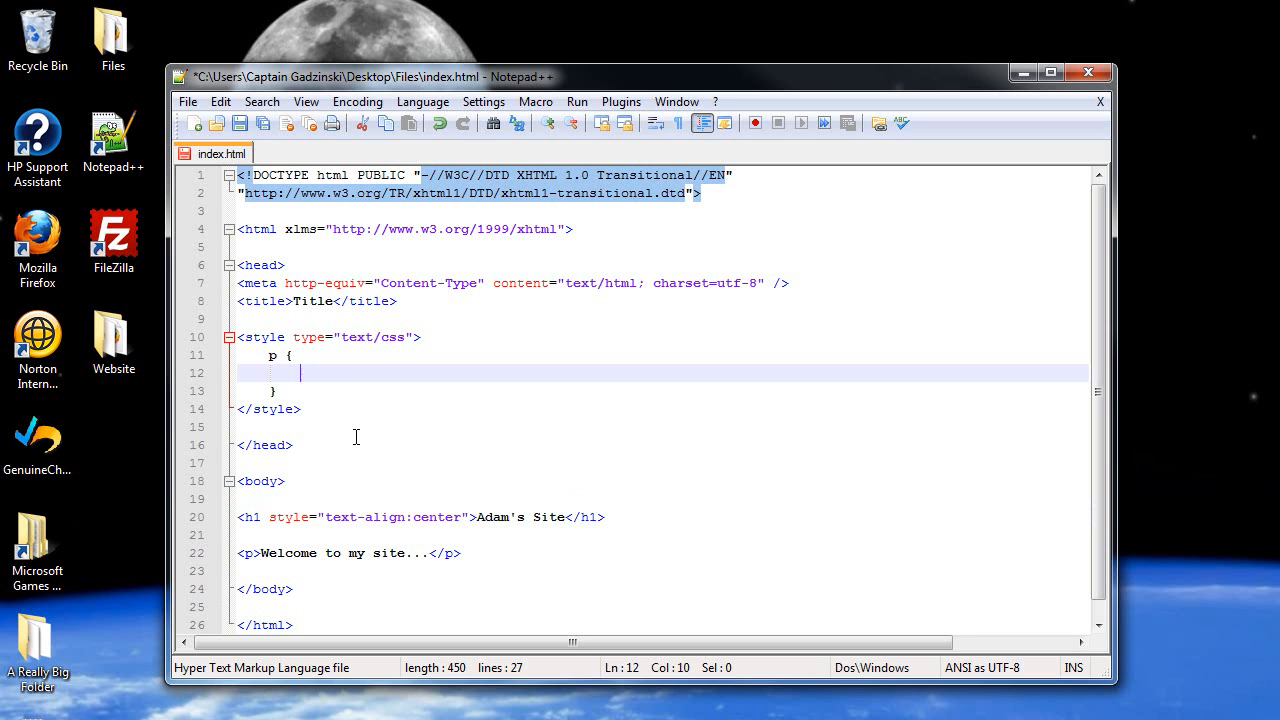
{"action": "type", "text": "text-al"}
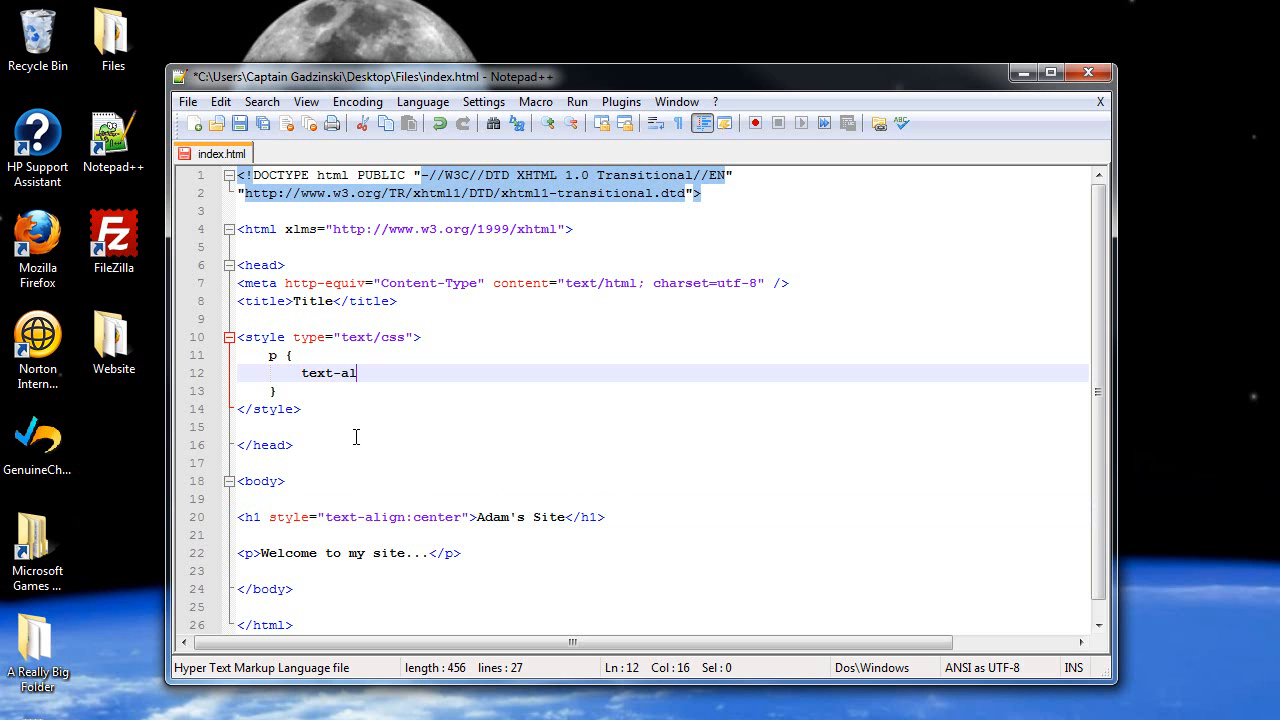
{"action": "type", "text": "ign:"}
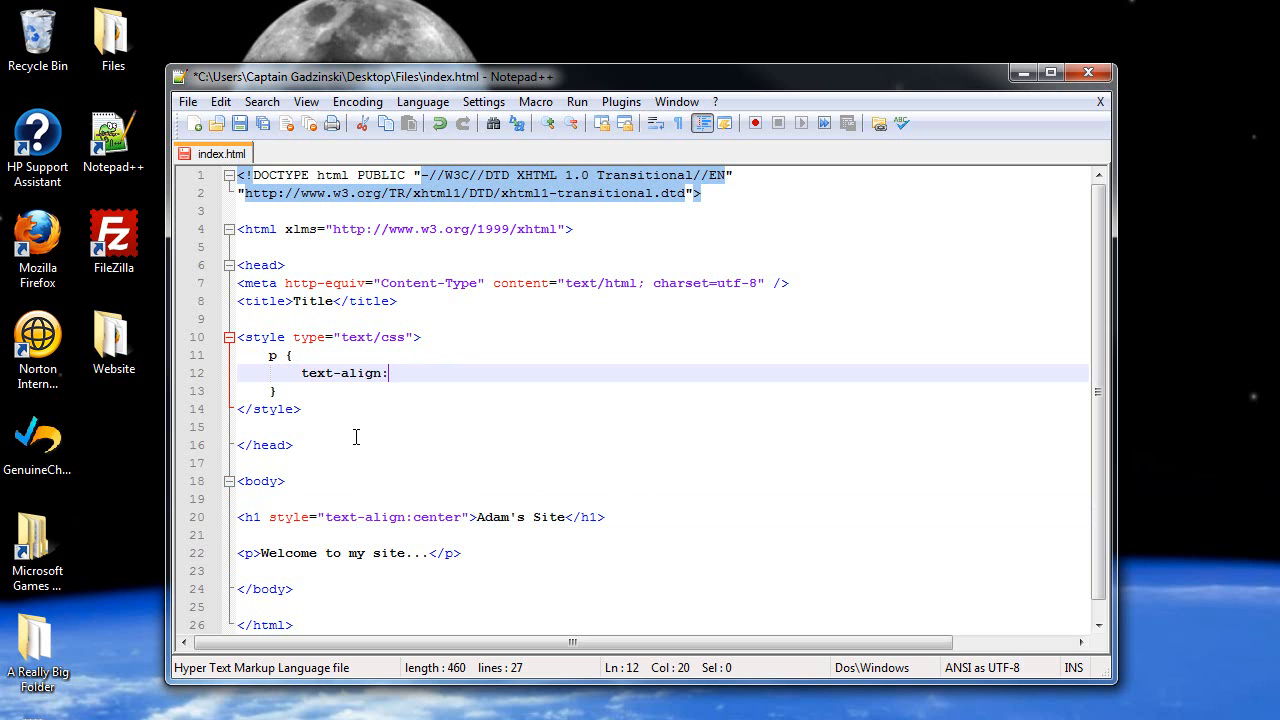
{"action": "type", "text": "center"}
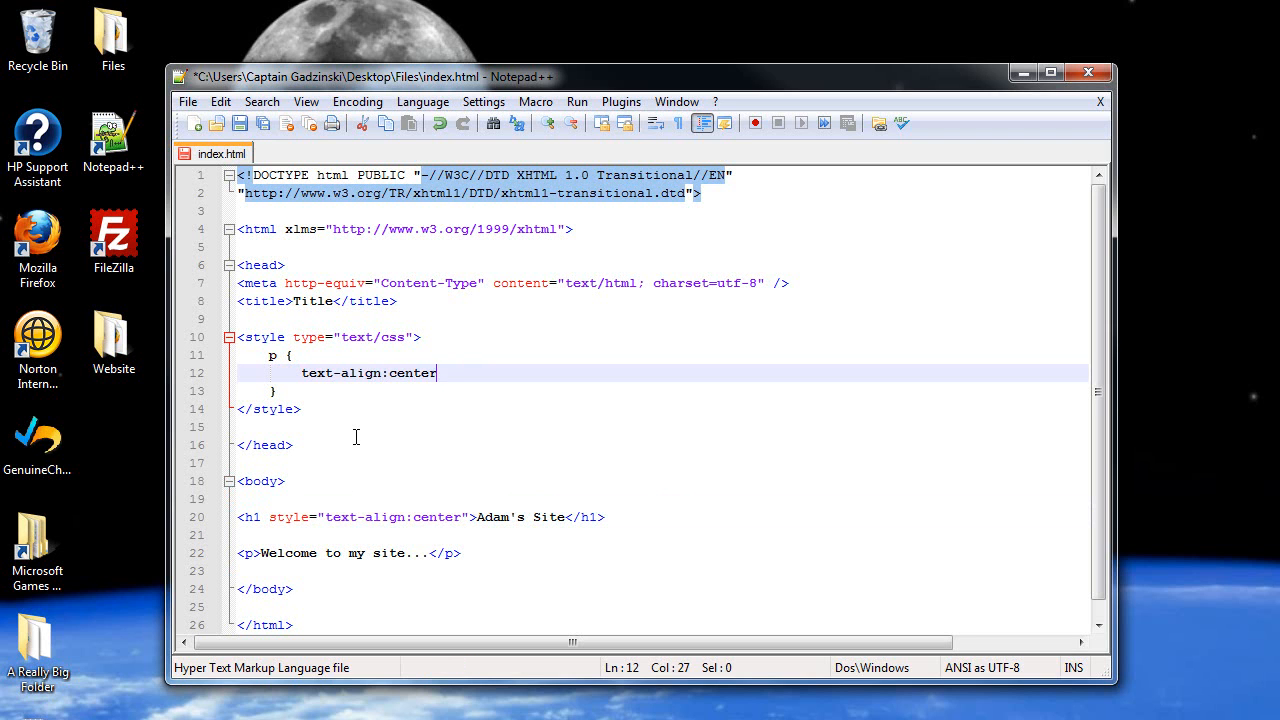
{"action": "type", "text": ";"}
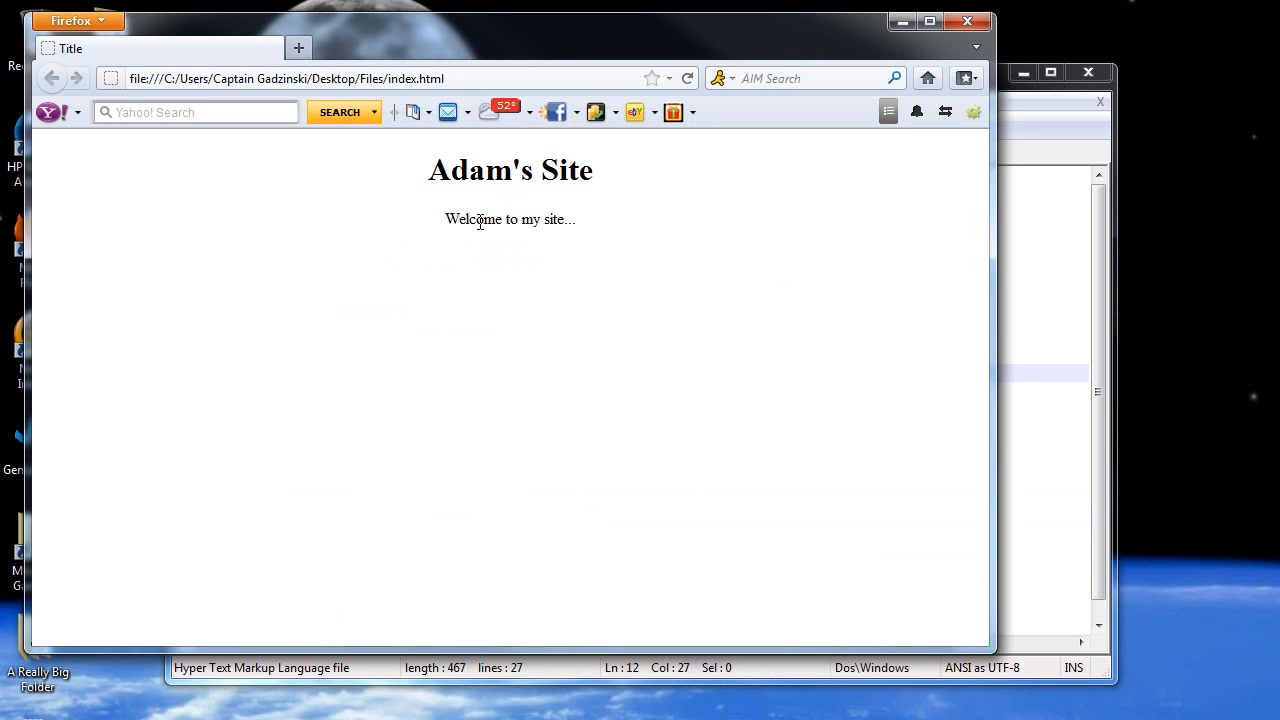
{"action": "mouse_move", "coordinate": [508, 228]}
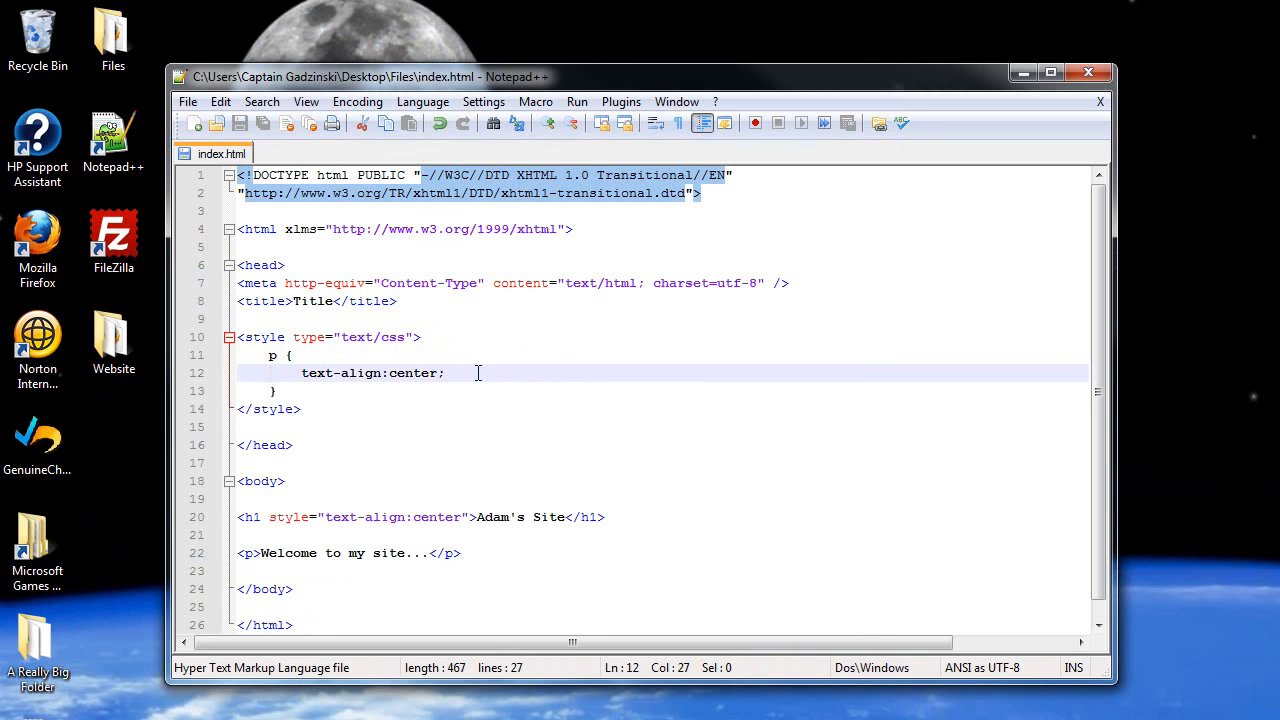
- Add font-style:italic; to the p rule and view the italic paragraph in Firefox
{"action": "key", "text": "Enter"}
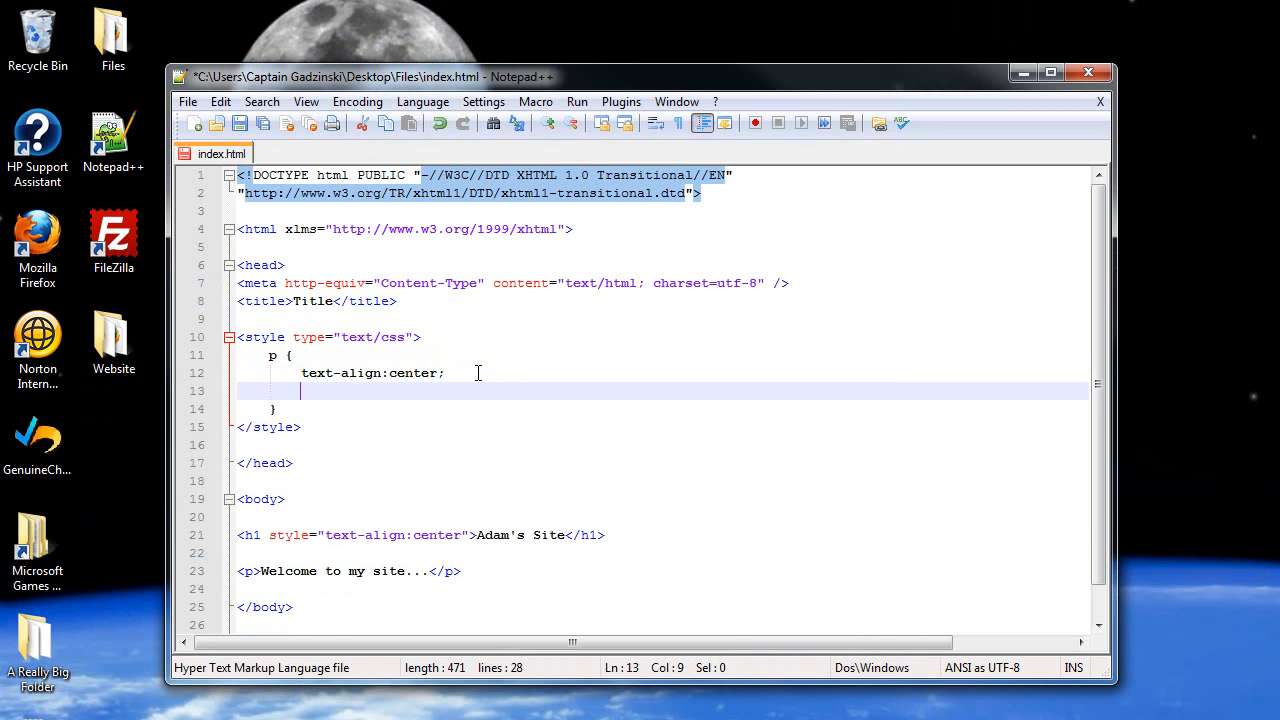
{"action": "type", "text": "font"}
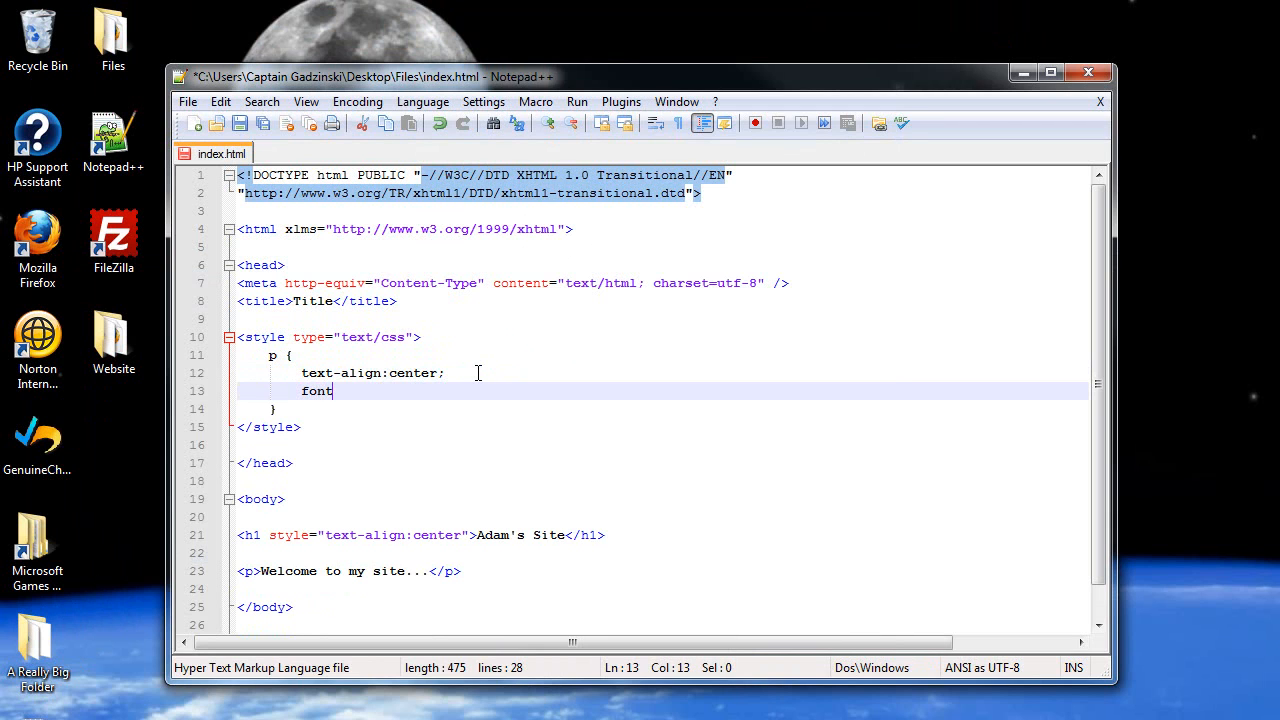
{"action": "type", "text": "-style:"}
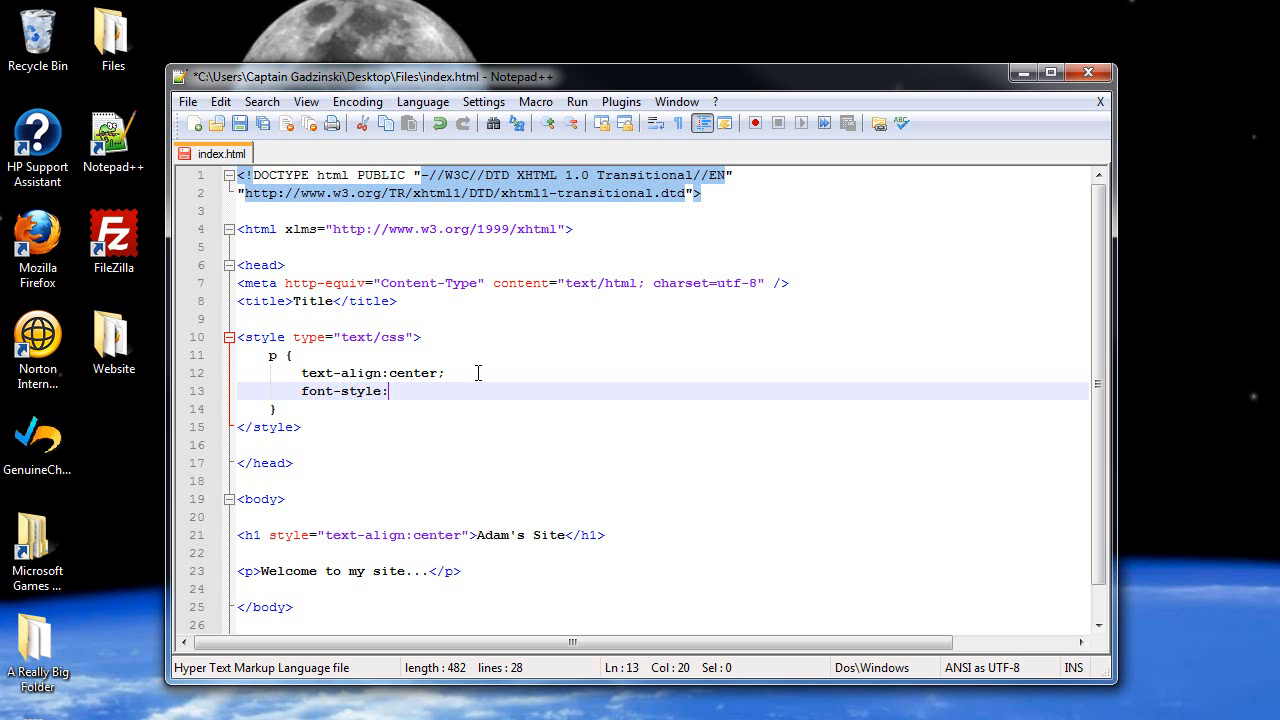
{"action": "double_click", "coordinate": [338, 391]}
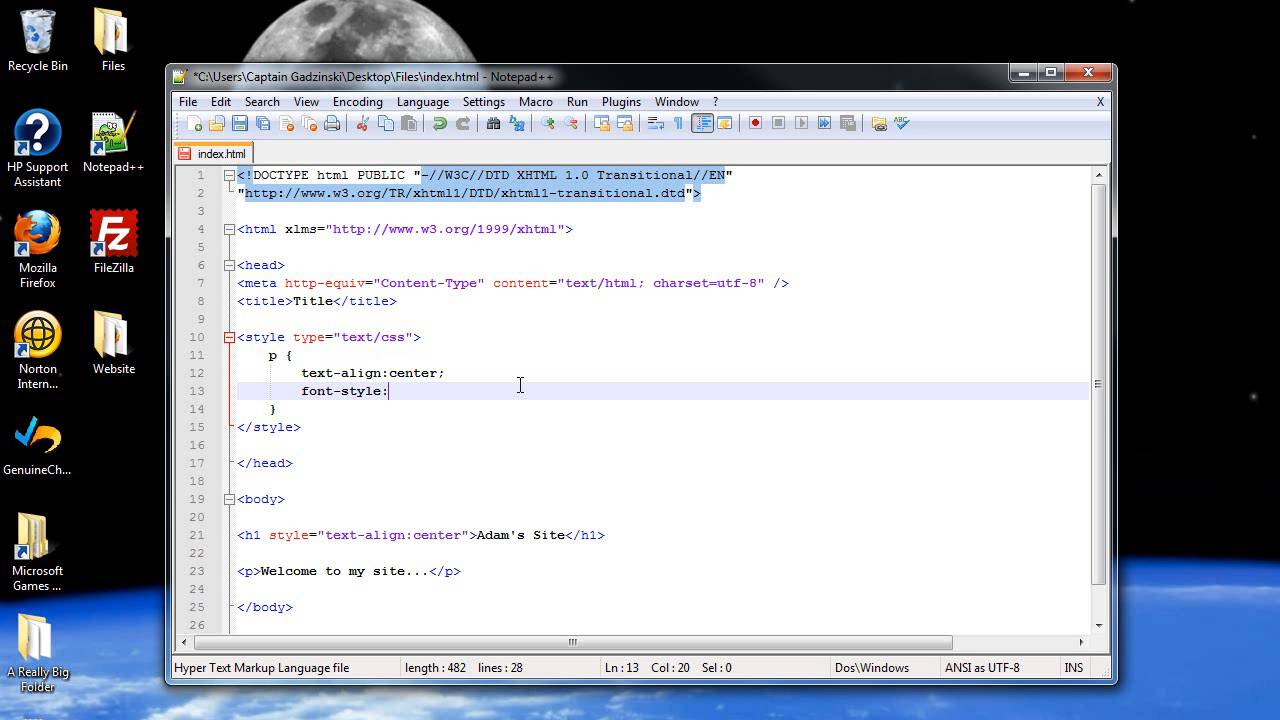
{"action": "mouse_move", "coordinate": [501, 372]}
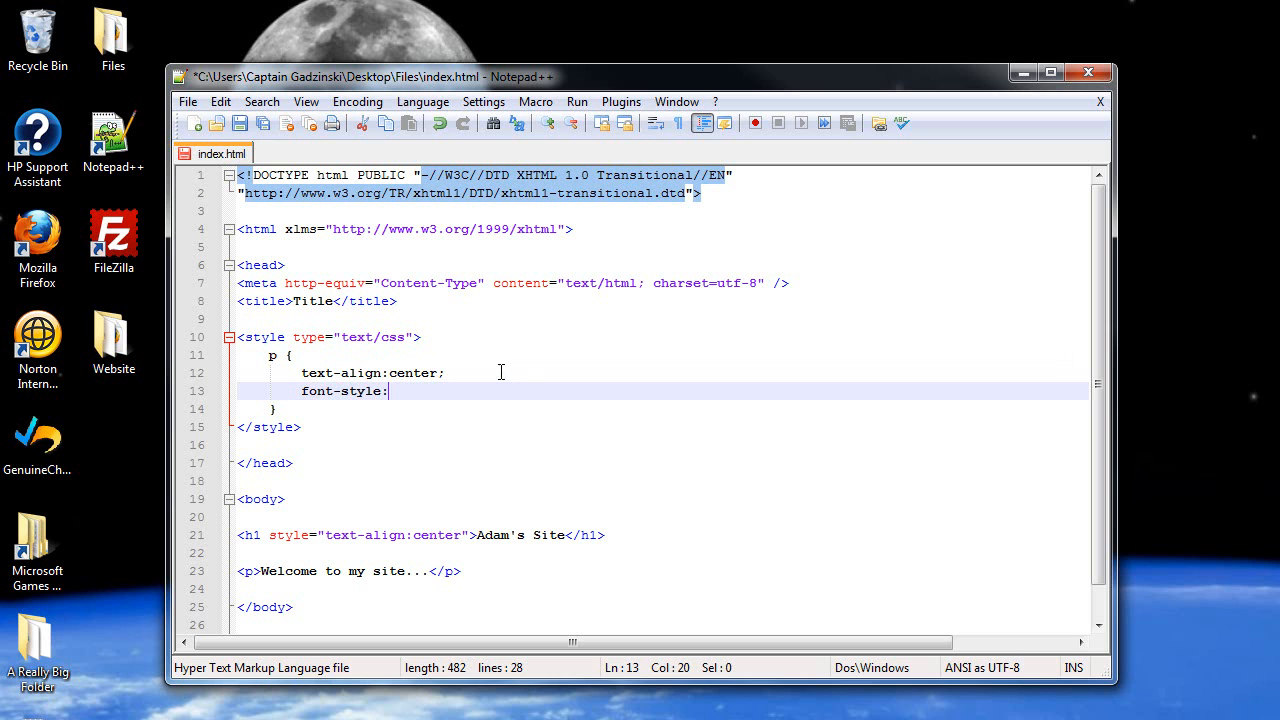
{"action": "type", "text": "itali"}
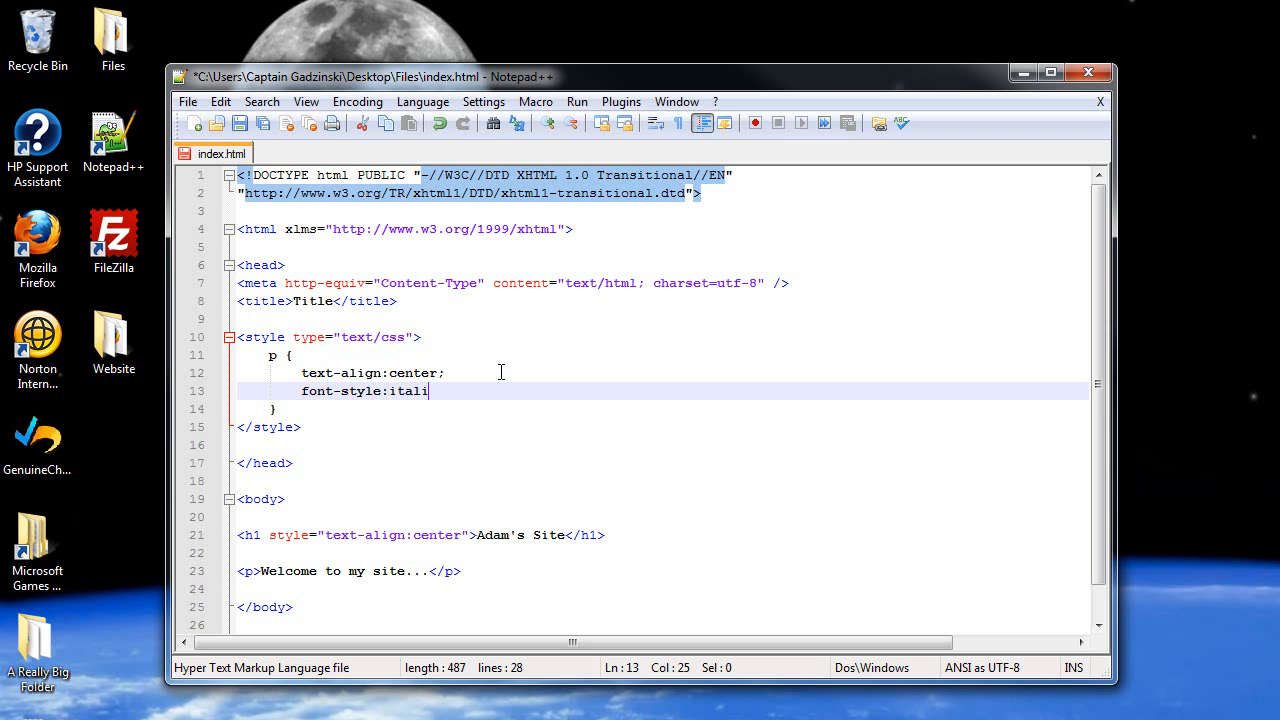
{"action": "type", "text": "c;"}
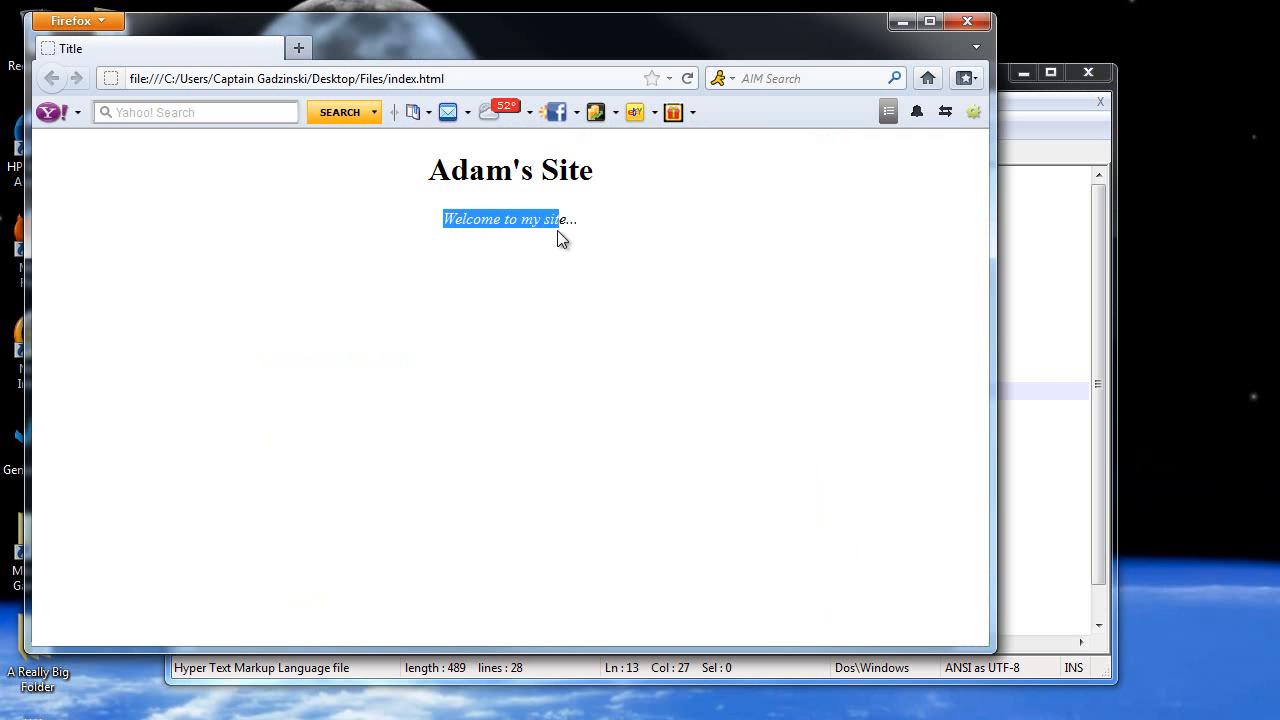
{"action": "left_click", "coordinate": [635, 348]}
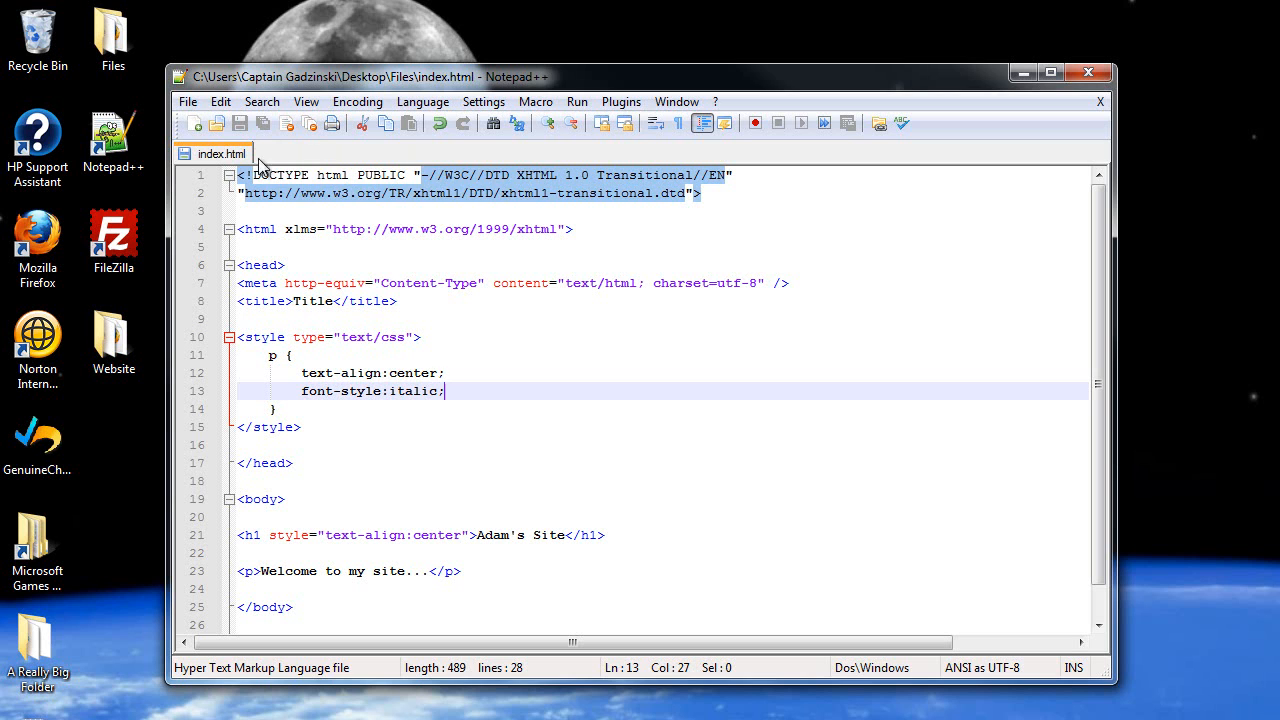
{"action": "mouse_move", "coordinate": [522, 161]}
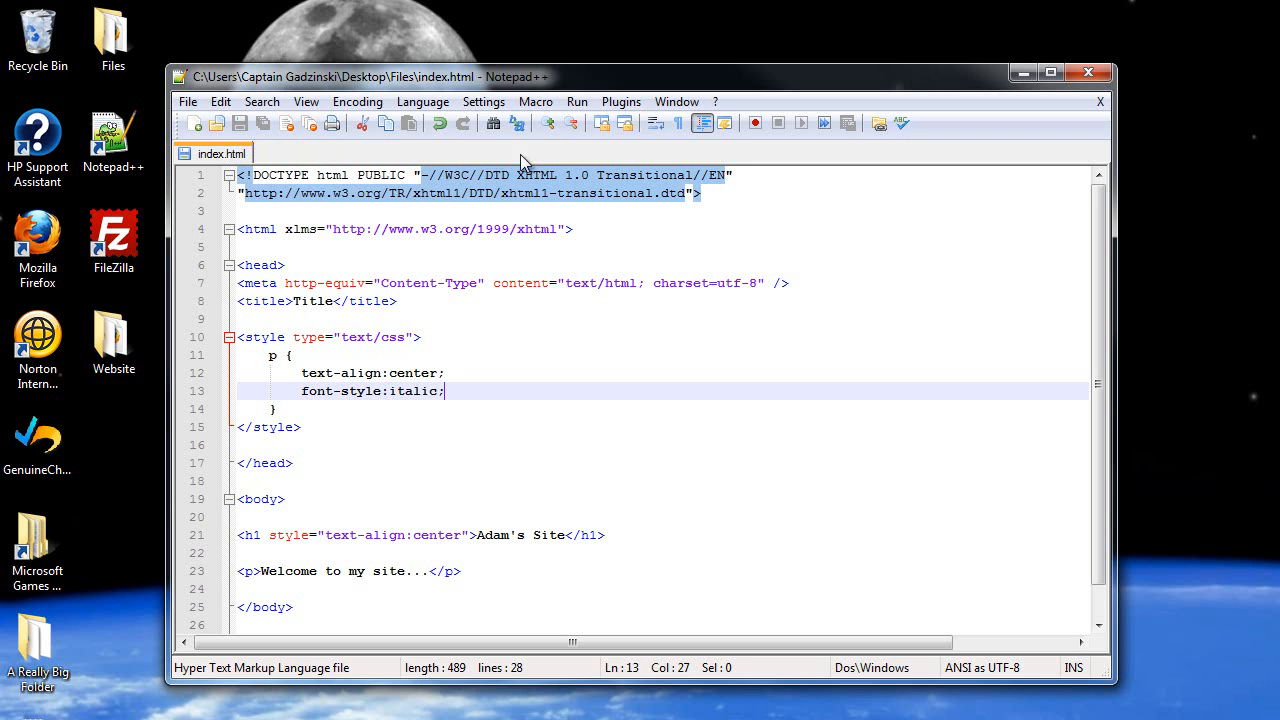
{"action": "mouse_move", "coordinate": [456, 372]}
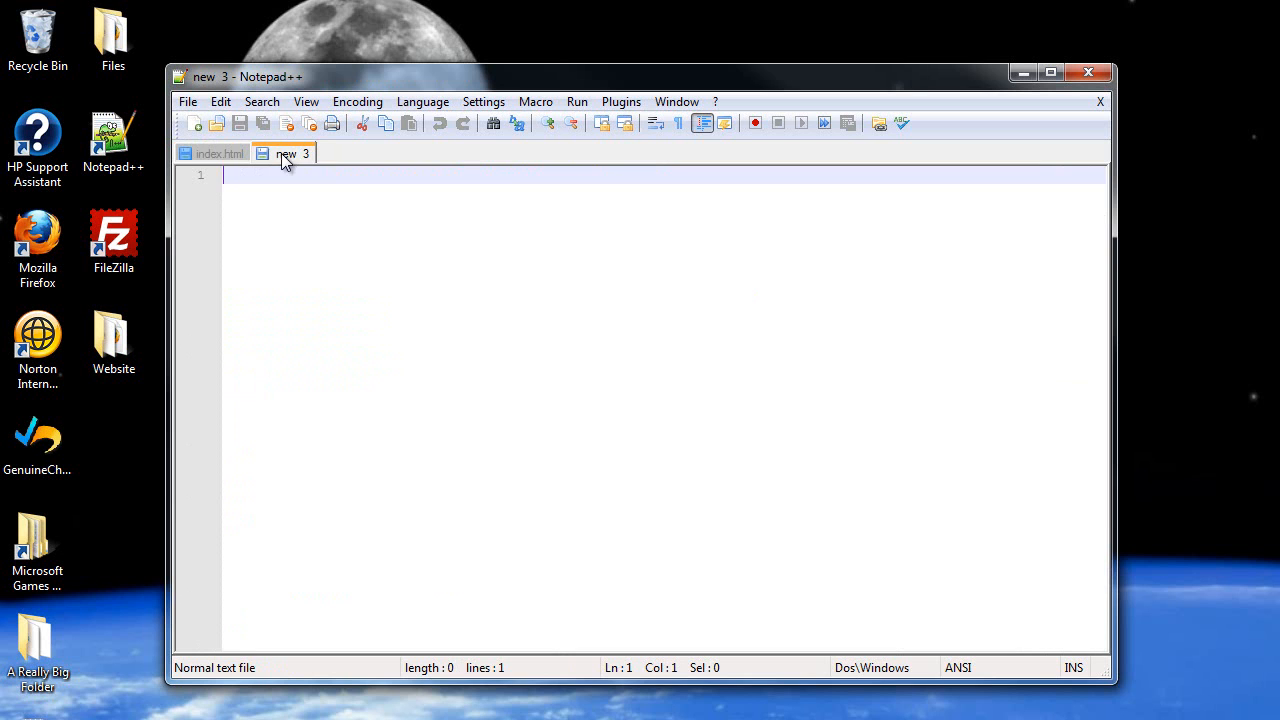
- Start the p rule in the new empty document
{"action": "left_click", "coordinate": [213, 153]}
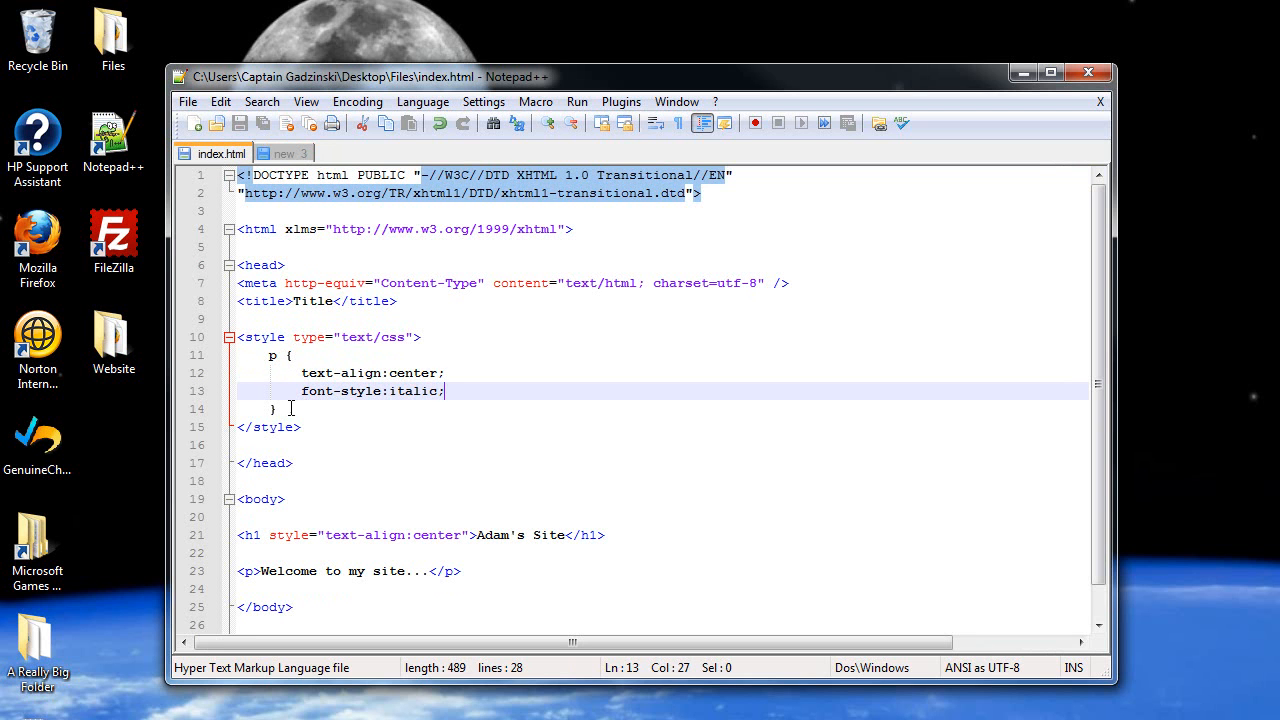
{"action": "left_click", "coordinate": [288, 153]}
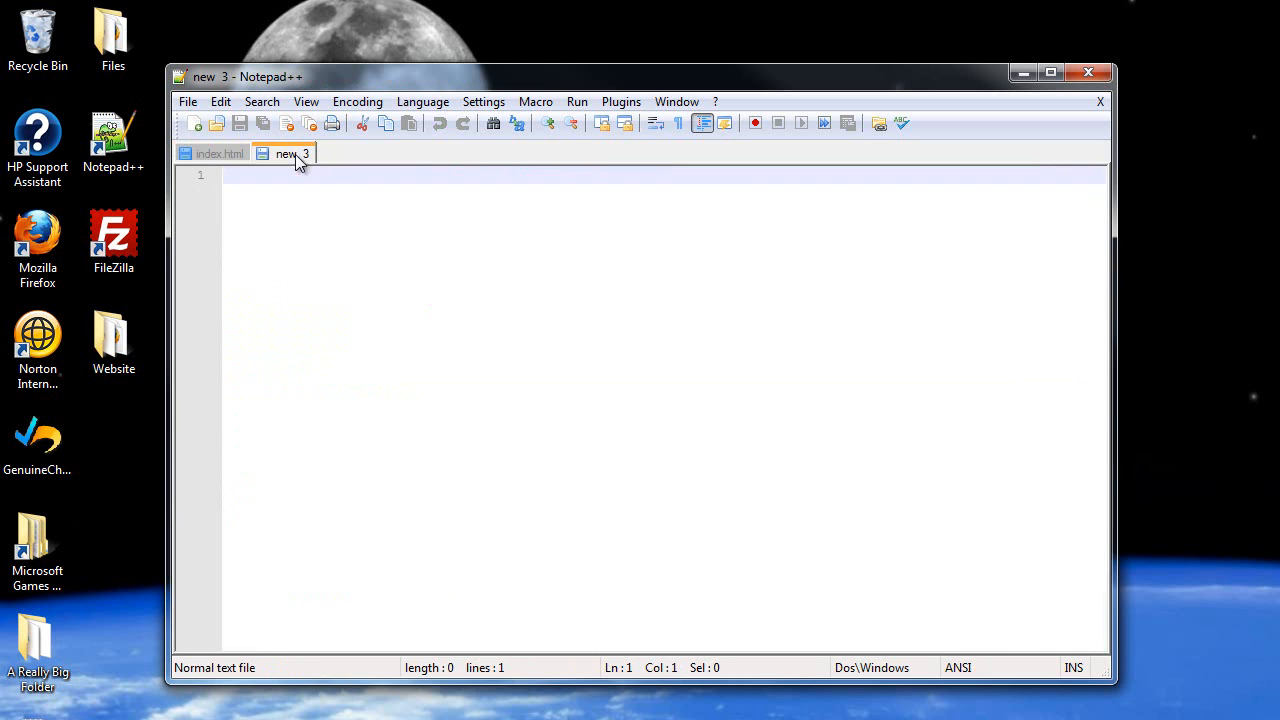
{"action": "type", "text": "["}
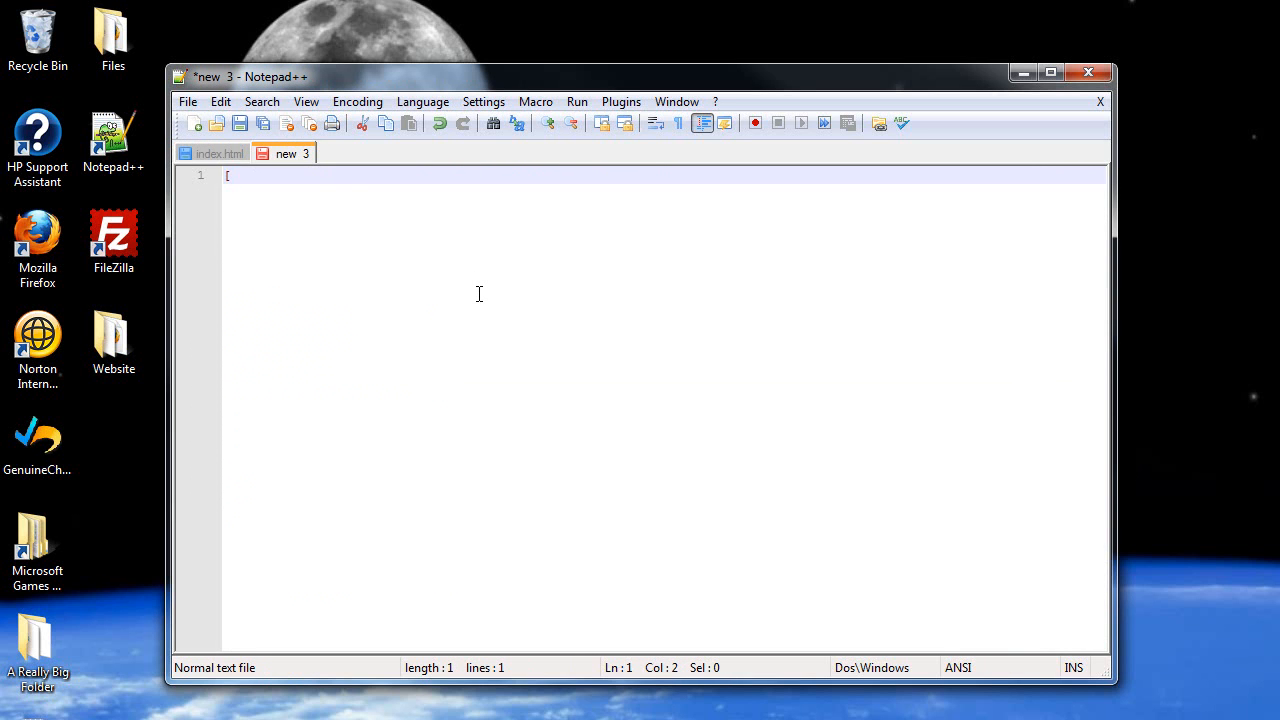
{"action": "type", "text": "p {"}
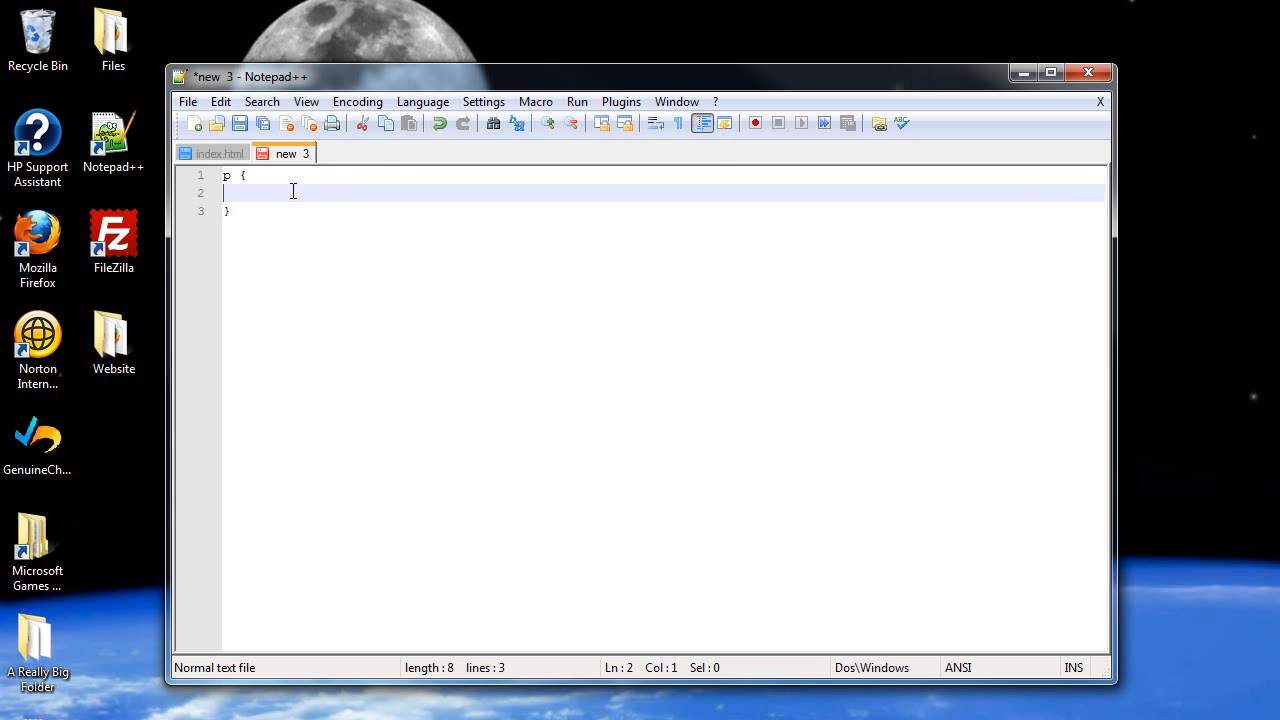
- Copy the text-align:center and font-style:italic declarations from index.html into the new rule
{"action": "left_click", "coordinate": [212, 153]}
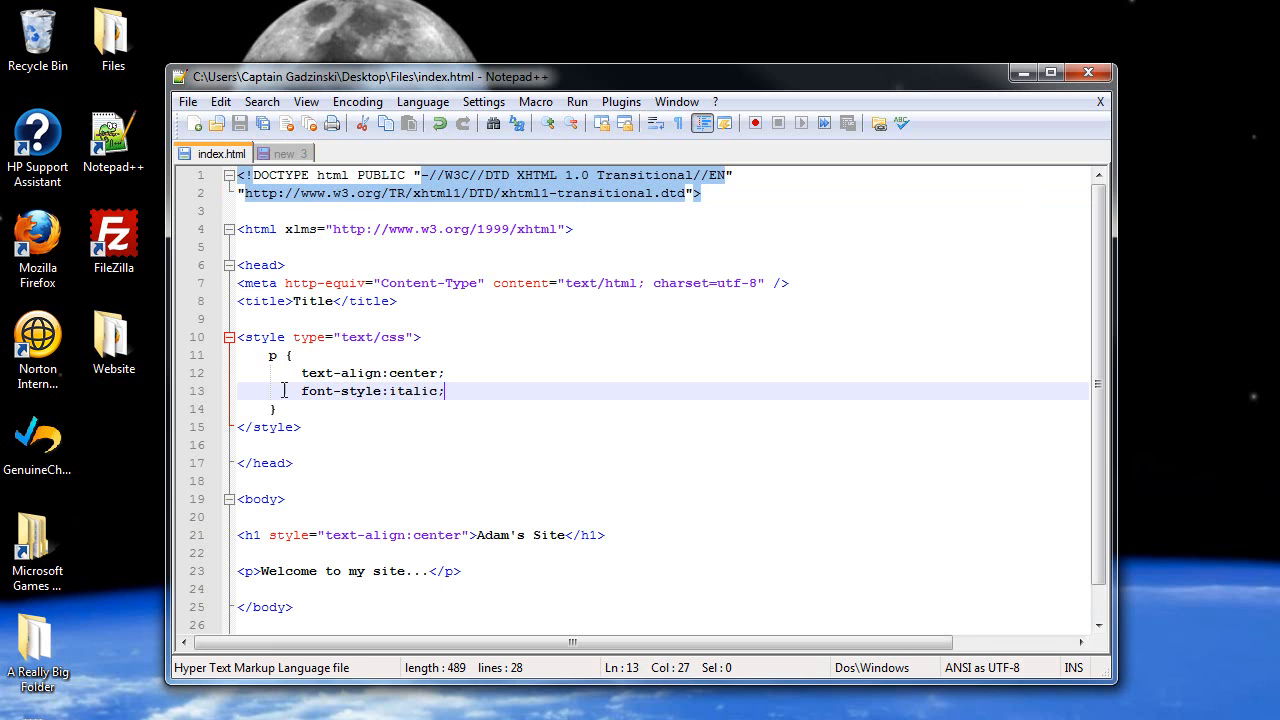
{"action": "left_click_drag", "start_coordinate": [301, 373], "coordinate": [445, 390]}
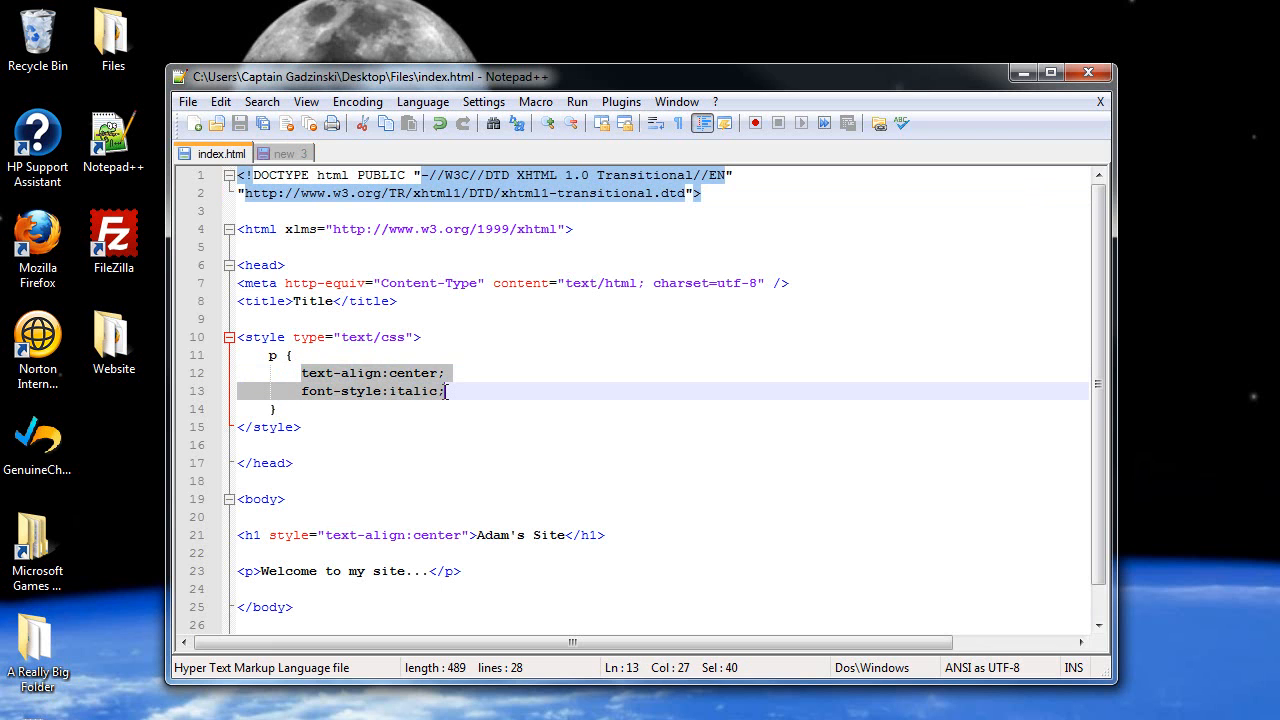
{"action": "left_click", "coordinate": [288, 153]}
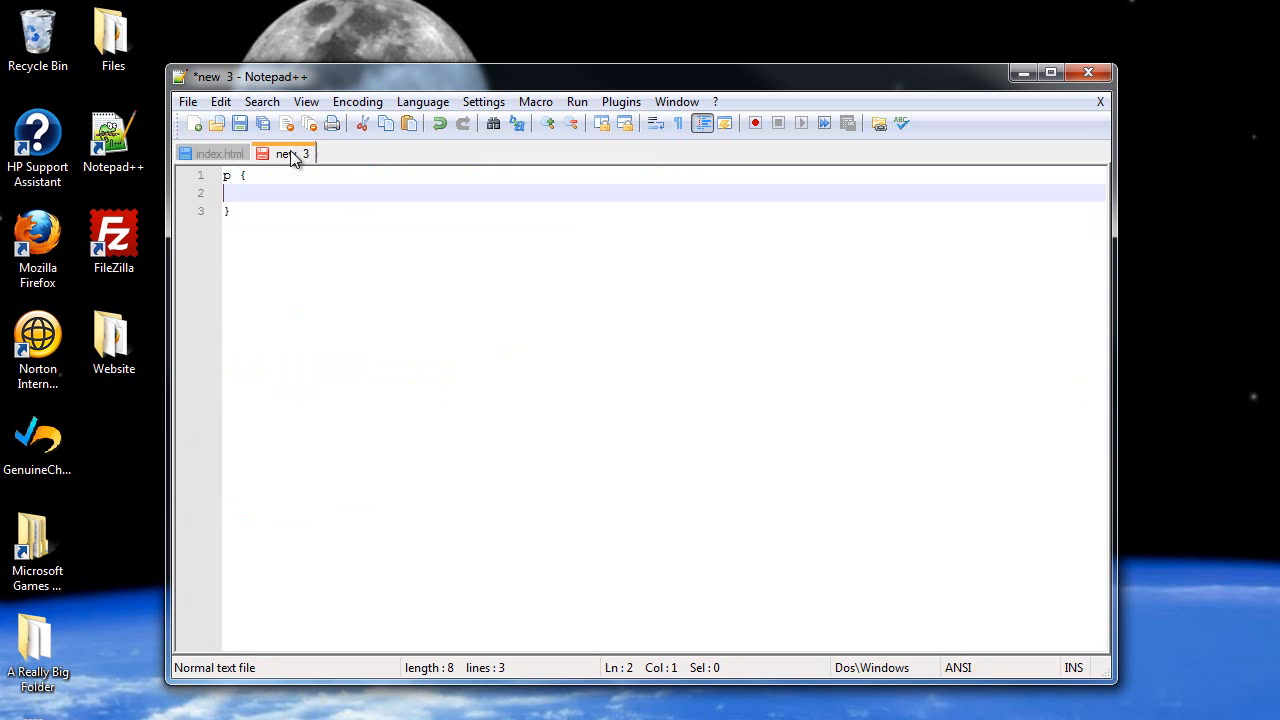
{"action": "type", "text": "text-align:center;"}
{"action": "type", "text": "font-style:italic;"}
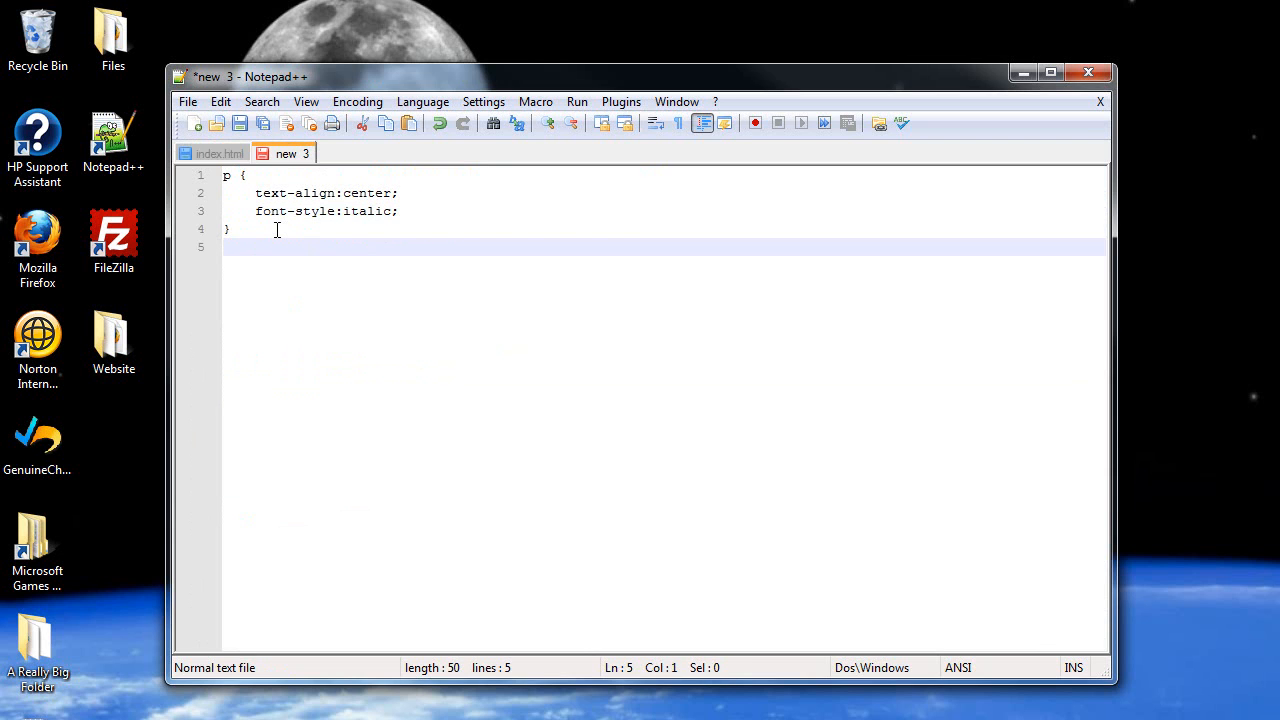
{"action": "left_click", "coordinate": [250, 229]}
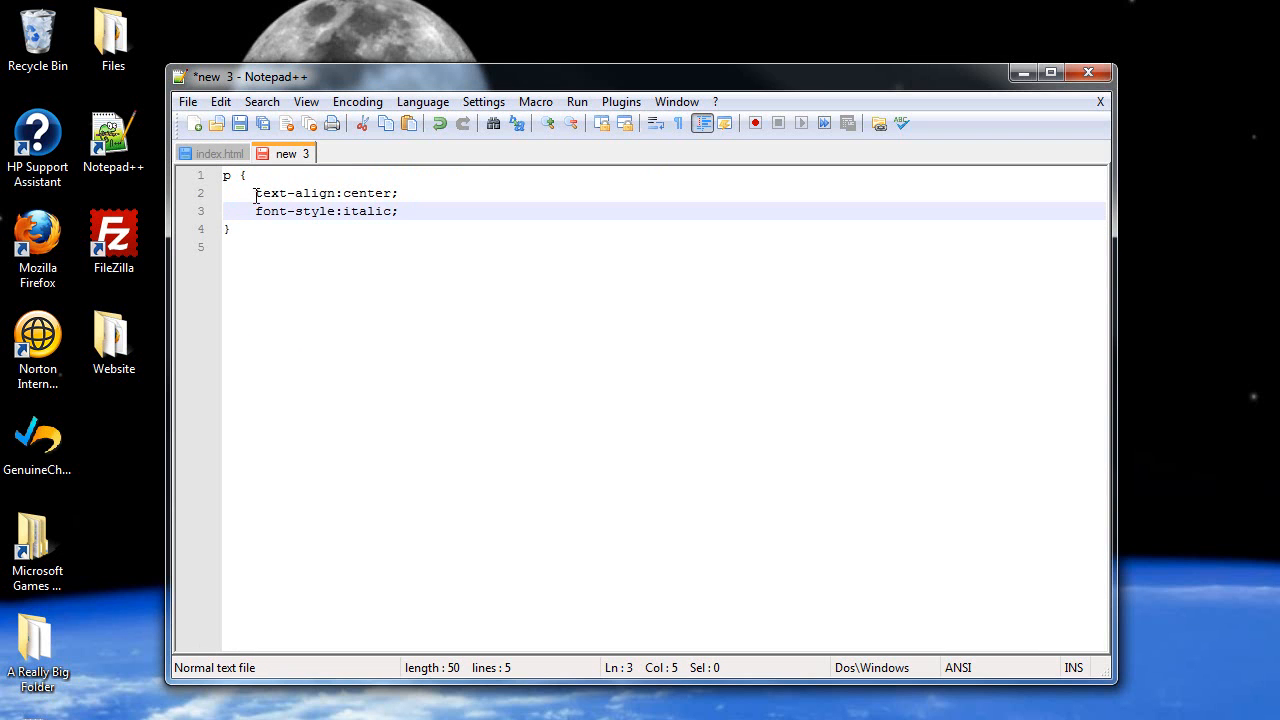
{"action": "left_click", "coordinate": [310, 193]}
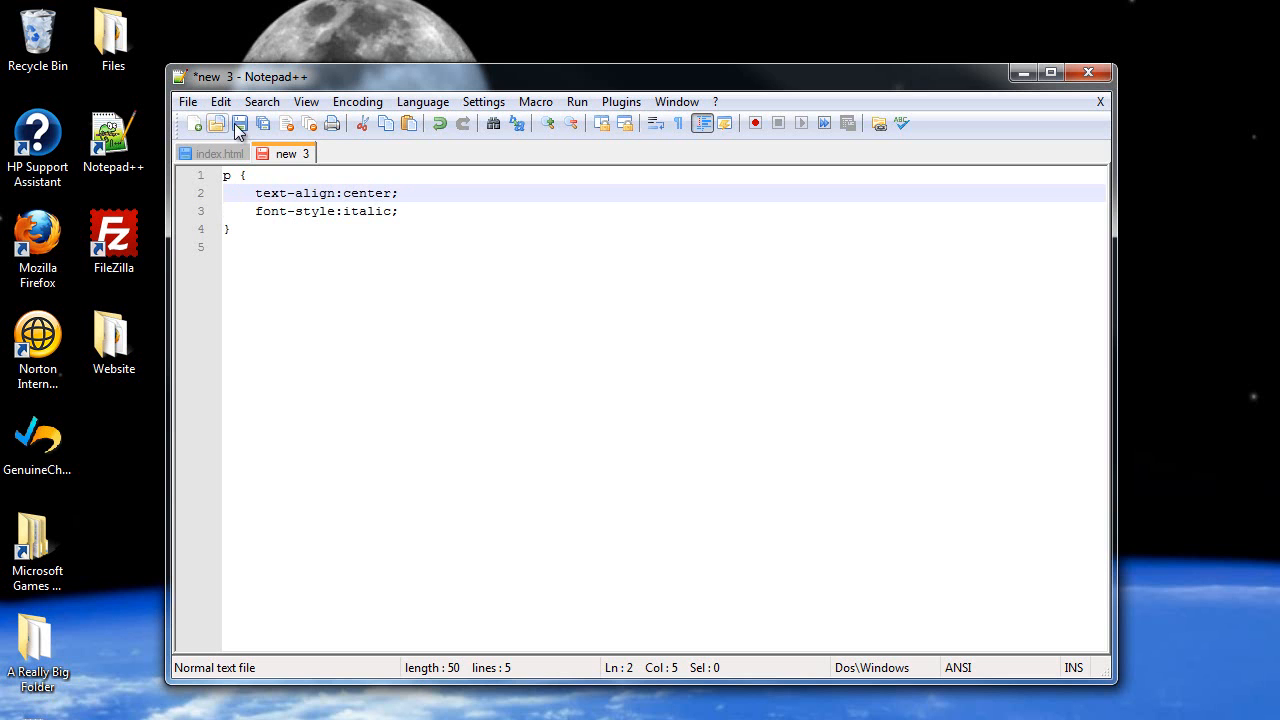
{"action": "mouse_move", "coordinate": [243, 128]}
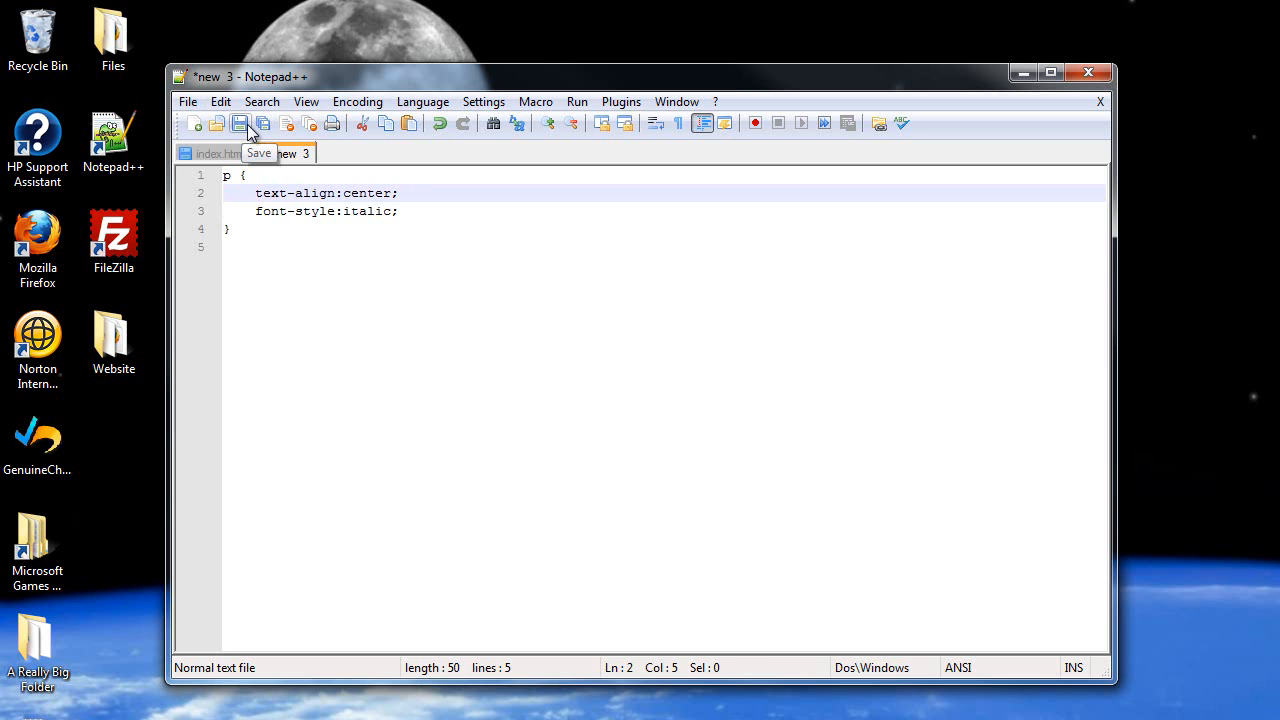
- Save the new document under the name example.css
{"action": "left_click", "coordinate": [244, 122]}
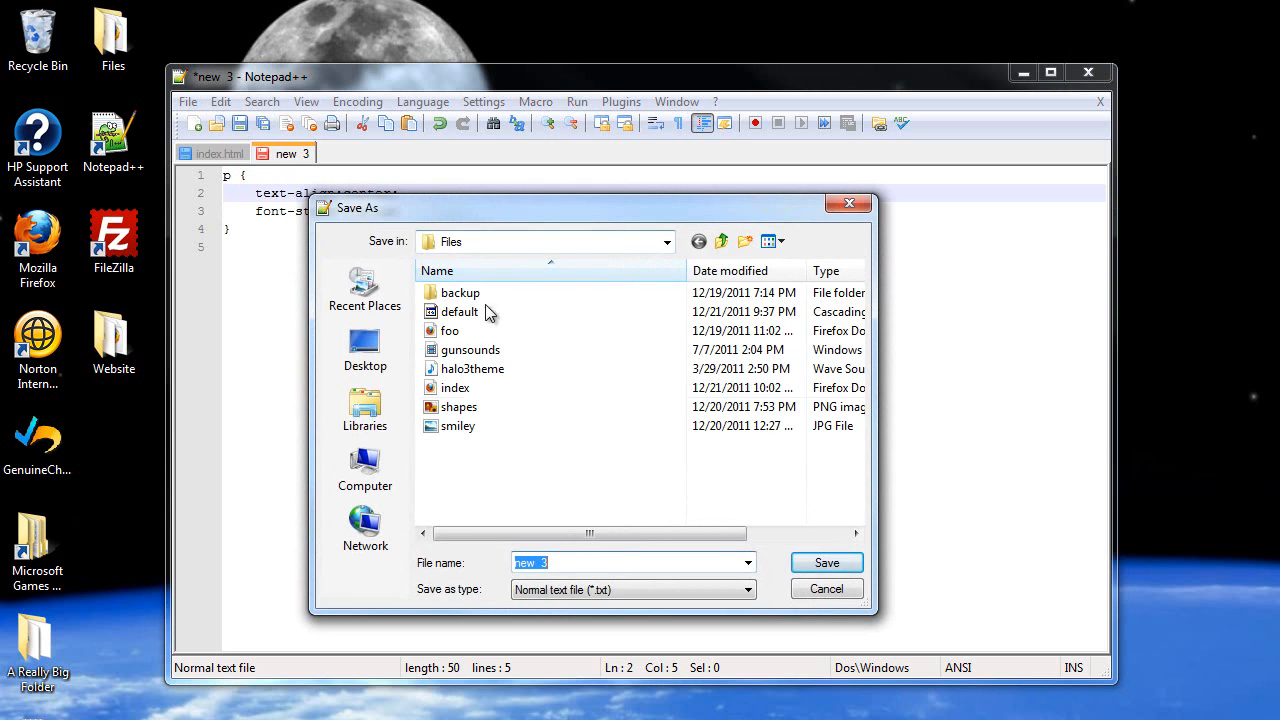
{"action": "mouse_move", "coordinate": [517, 461]}
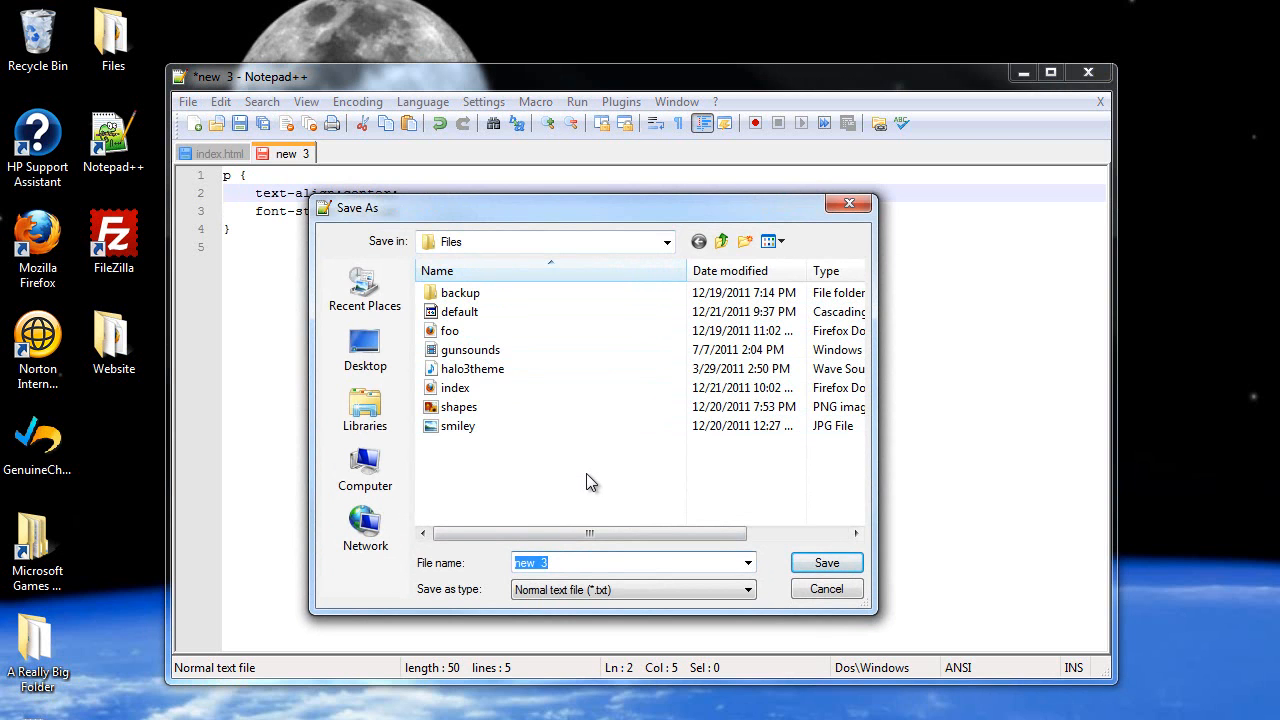
{"action": "type", "text": "example.css"}
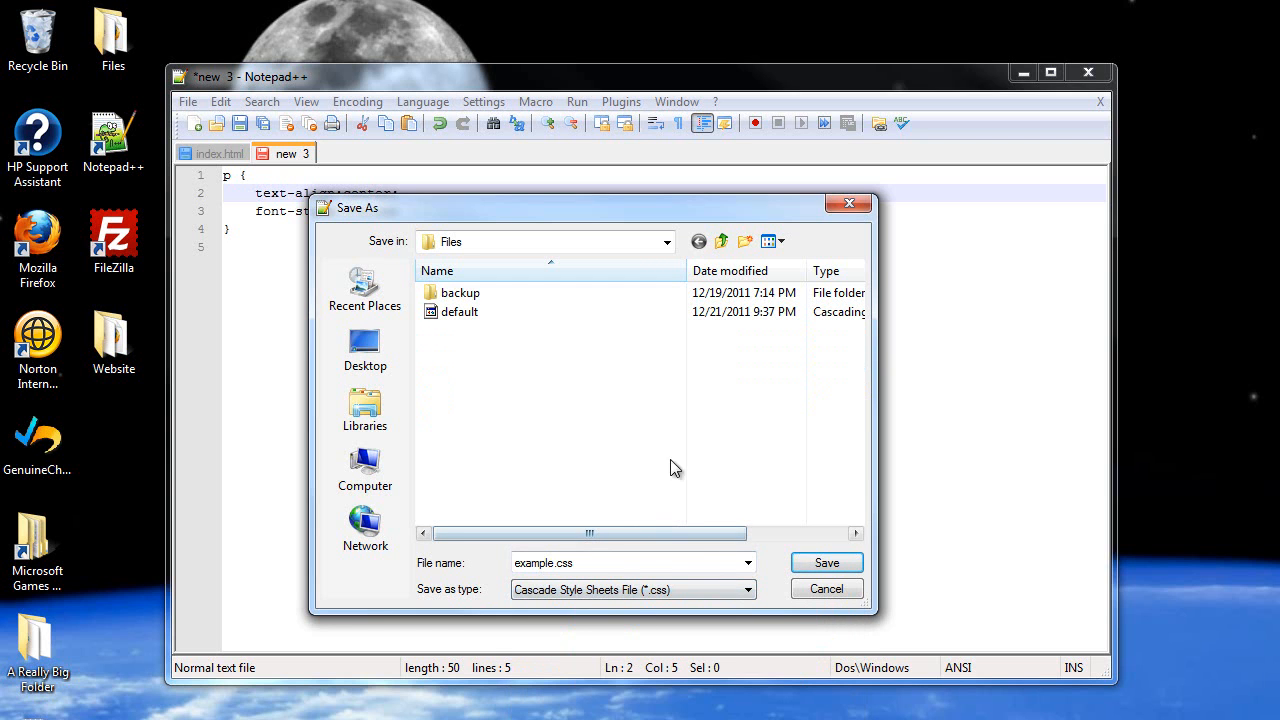
{"action": "mouse_move", "coordinate": [597, 476]}
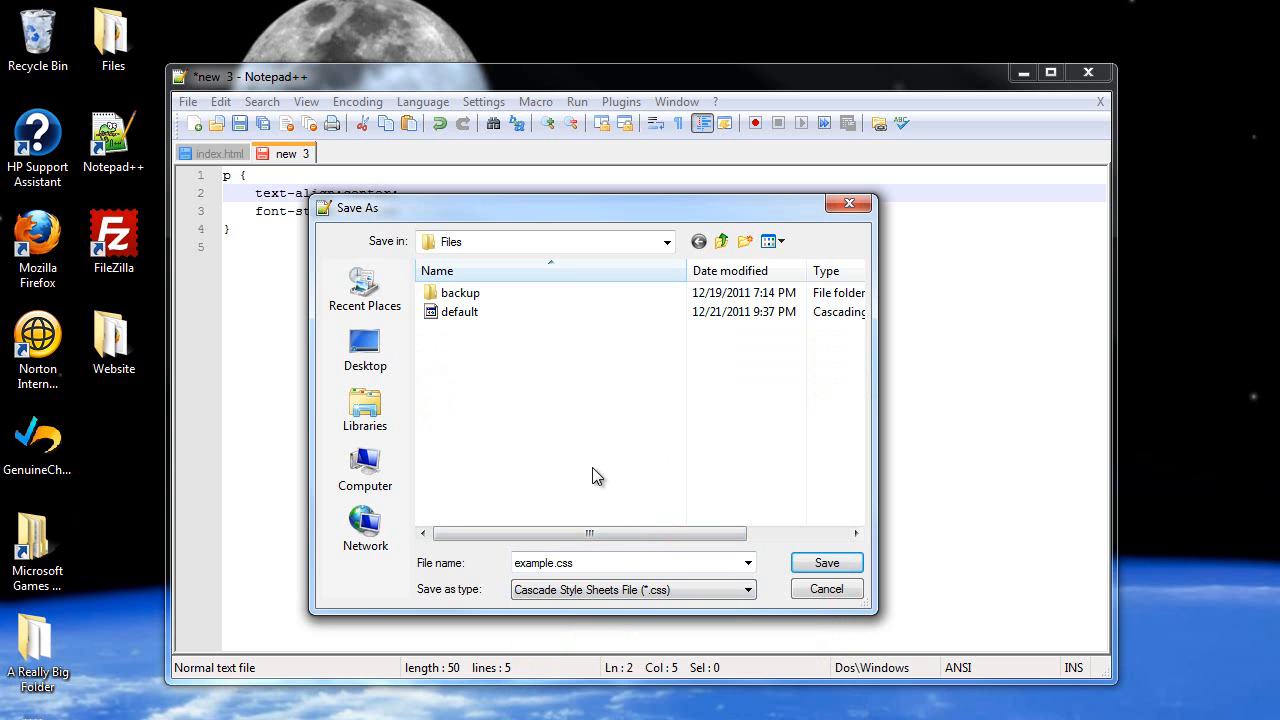
{"action": "mouse_move", "coordinate": [551, 380]}
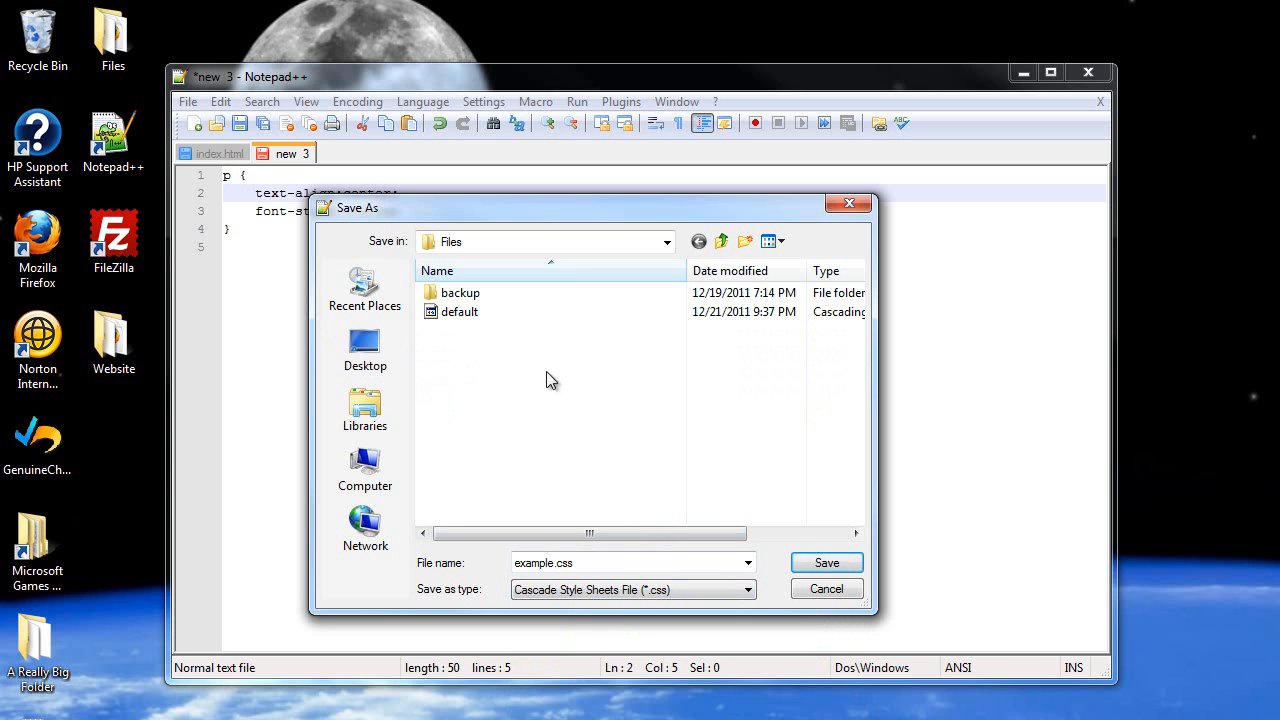
{"action": "left_click", "coordinate": [826, 562]}
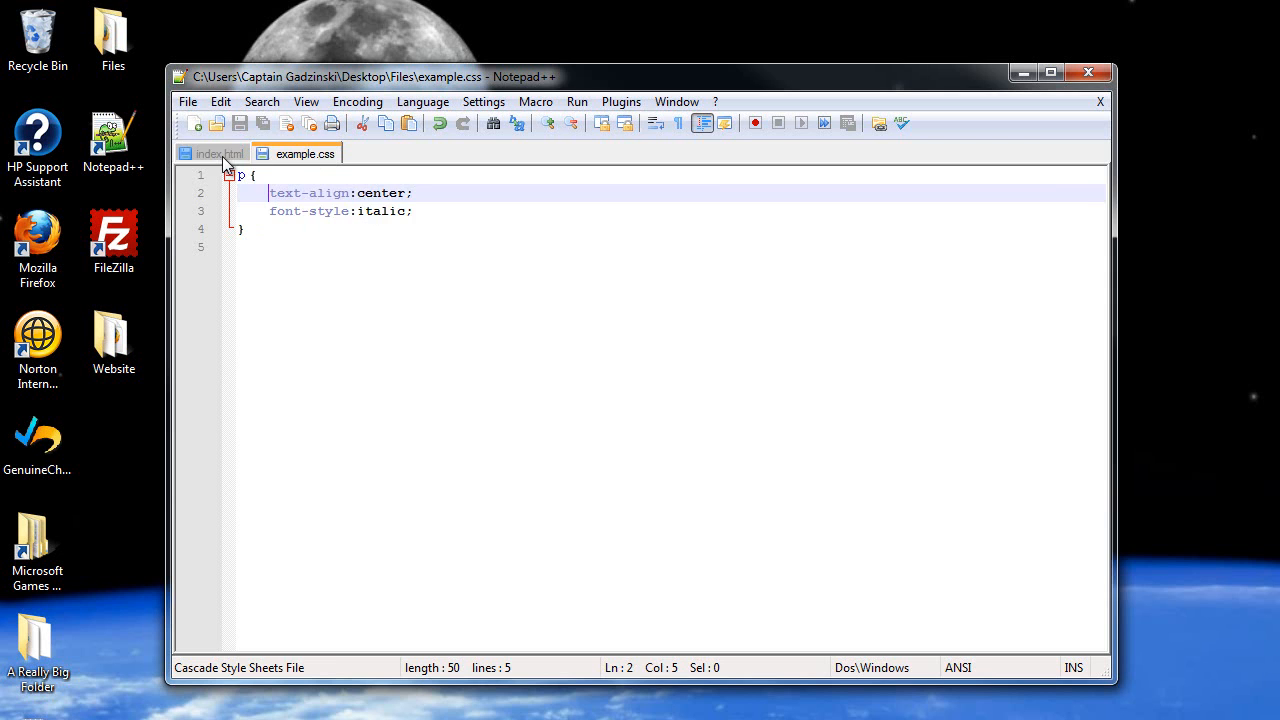
- Delete index.html's embedded style block and begin a link tag with rel="stylesheet"
{"action": "left_click", "coordinate": [222, 153]}
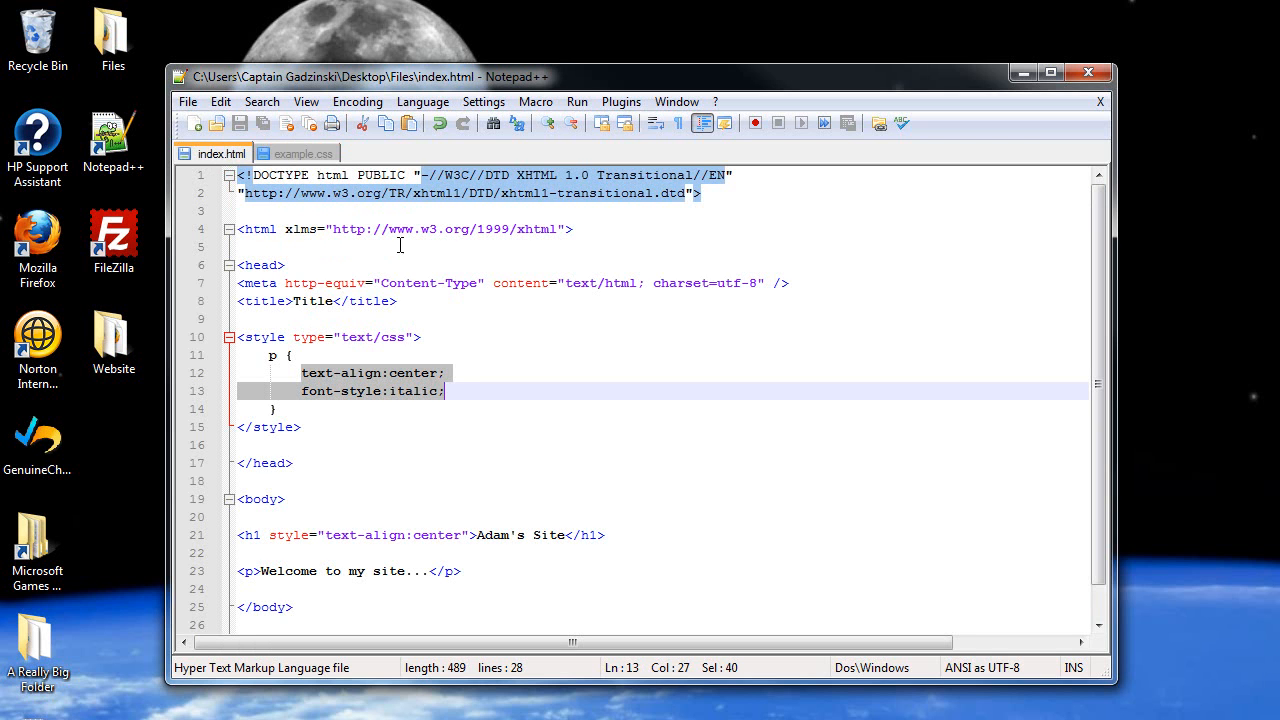
{"action": "mouse_move", "coordinate": [298, 173]}
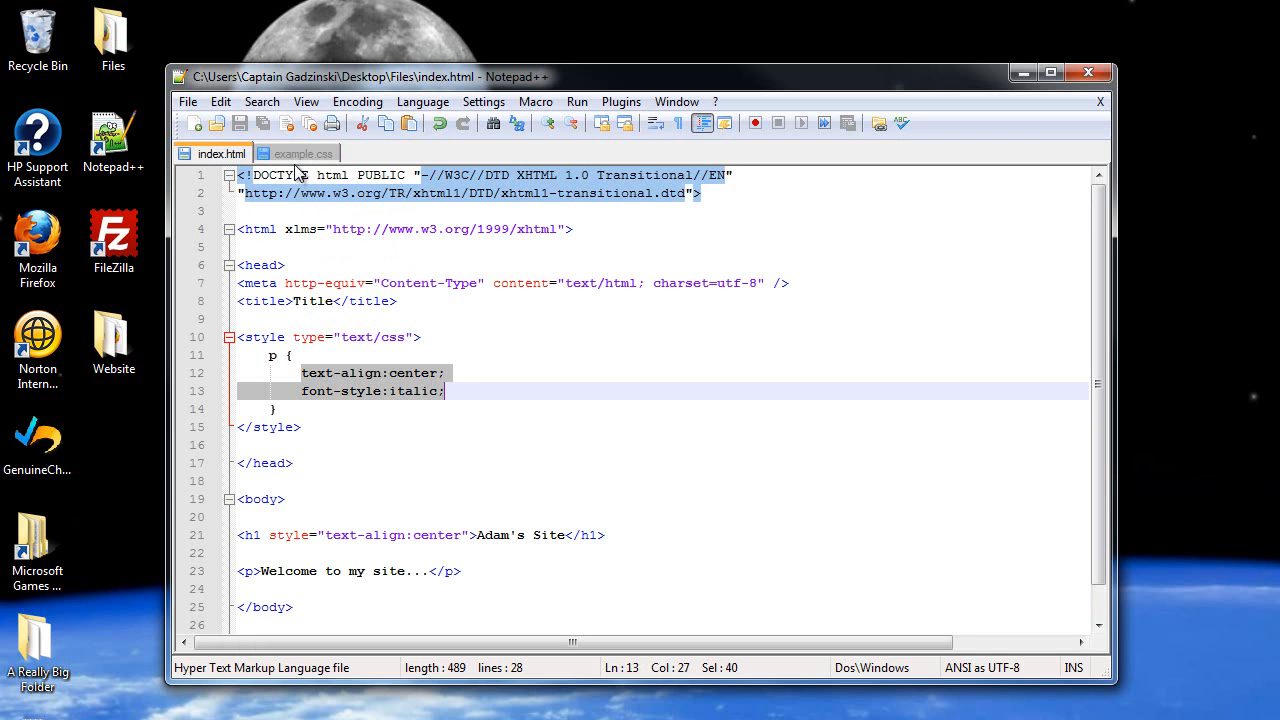
{"action": "mouse_move", "coordinate": [308, 249]}
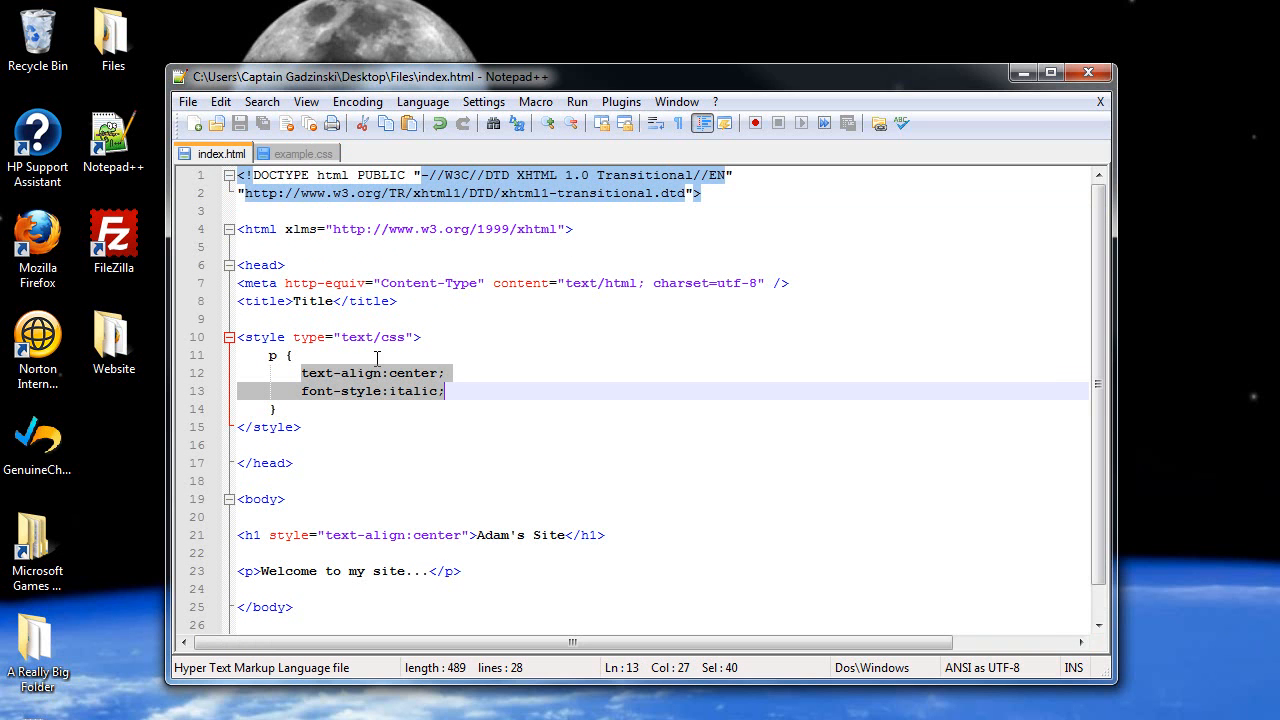
{"action": "mouse_move", "coordinate": [215, 154]}
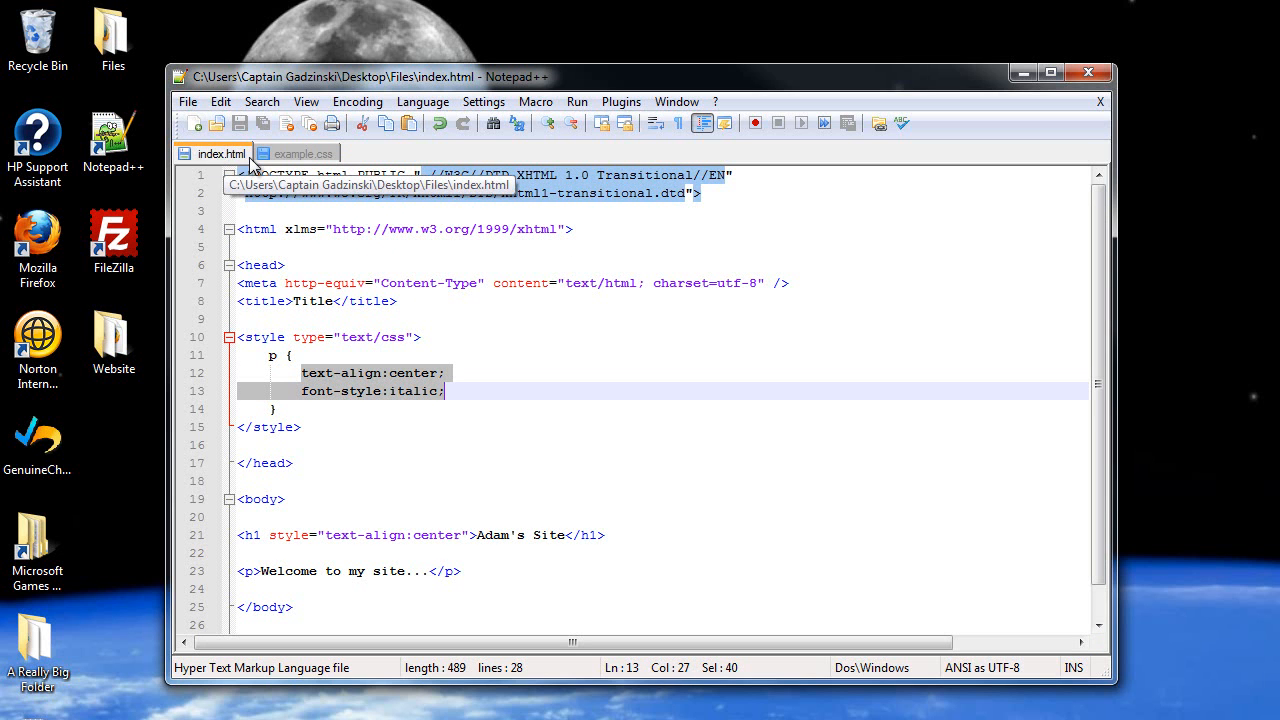
{"action": "mouse_move", "coordinate": [267, 324]}
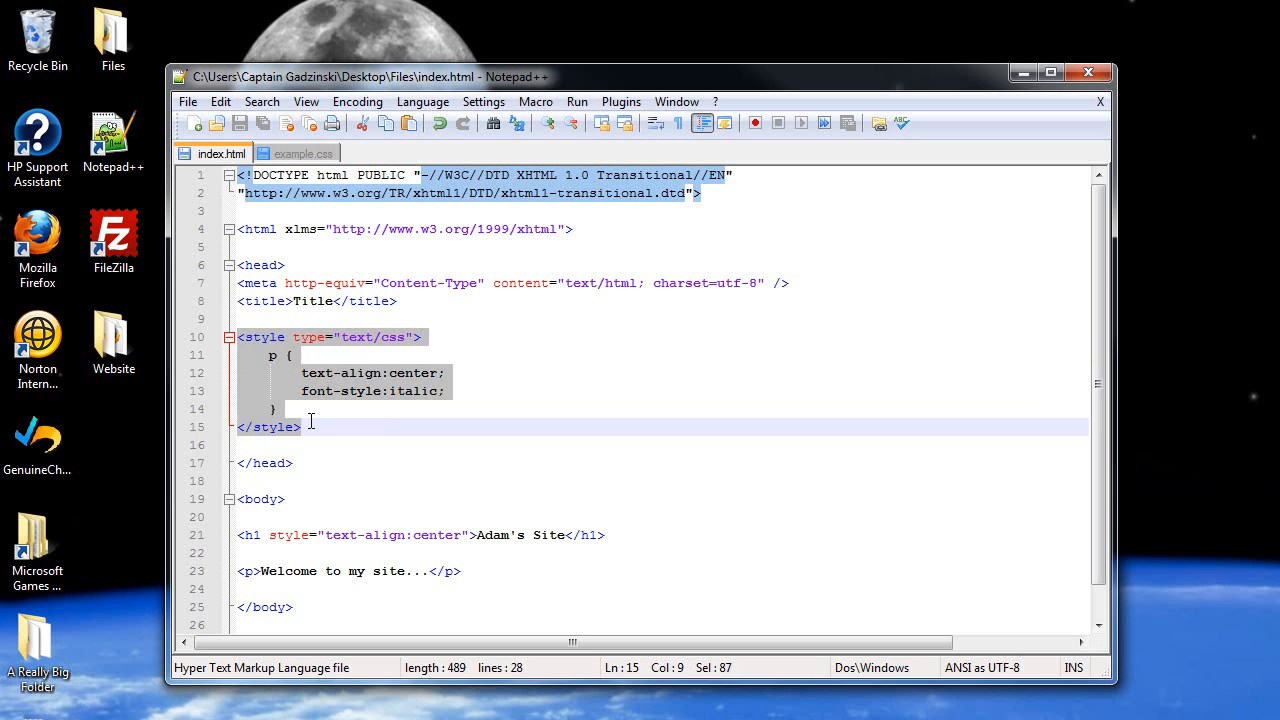
{"action": "key", "text": "Delete"}
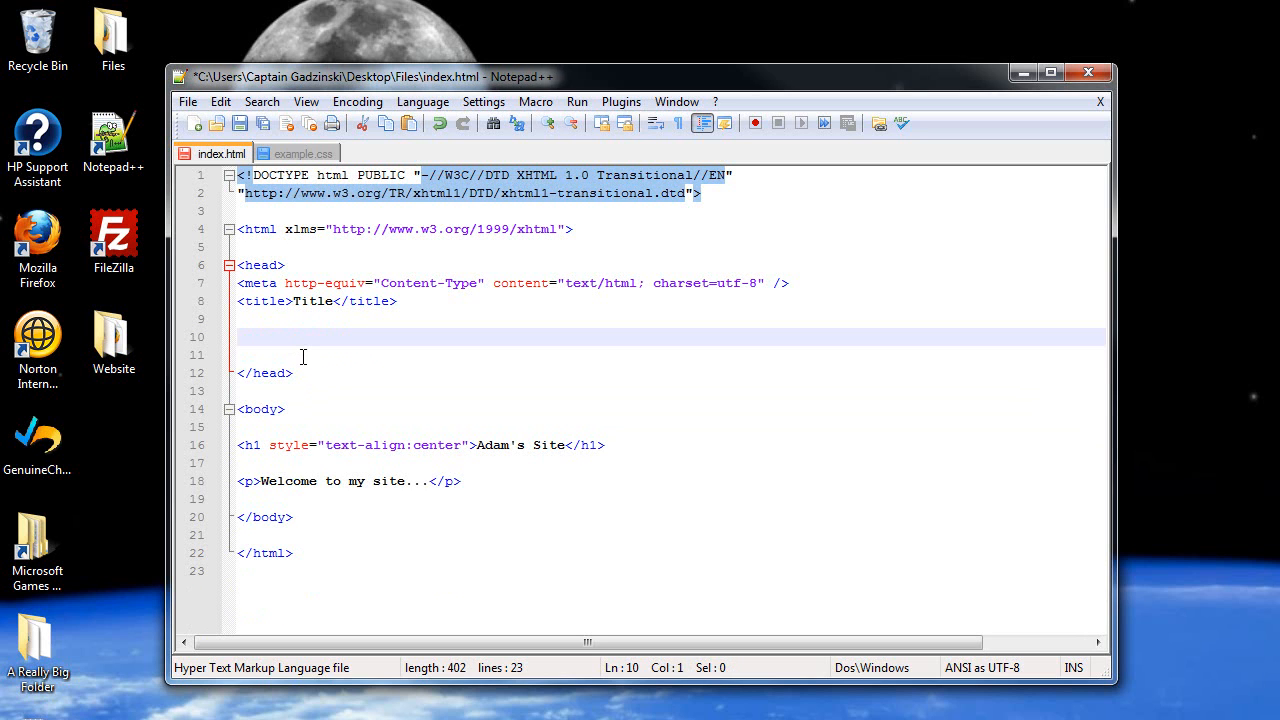
{"action": "type", "text": "<link />"}
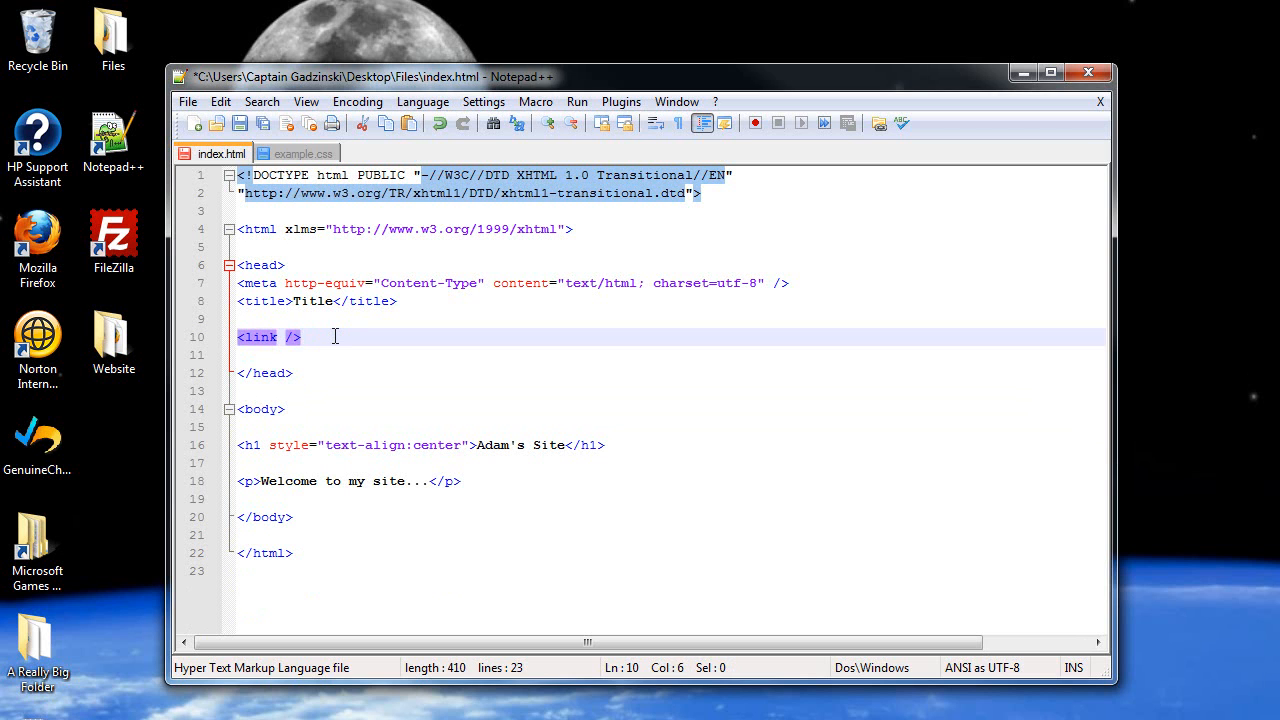
{"action": "type", "text": "rel=\""}
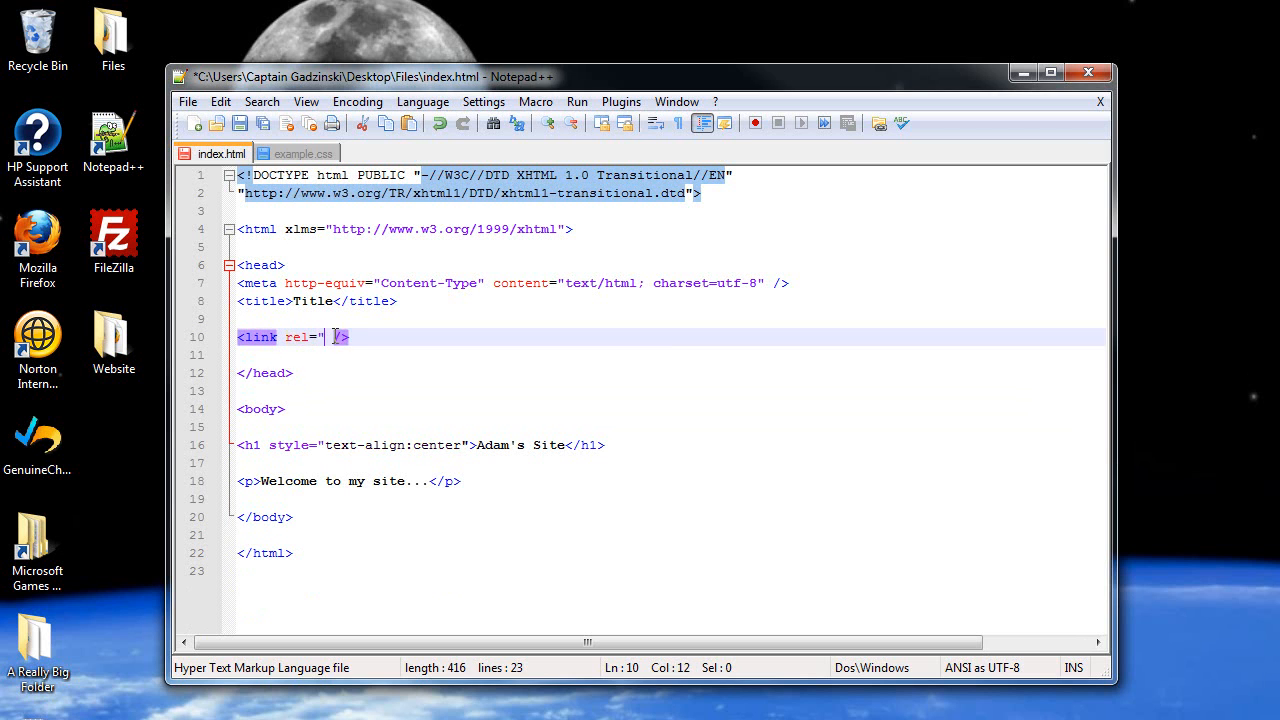
{"action": "type", "text": "style"}
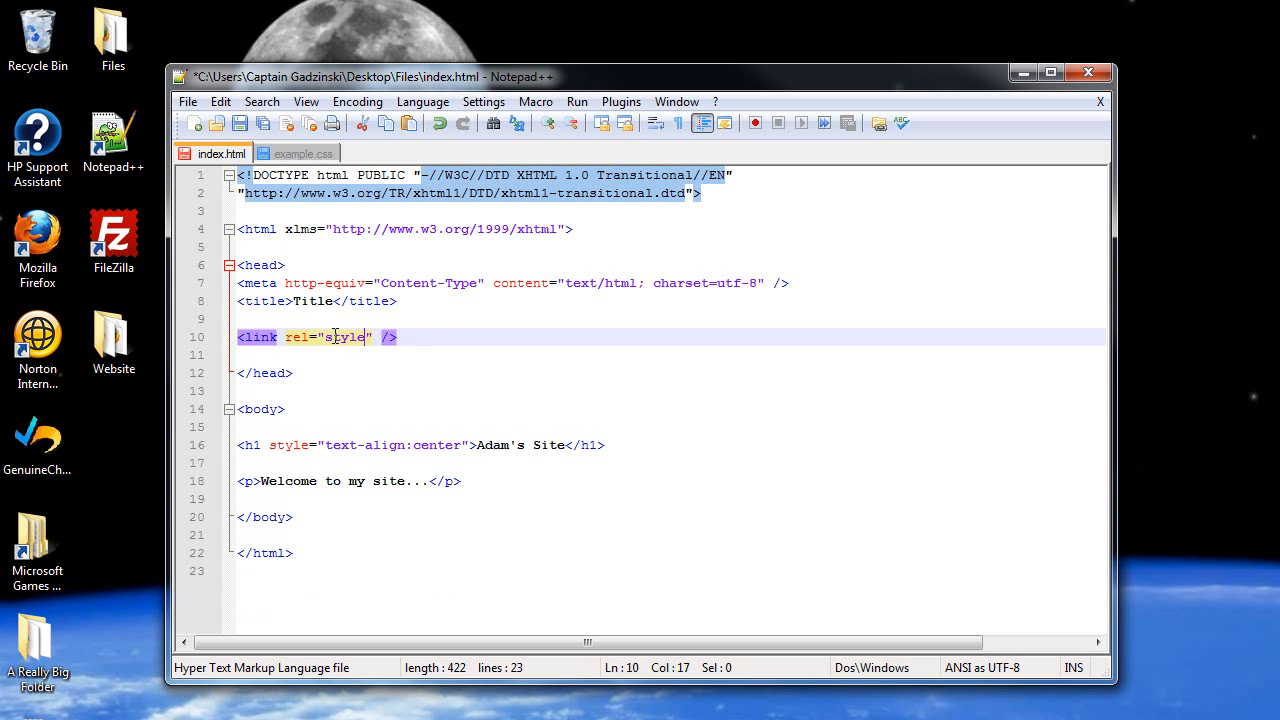
{"action": "type", "text": "sheet"}
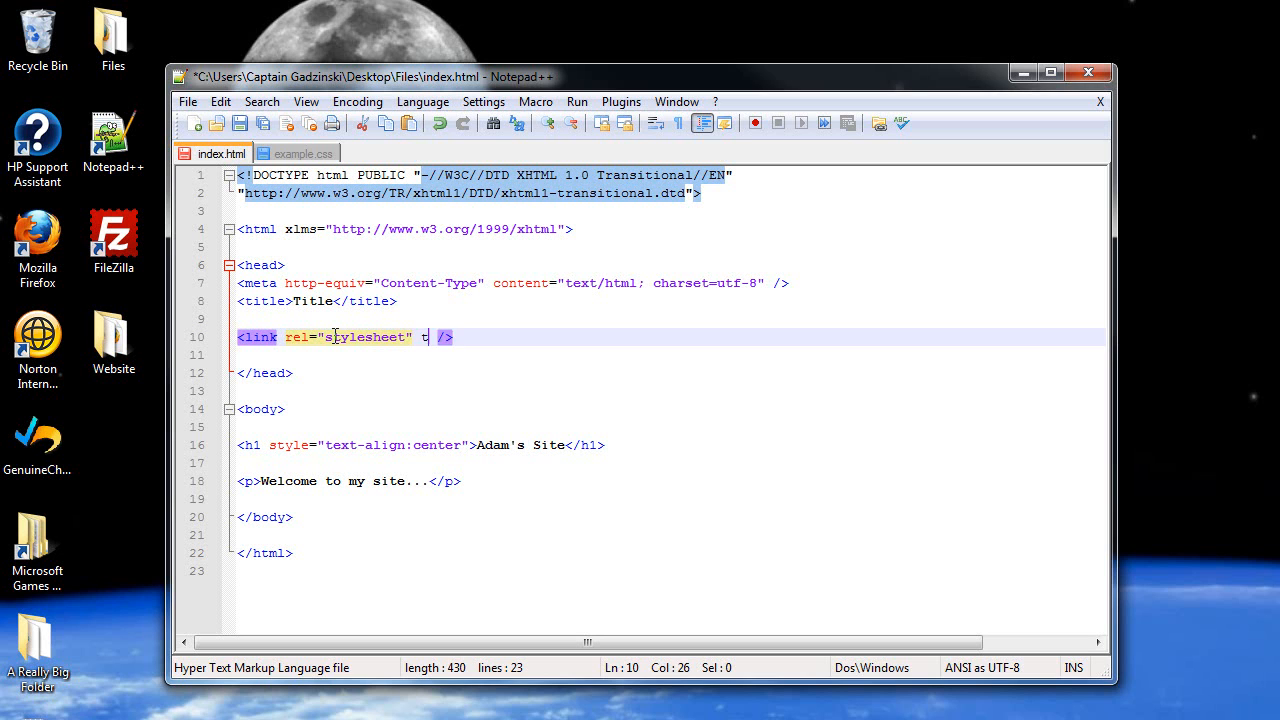
- Finish the link with type text/css and href example.css, then save index.html
{"action": "type", "text": "ype=\"\""}
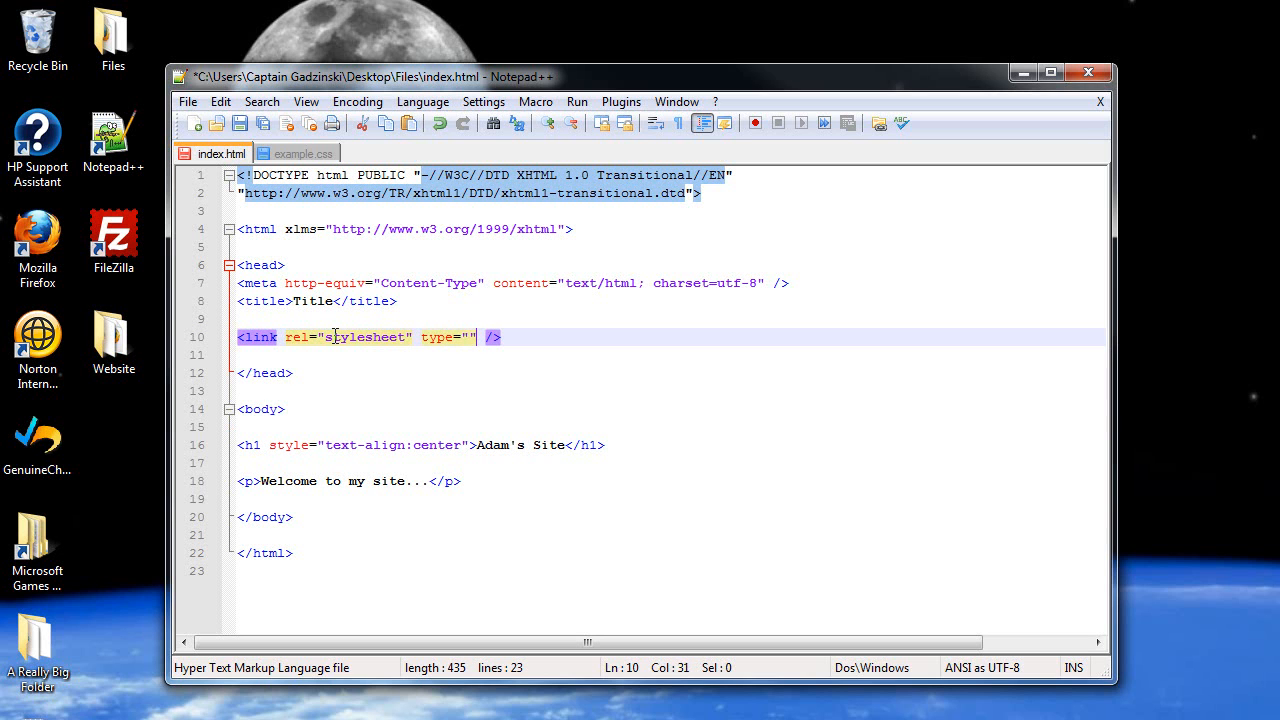
{"action": "type", "text": "text/"}
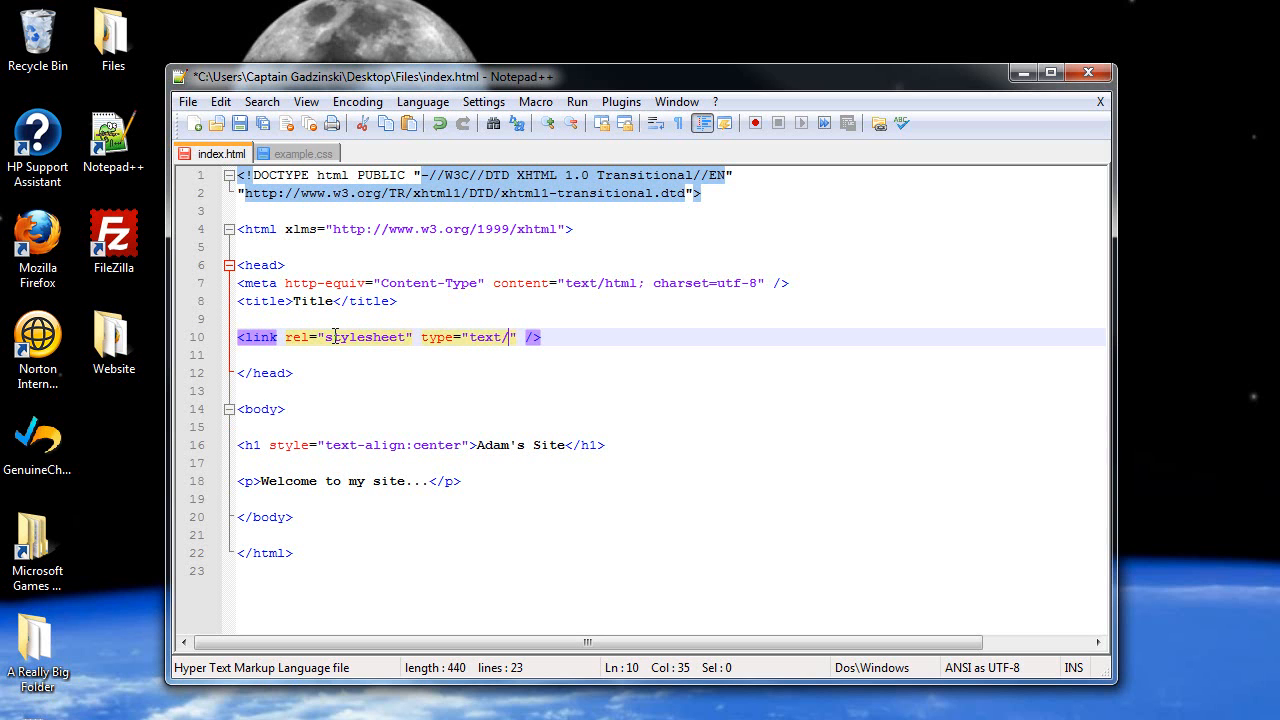
{"action": "type", "text": "css"}
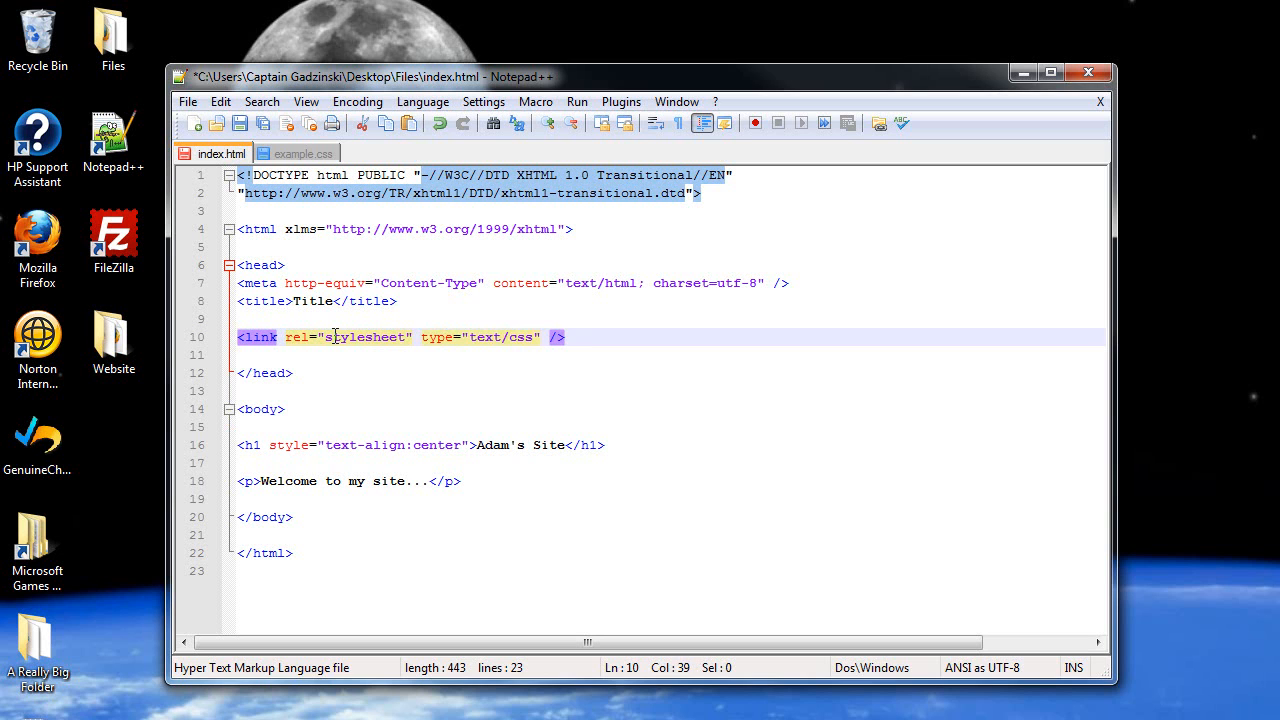
{"action": "type", "text": "href=\"\""}
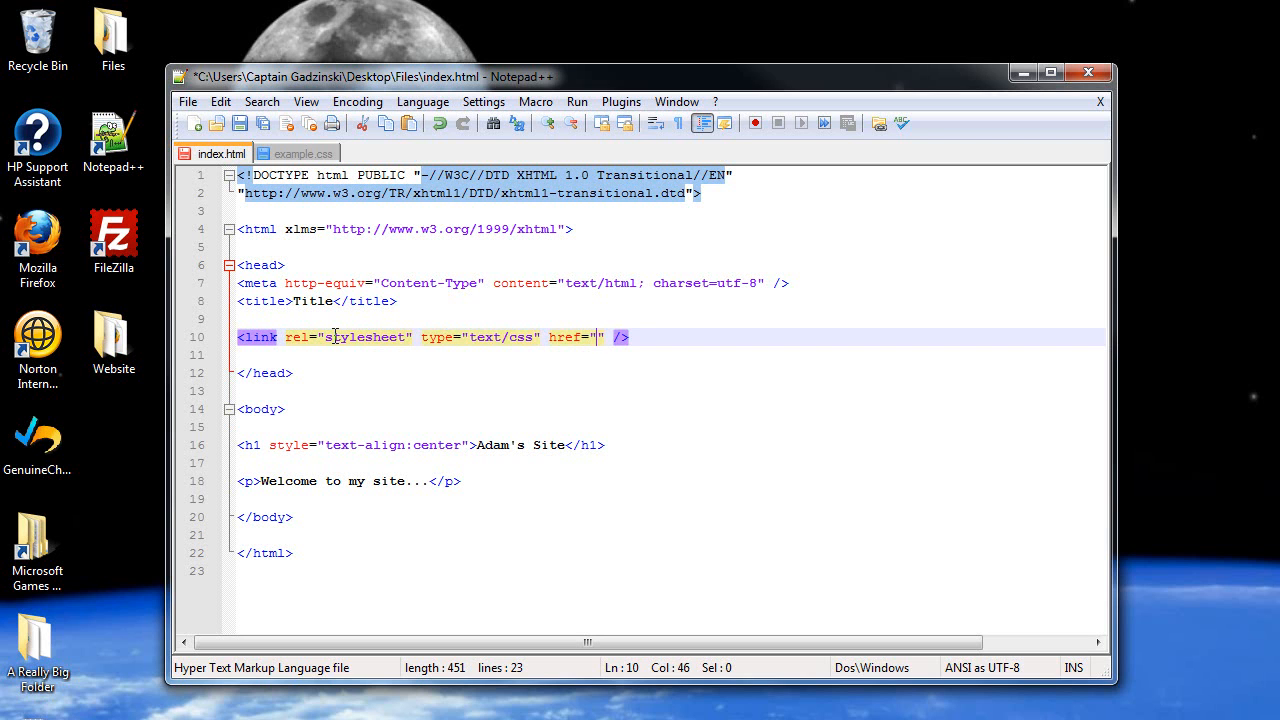
{"action": "type", "text": "example"}
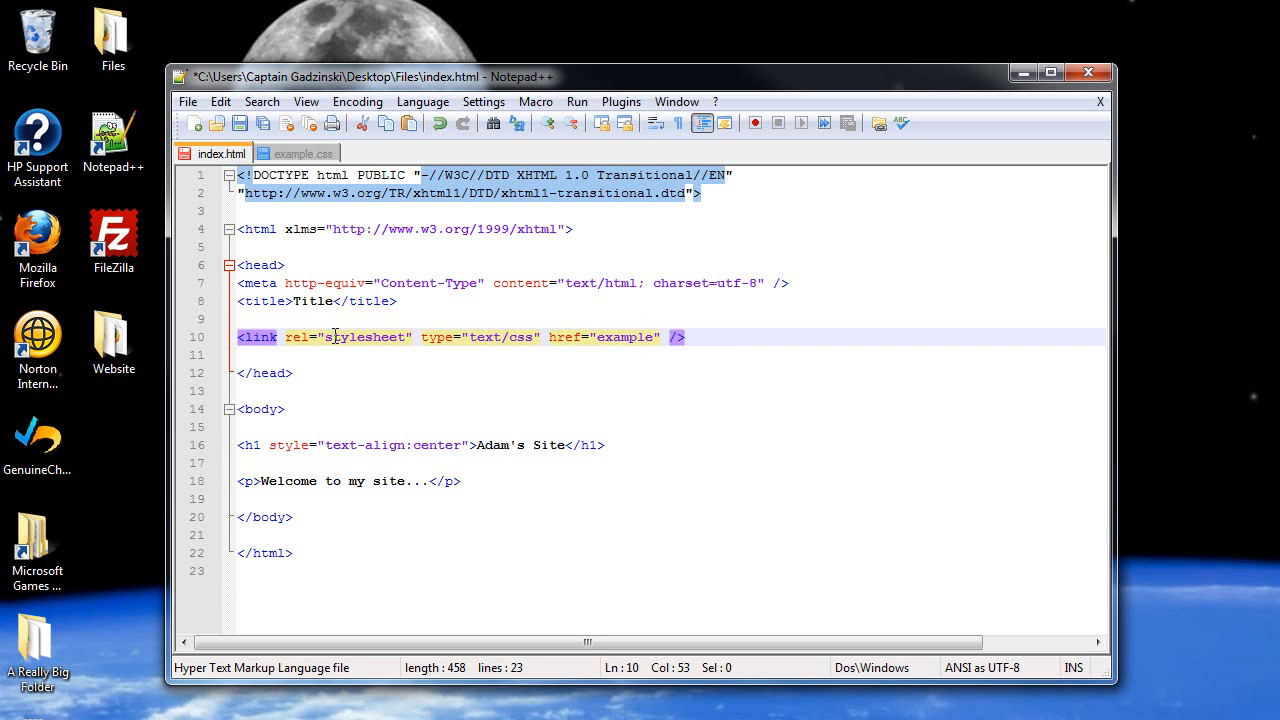
{"action": "type", "text": ".css"}
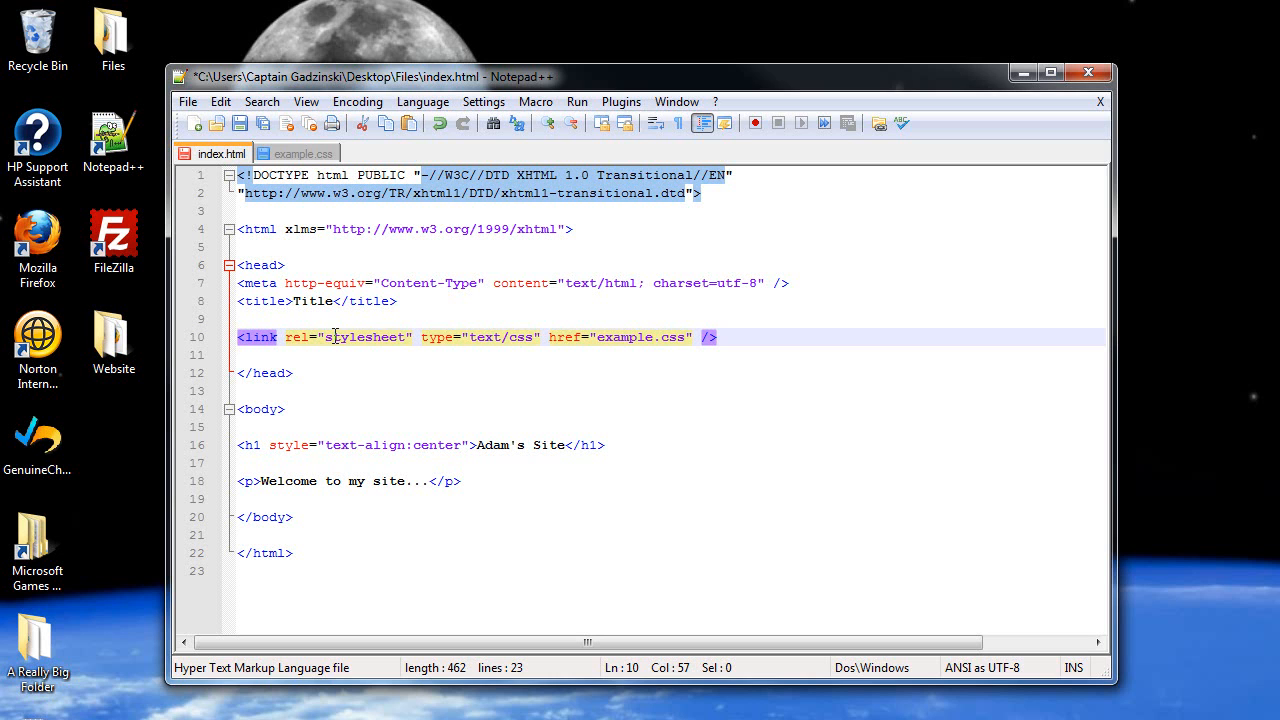
{"action": "left_click", "coordinate": [243, 124]}
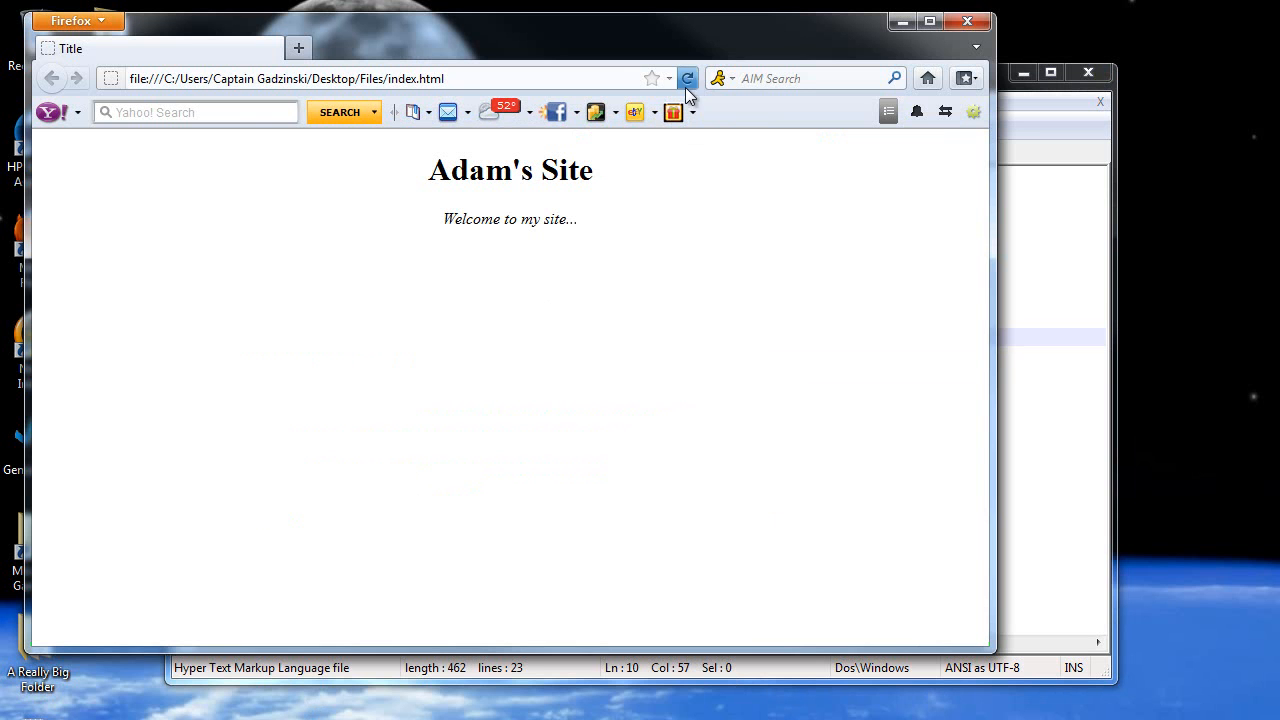
{"action": "mouse_move", "coordinate": [910, 52]}
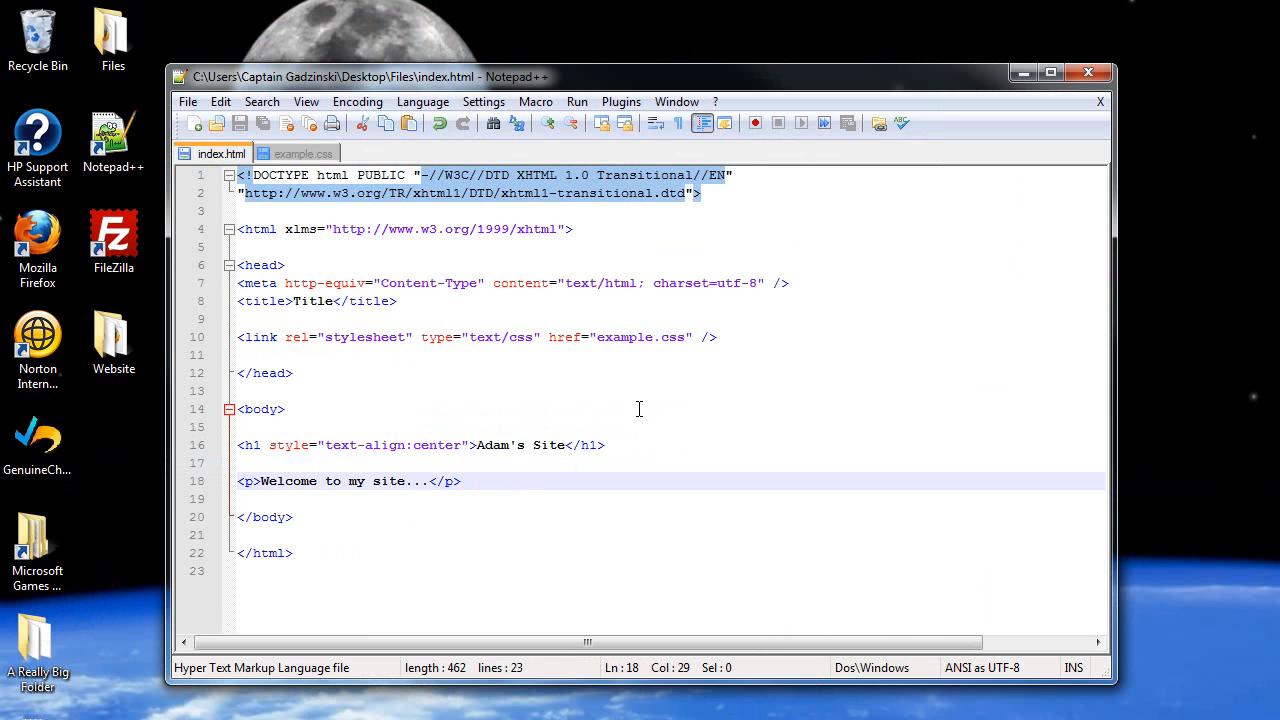
{"action": "mouse_move", "coordinate": [444, 437]}
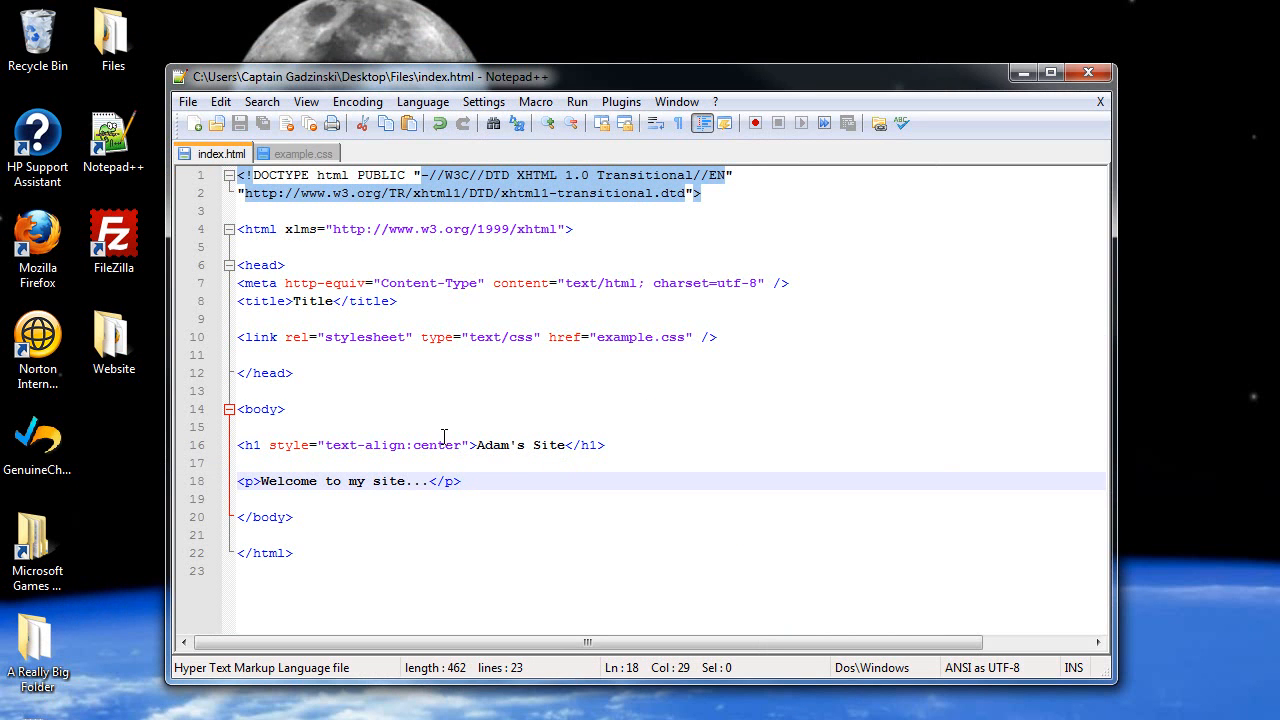
{"action": "mouse_move", "coordinate": [350, 445]}
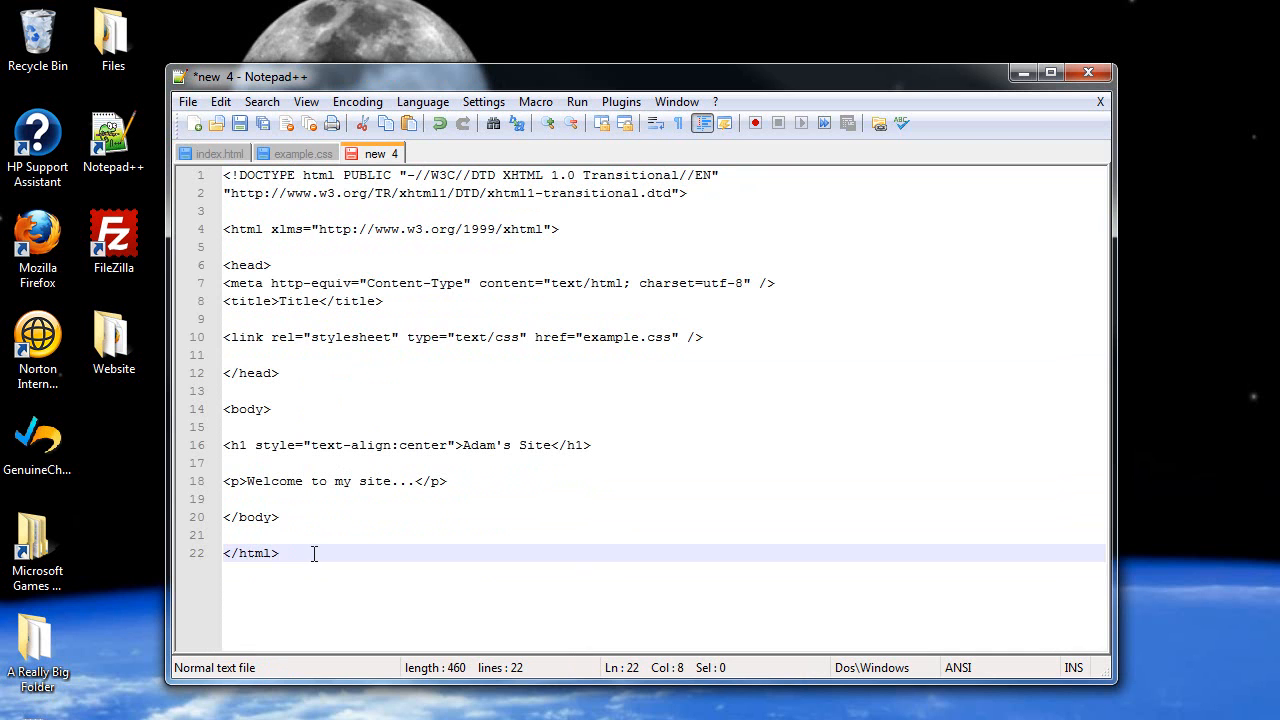
- Open the File menu for the new document holding the copied markup
{"action": "left_click", "coordinate": [188, 101]}
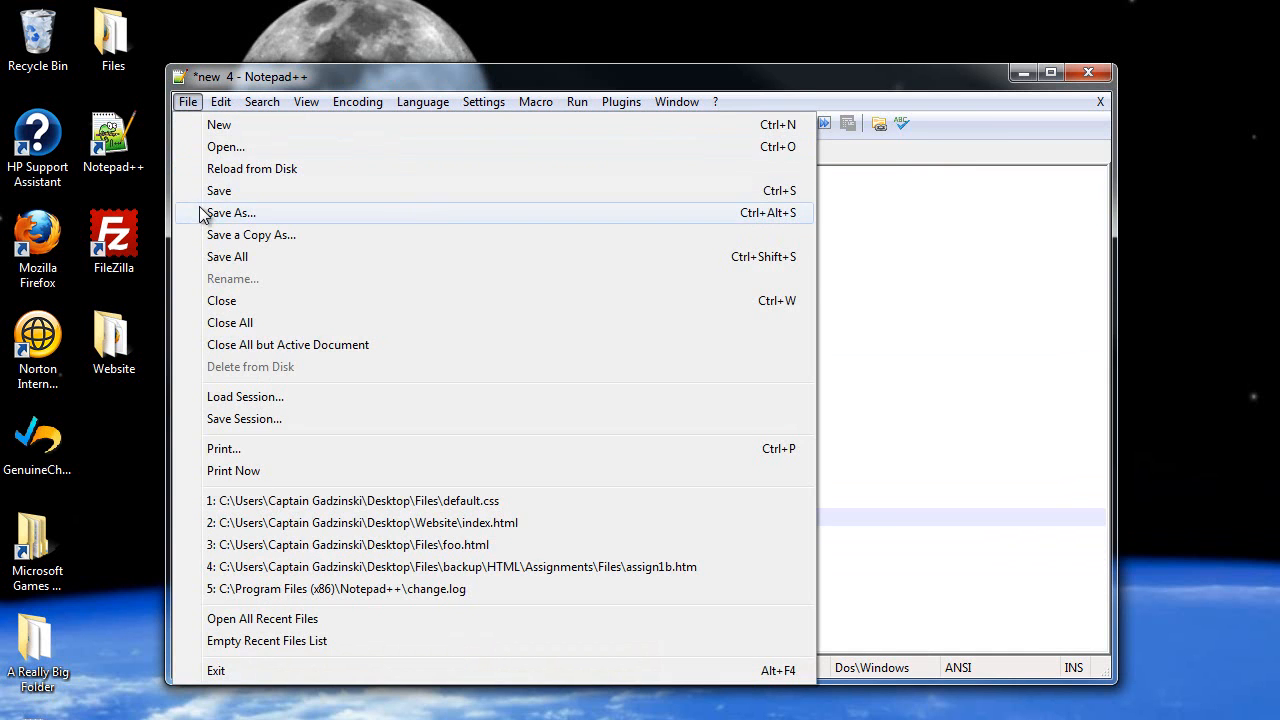
- Save the copied page with the name page2 as an HTML file
{"action": "left_click", "coordinate": [230, 212]}
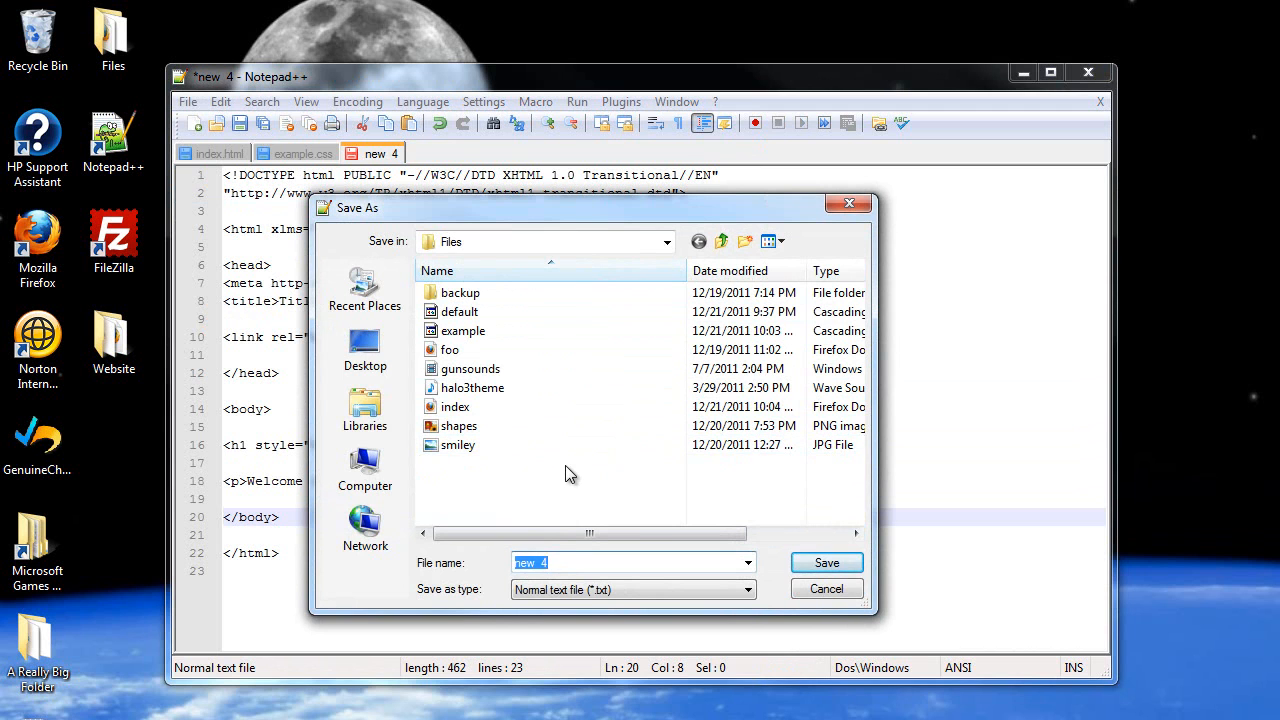
{"action": "type", "text": "page2.html"}
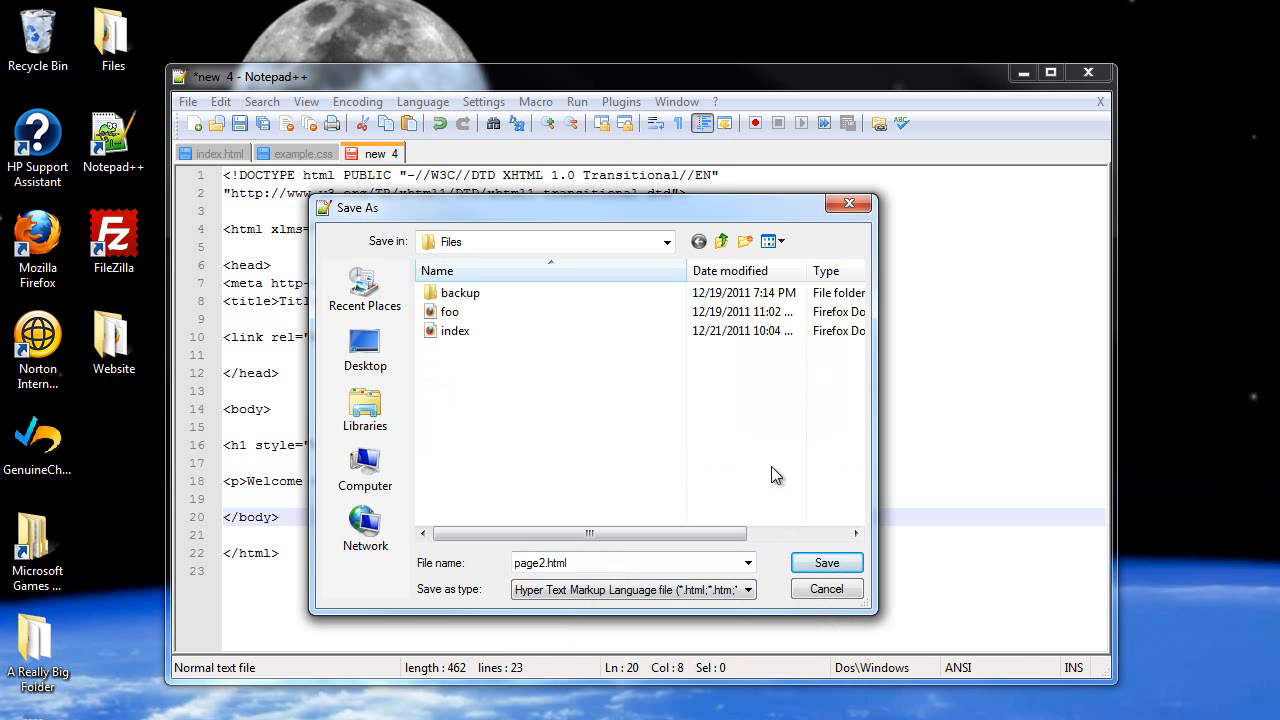
{"action": "left_click", "coordinate": [827, 562]}
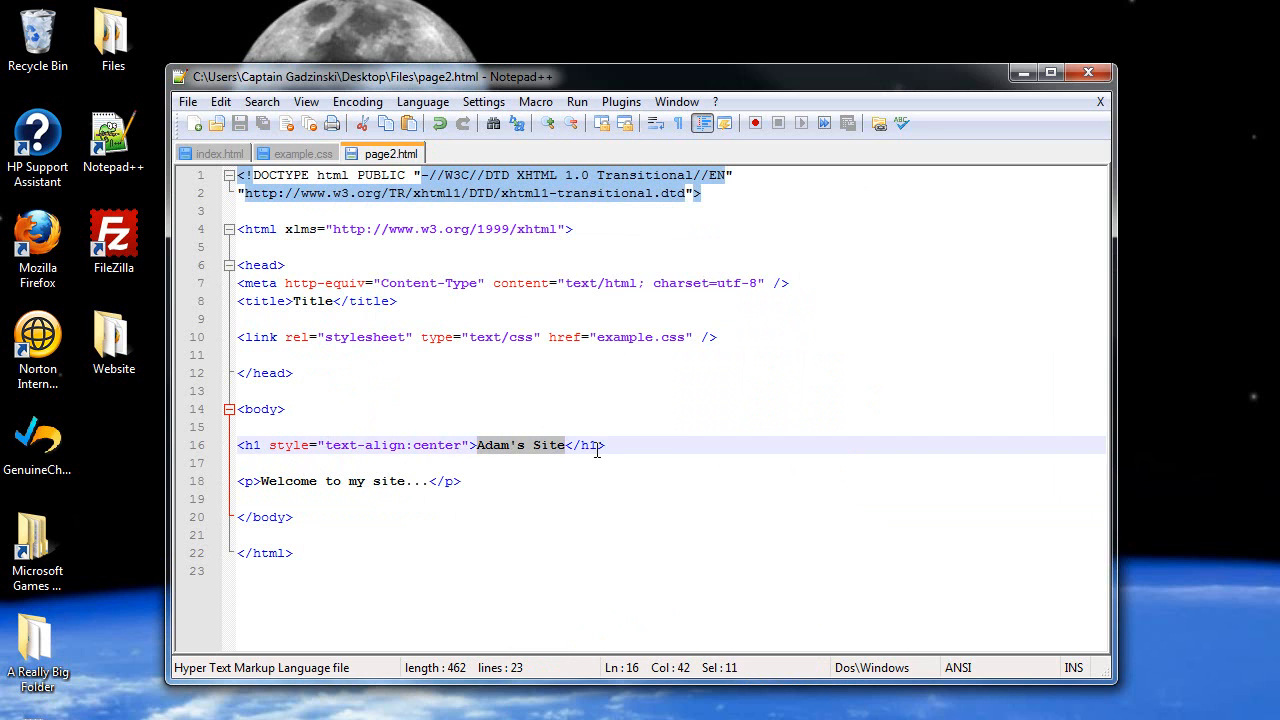
- Title the heading 'Second Page' and replace the paragraph with 'This is the second page'
{"action": "type", "text": "Second Pa"}
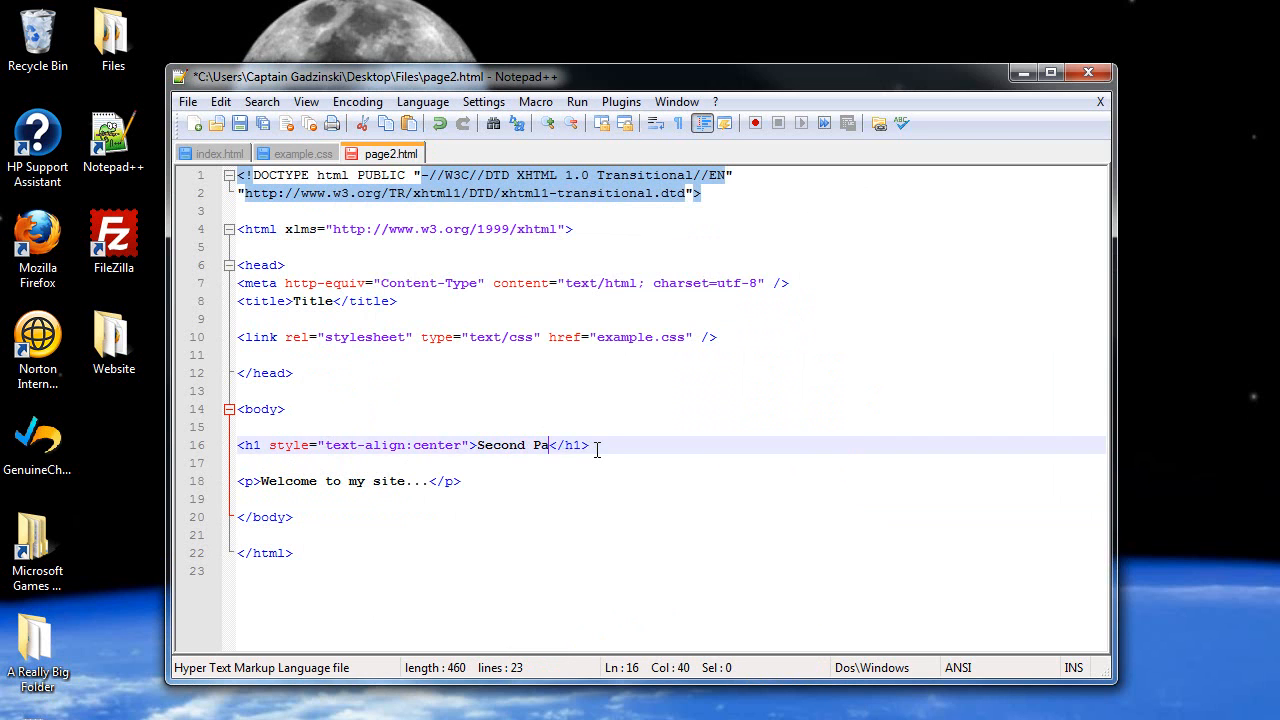
{"action": "type", "text": "ge"}
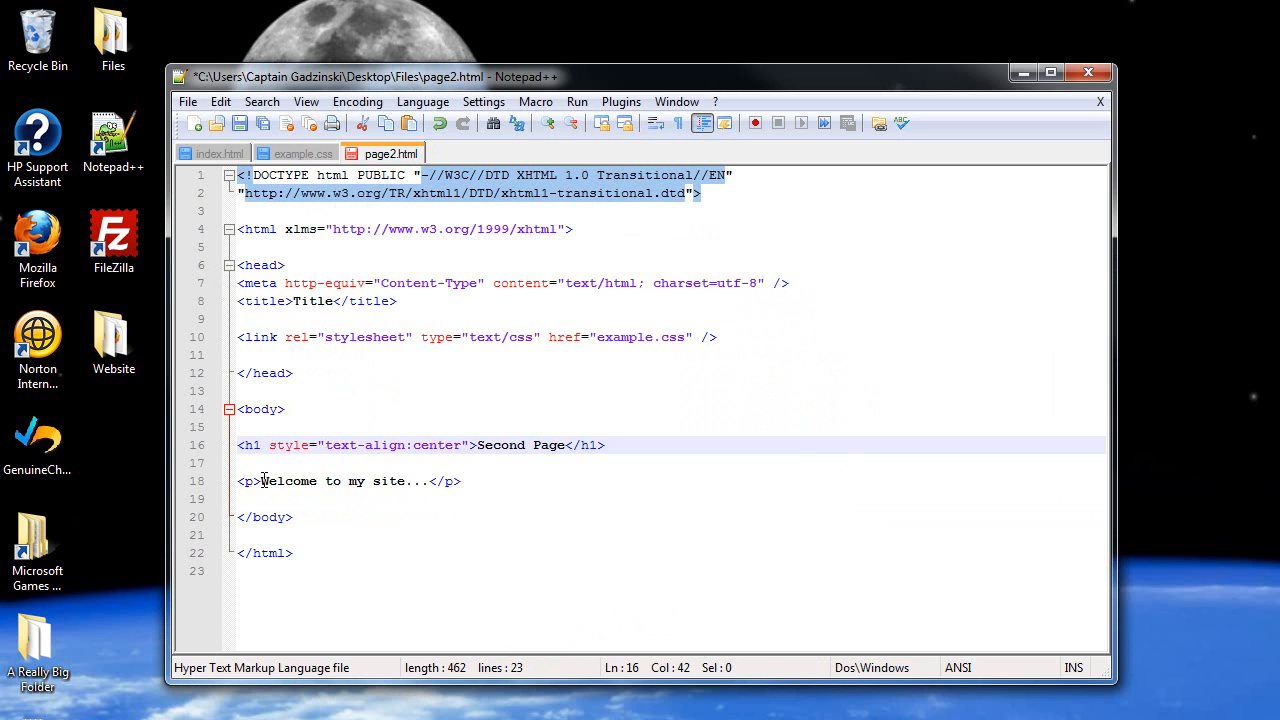
{"action": "left_click_drag", "start_coordinate": [261, 481], "coordinate": [456, 481]}
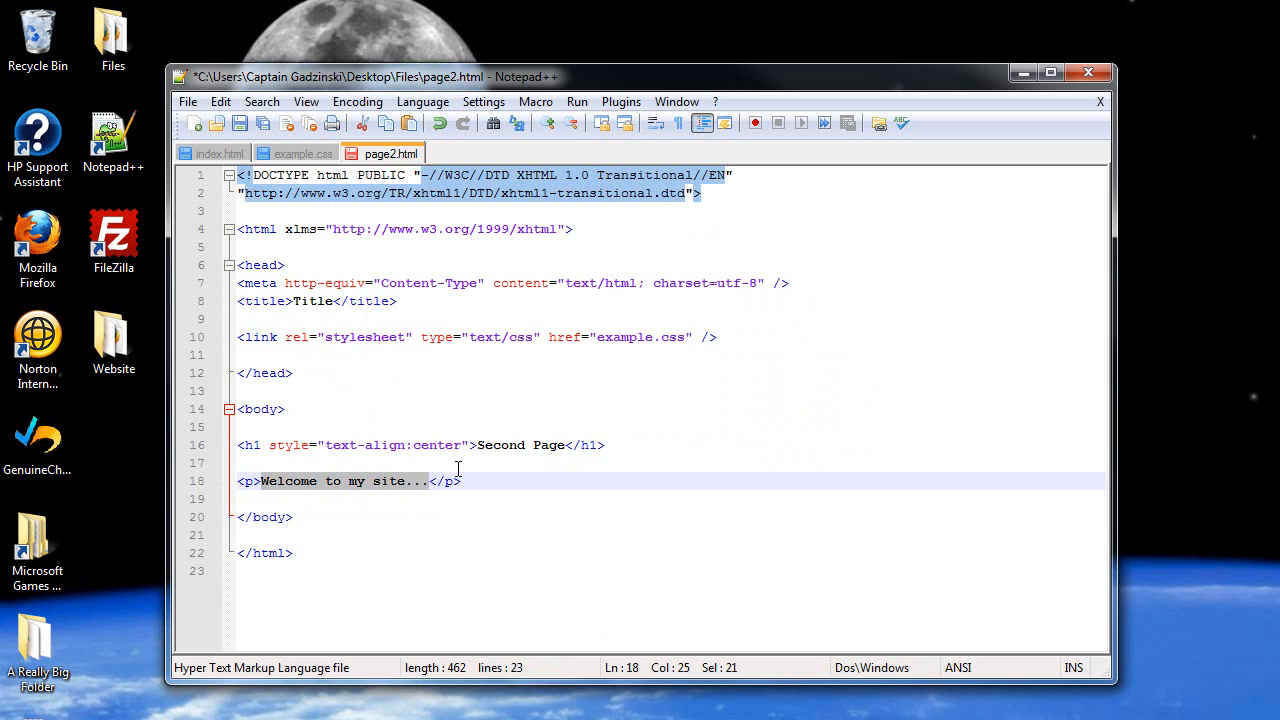
{"action": "type", "text": "Th</p>"}
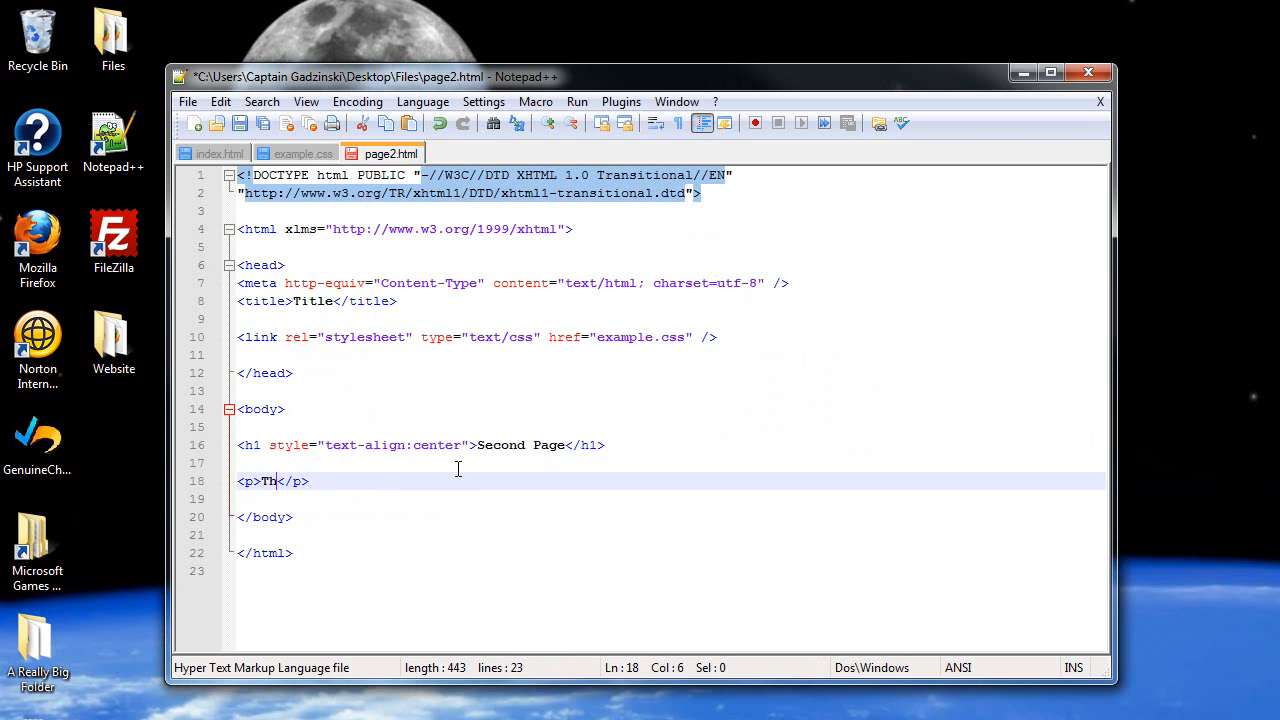
{"action": "type", "text": "is is the second page"}
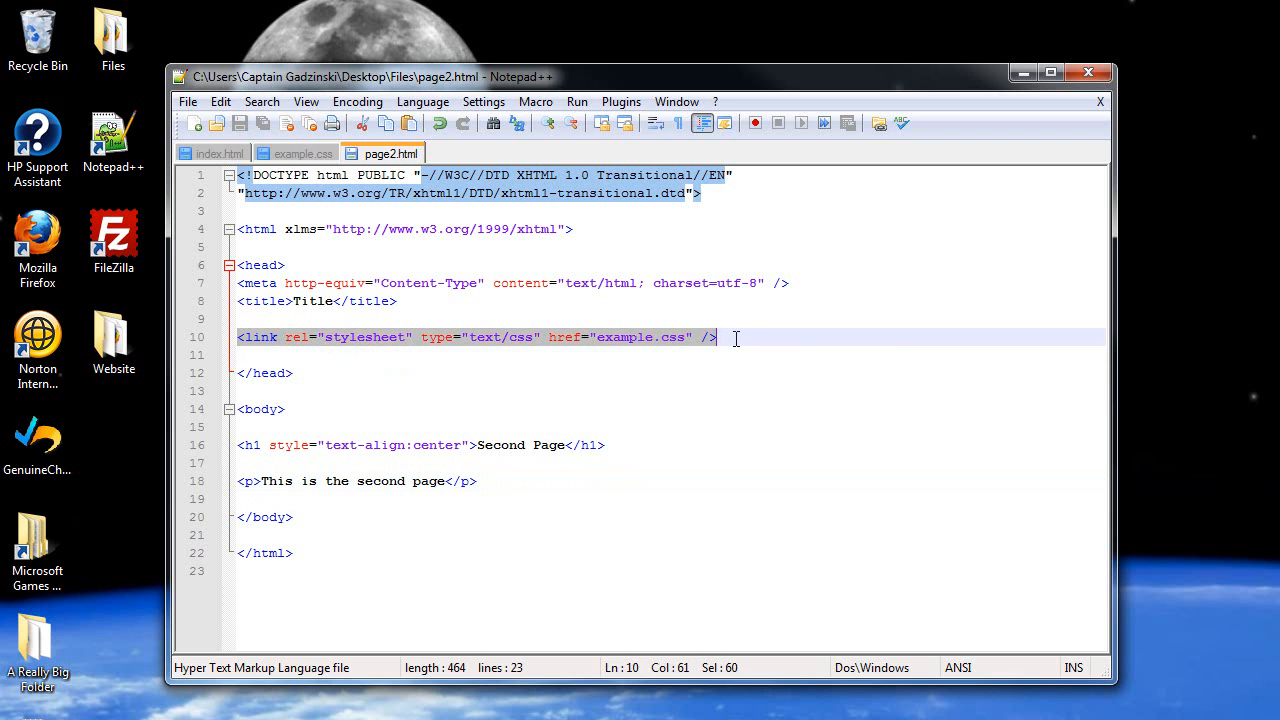
{"action": "mouse_move", "coordinate": [650, 343]}
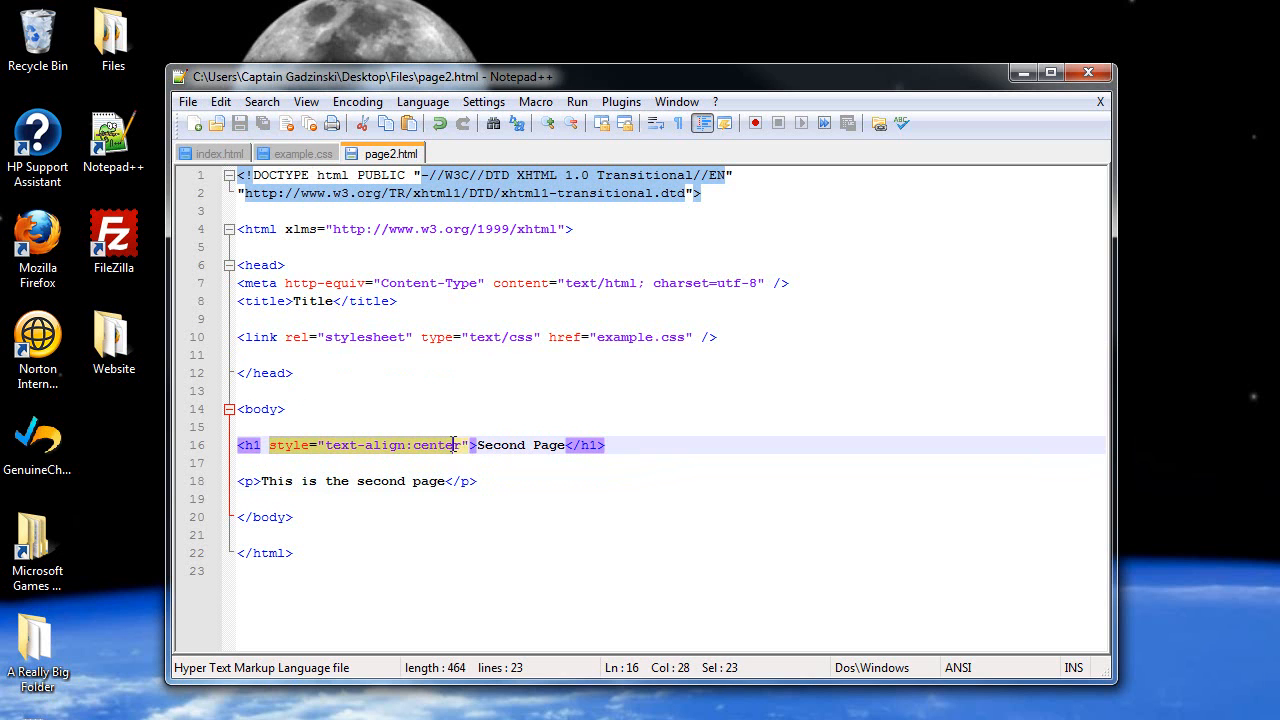
- Delete the heading's inline centering style, check example.css, then return to index.html
{"action": "key", "text": "Delete"}
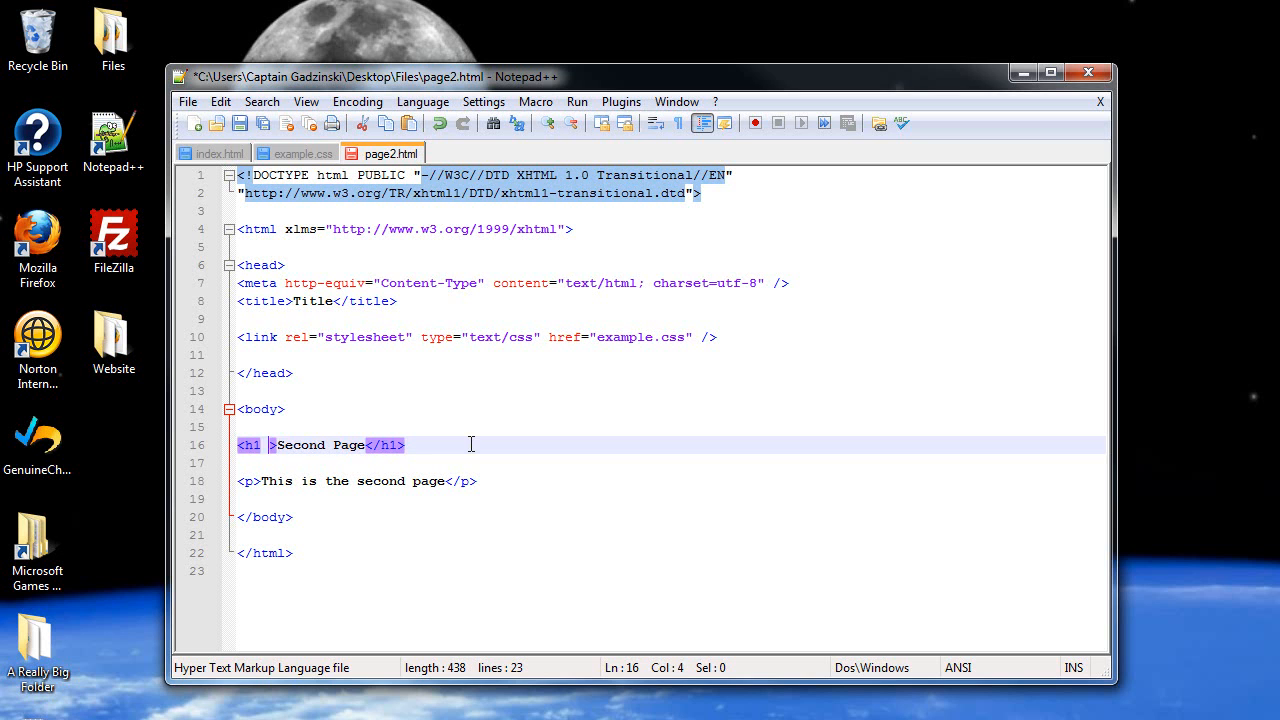
{"action": "left_click", "coordinate": [296, 153]}
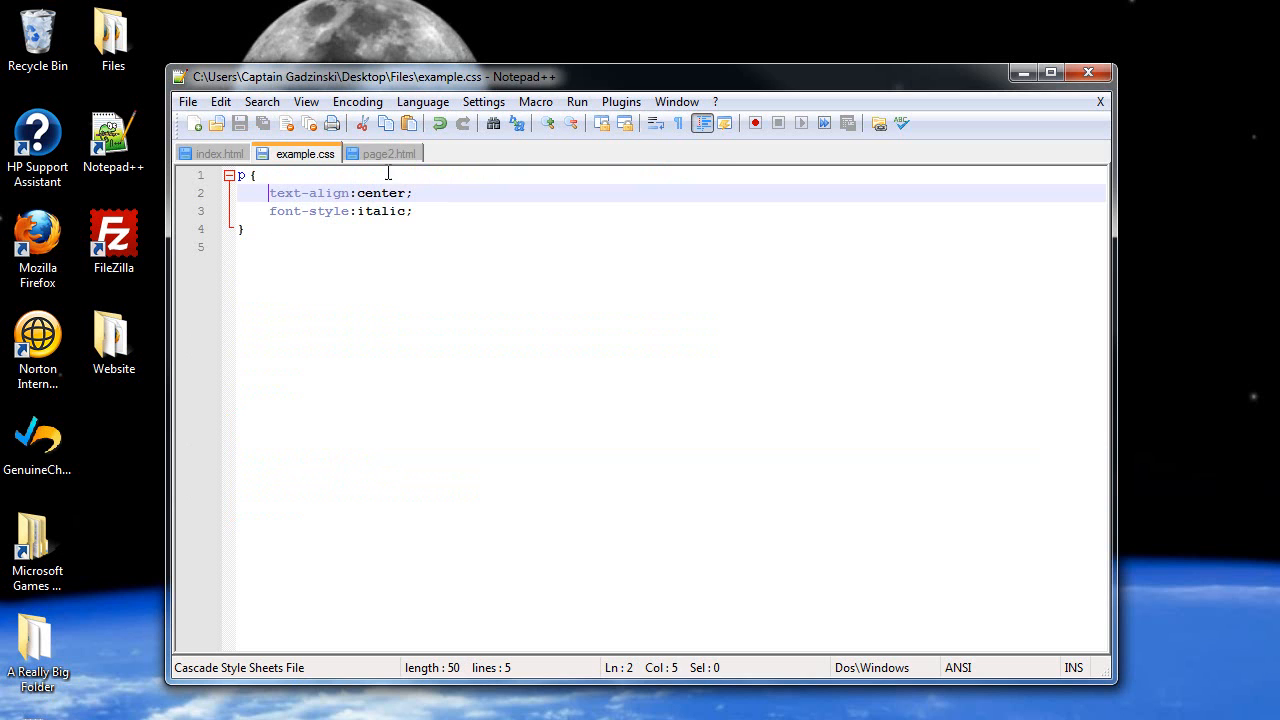
{"action": "left_click", "coordinate": [384, 153]}
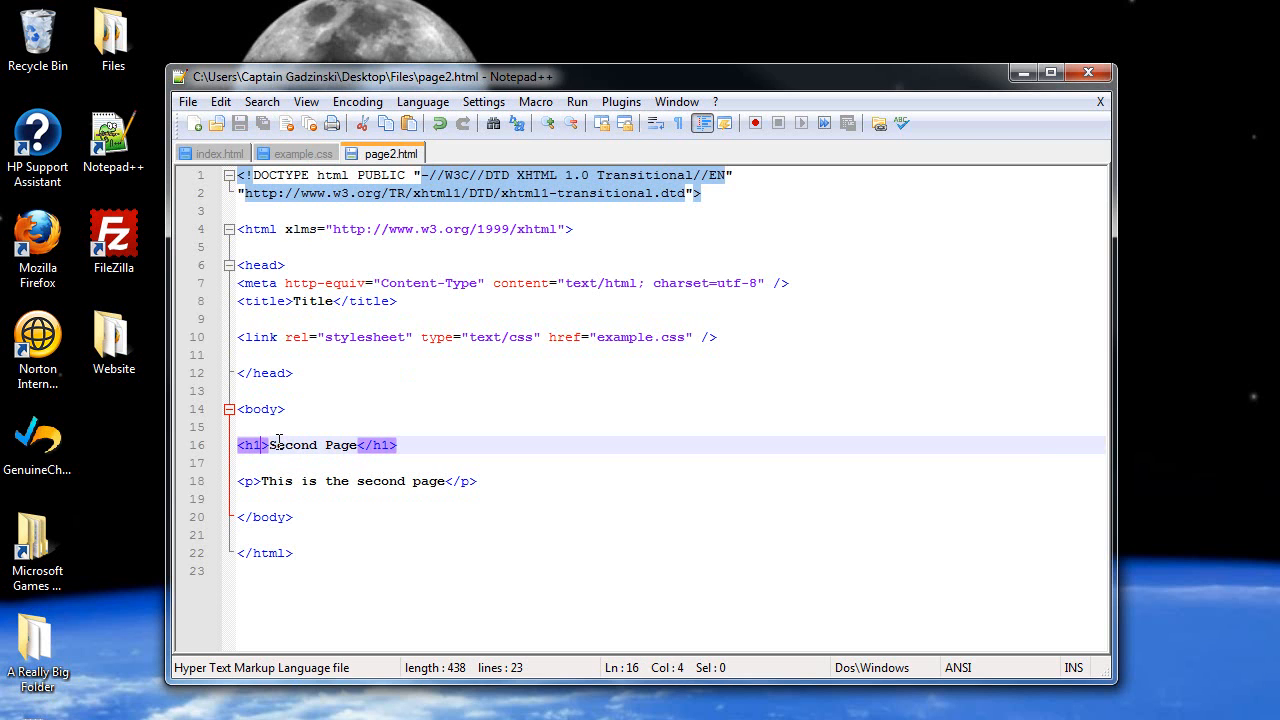
{"action": "left_click", "coordinate": [216, 153]}
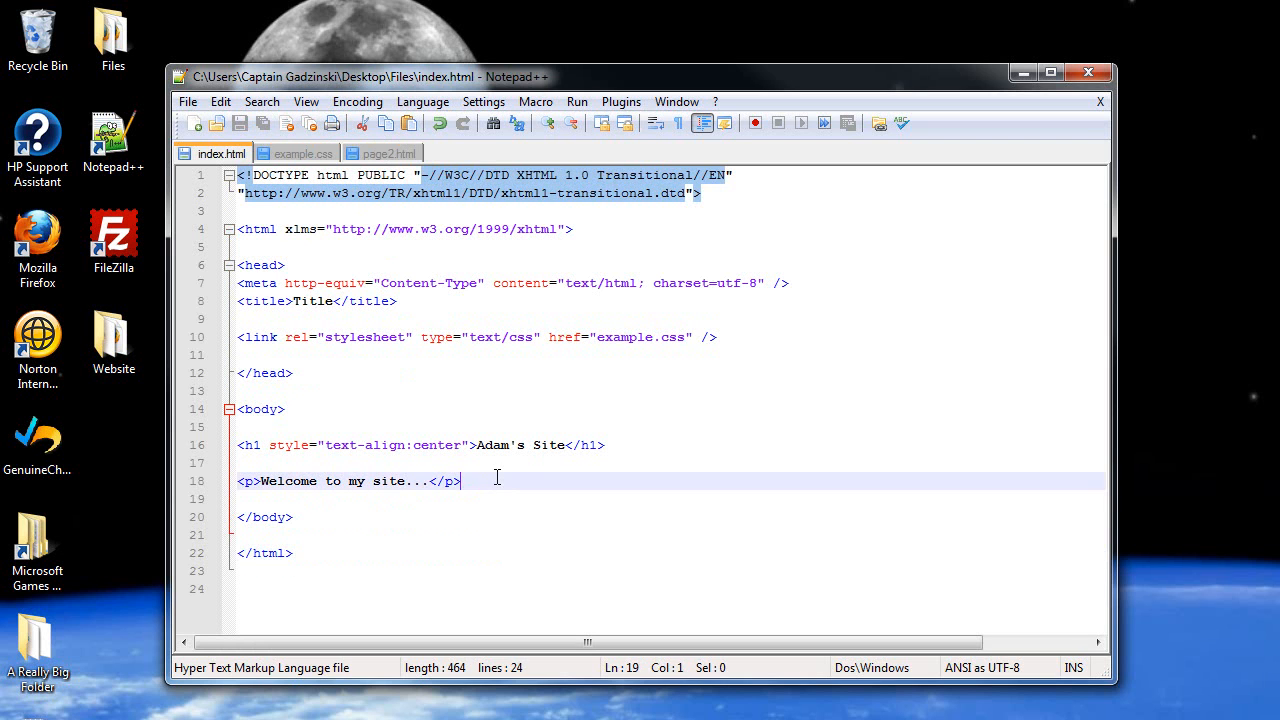
- Add <a href="page2.html">To Second Page</a> below the welcome paragraph
{"action": "type", "text": "<a><"}
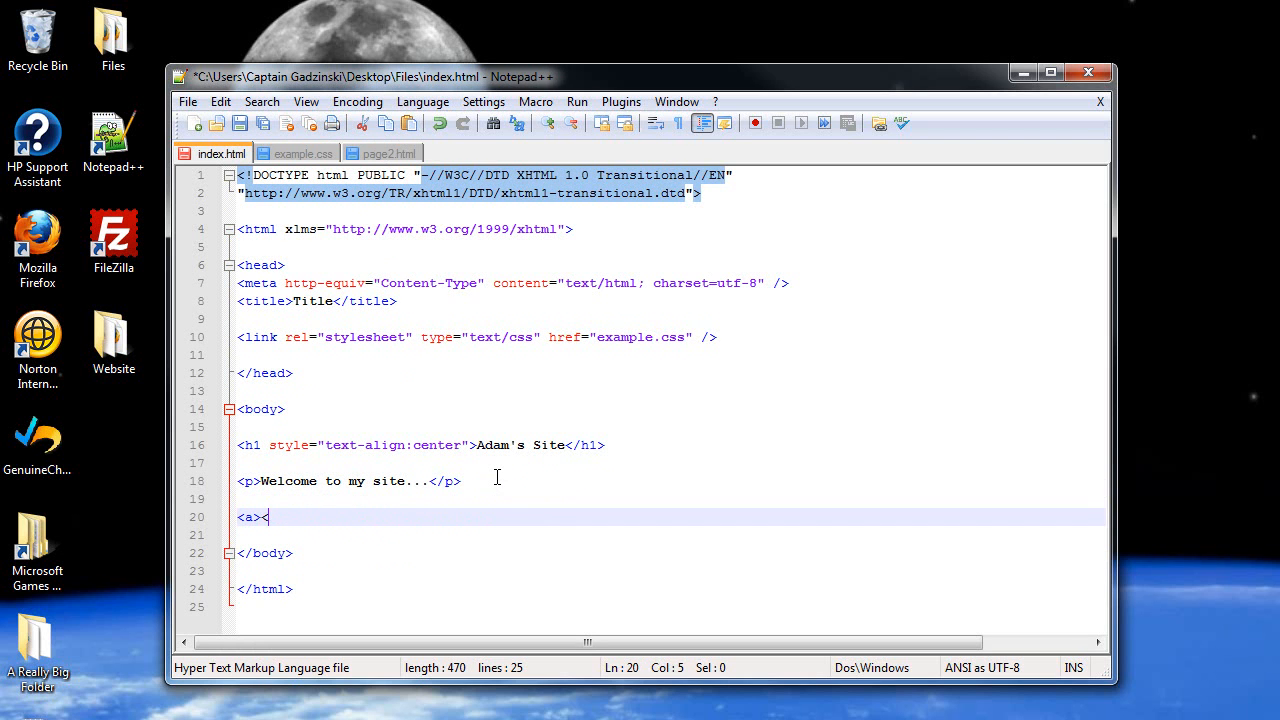
{"action": "type", "text": "/a>"}
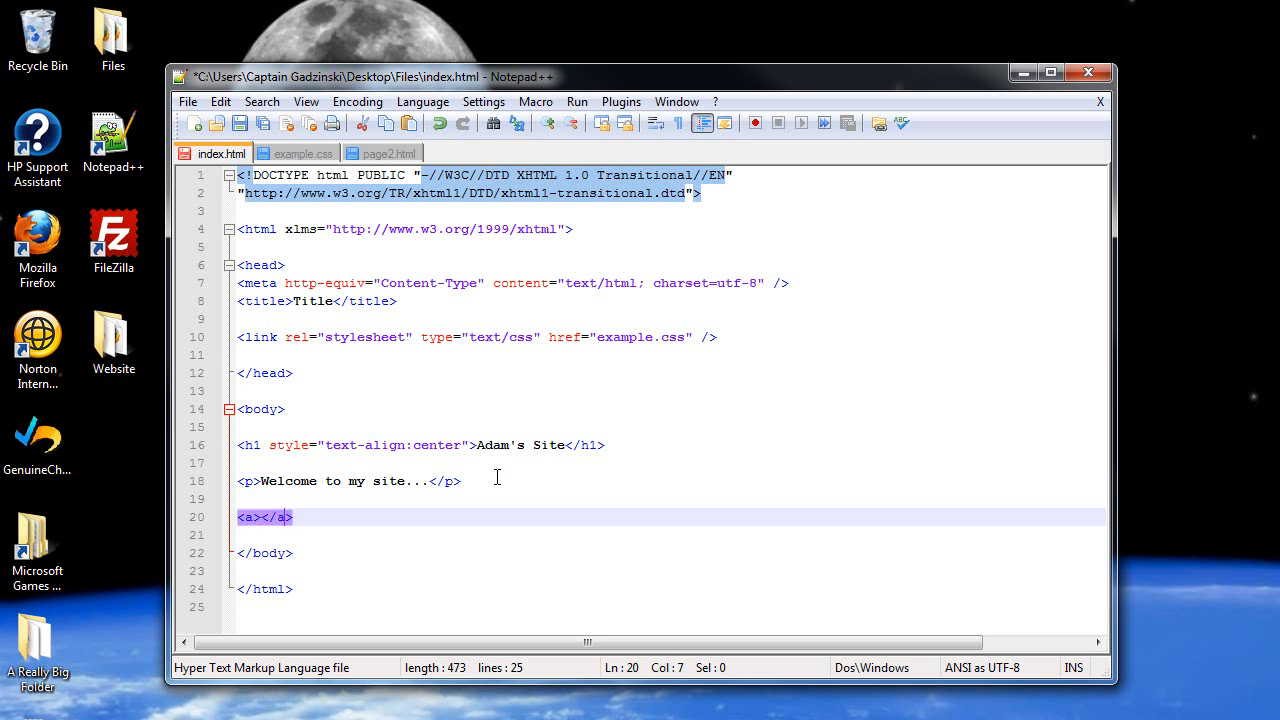
{"action": "type", "text": "T"}
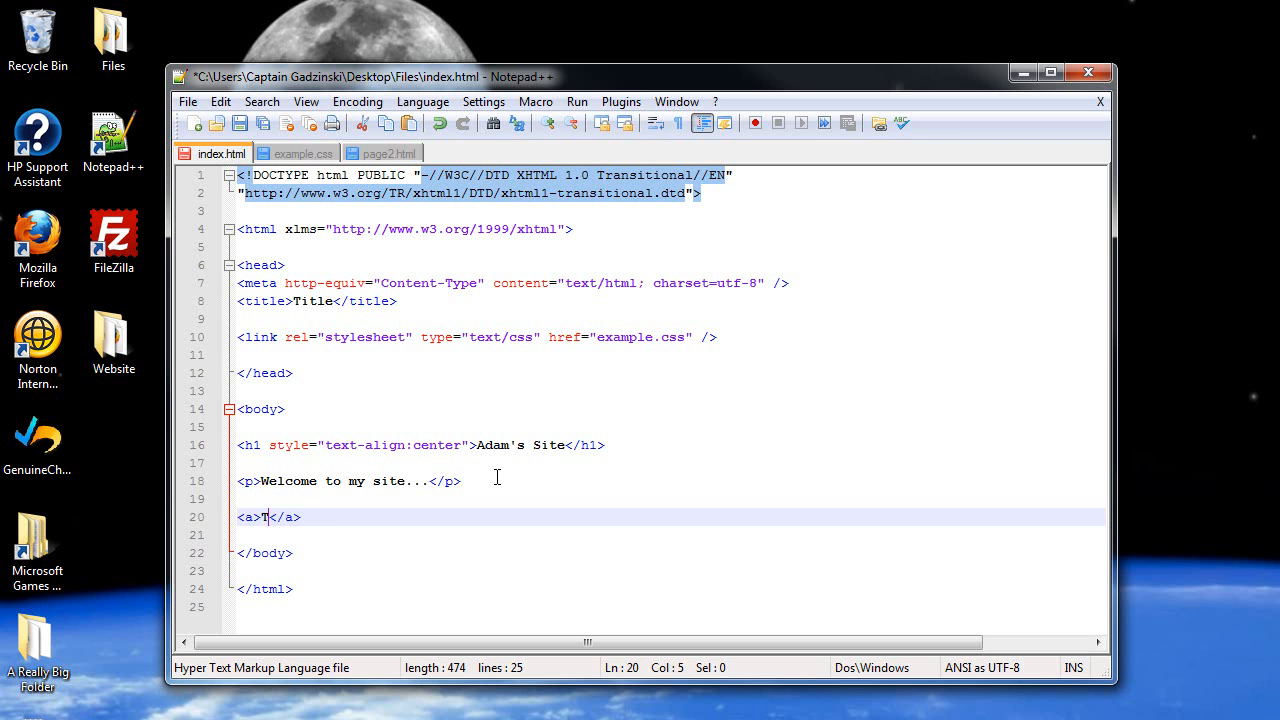
{"action": "type", "text": "o Second Page"}
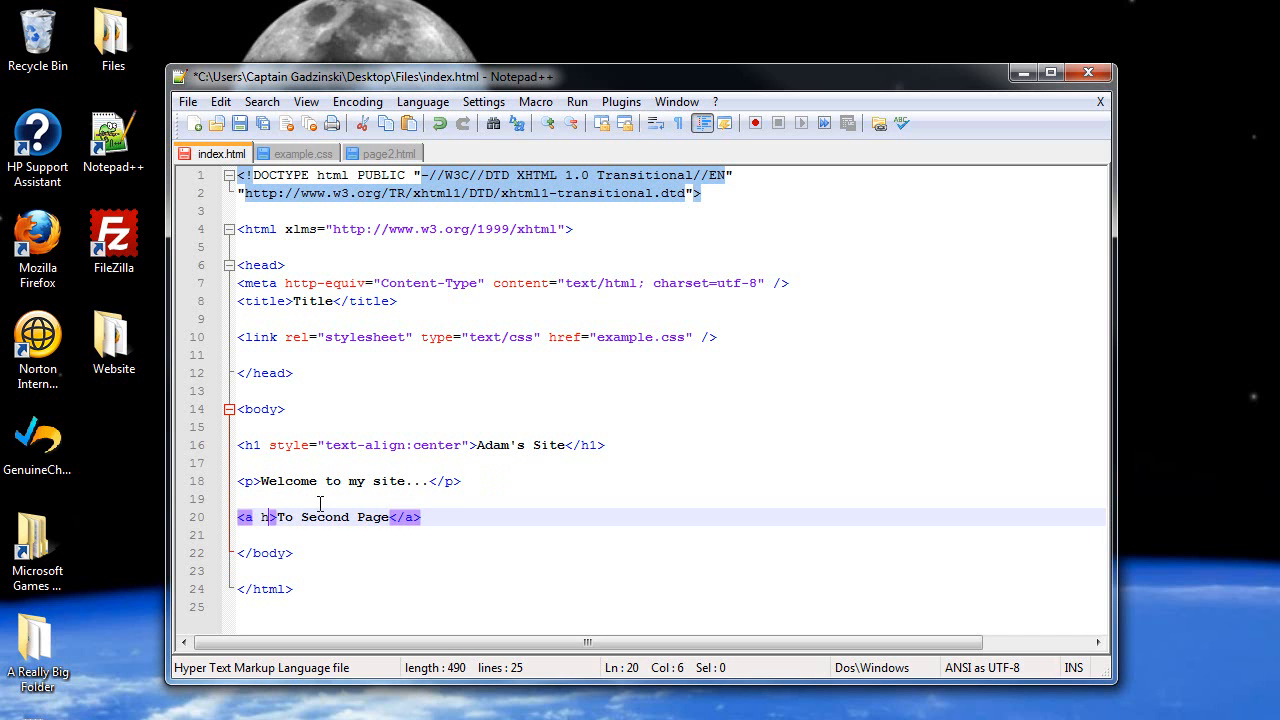
{"action": "type", "text": "ref=\"\""}
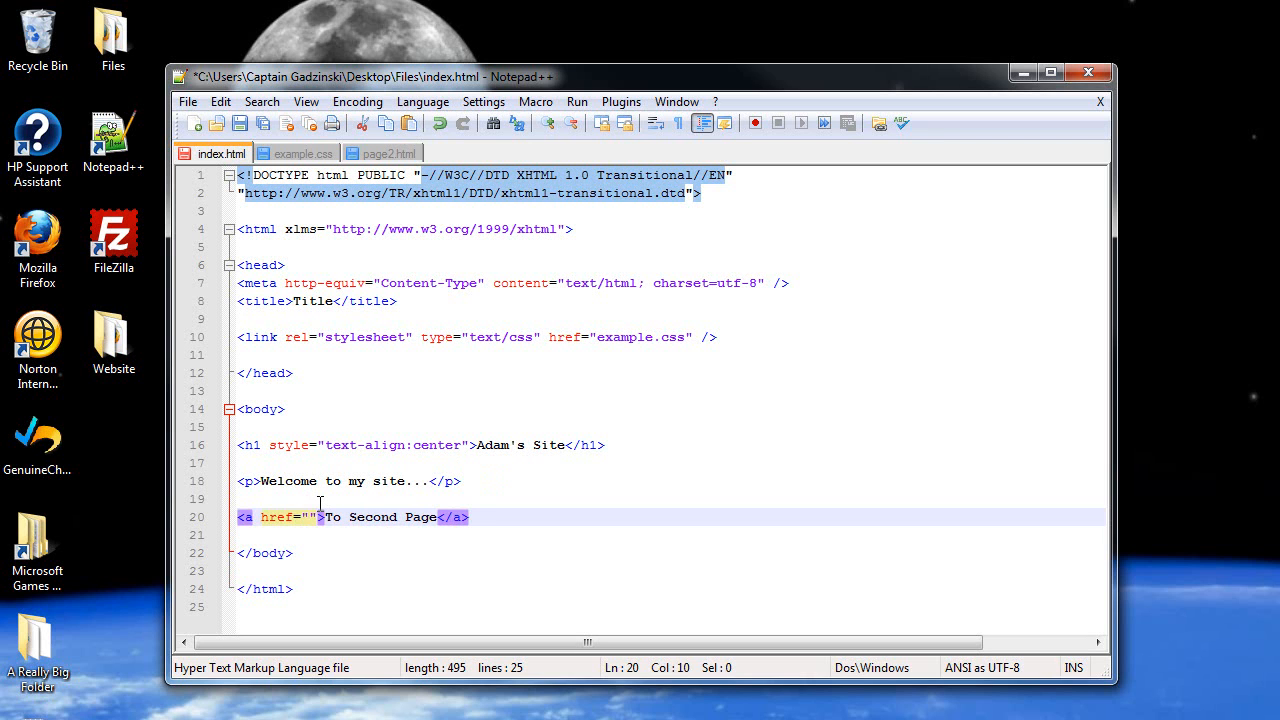
{"action": "type", "text": "page2."}
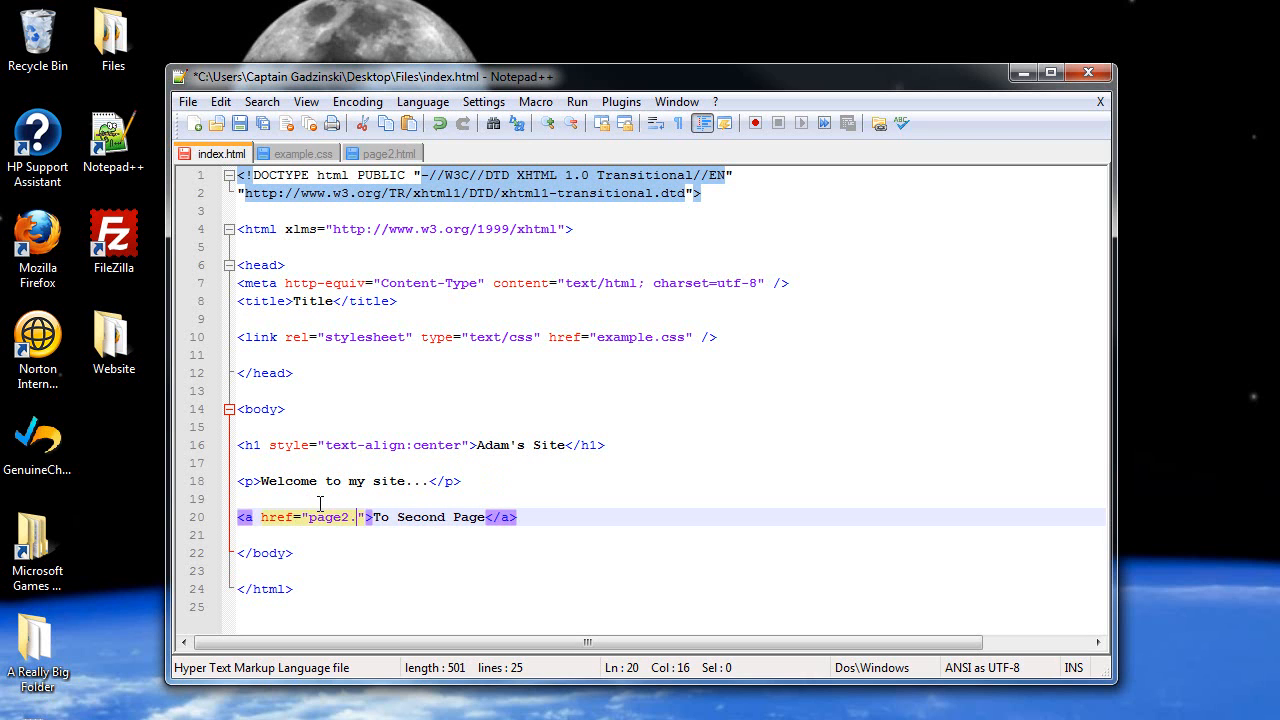
{"action": "type", "text": "html"}
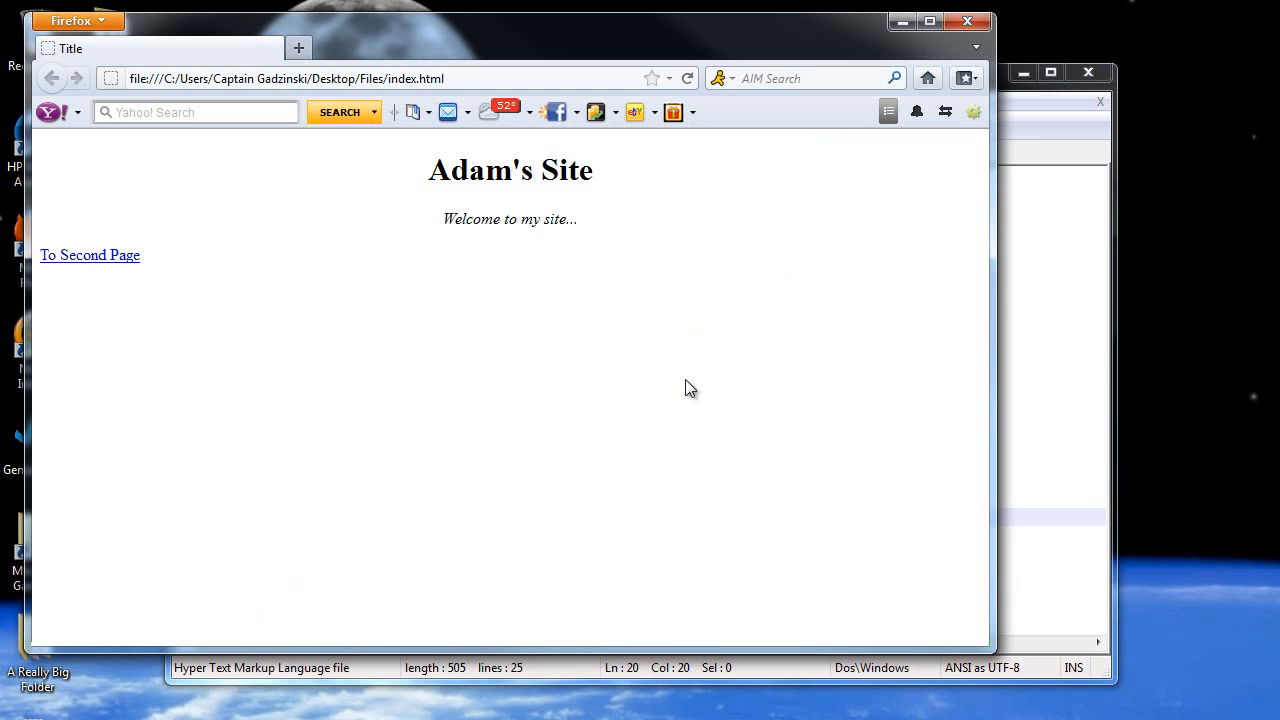
{"action": "mouse_move", "coordinate": [90, 255]}
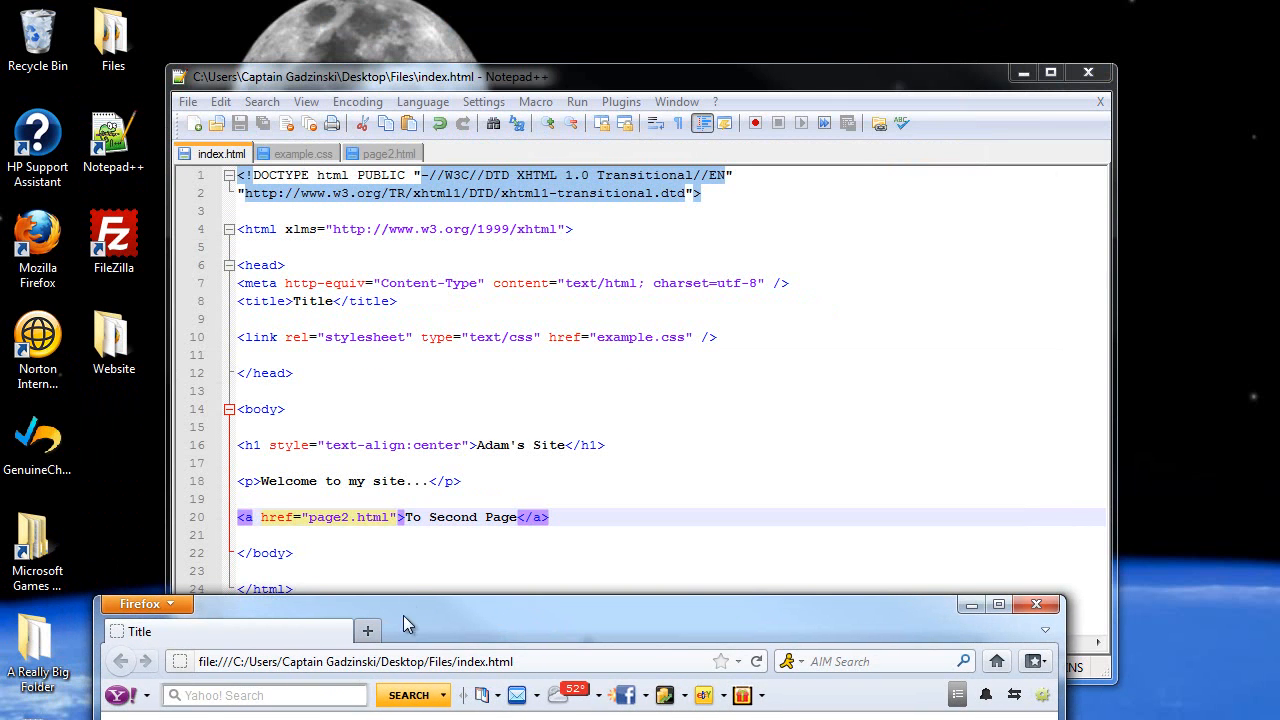
- Move the Firefox window into view and follow the To Second Page link
{"action": "left_click_drag", "start_coordinate": [147, 603], "coordinate": [157, 221]}
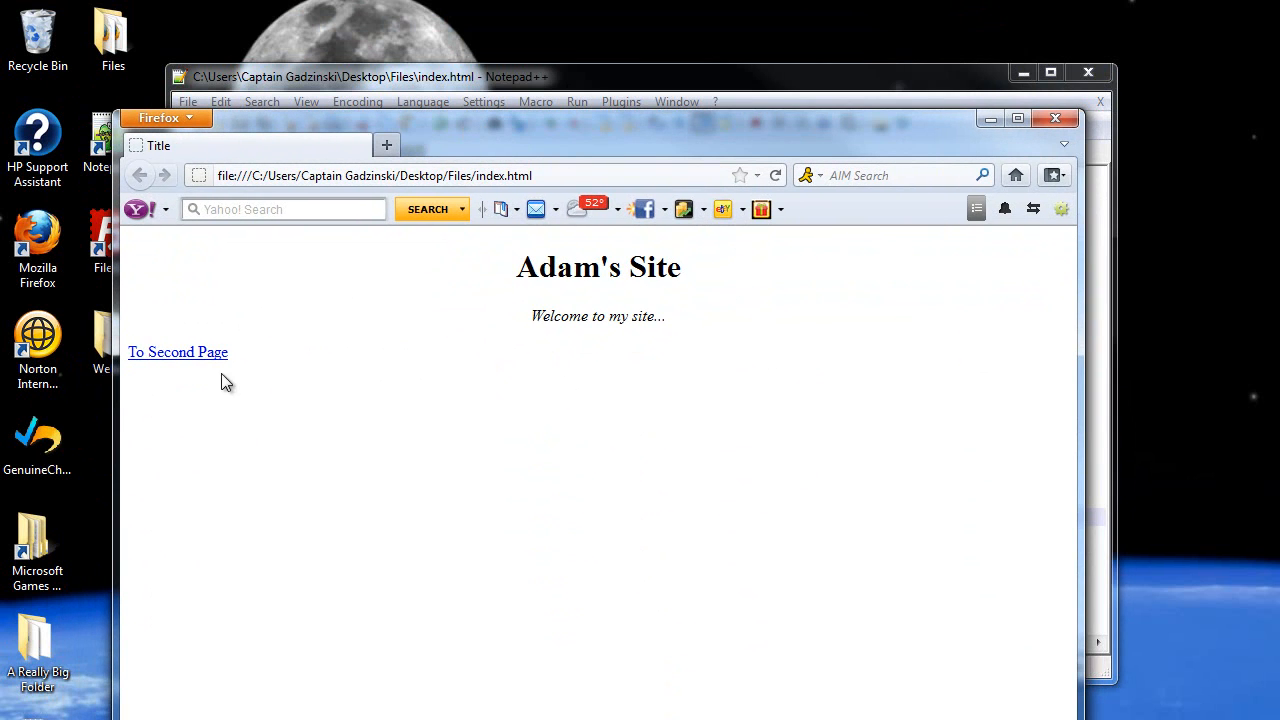
{"action": "left_click", "coordinate": [177, 352]}
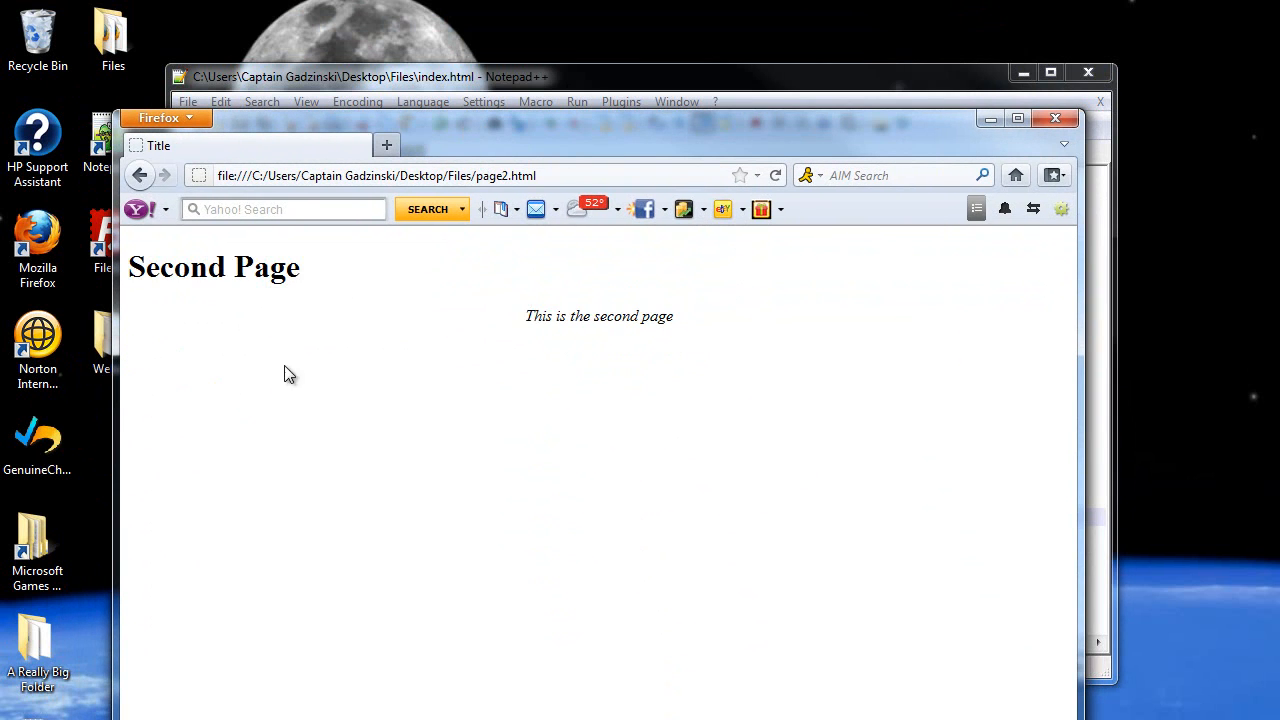
{"action": "mouse_move", "coordinate": [529, 316]}
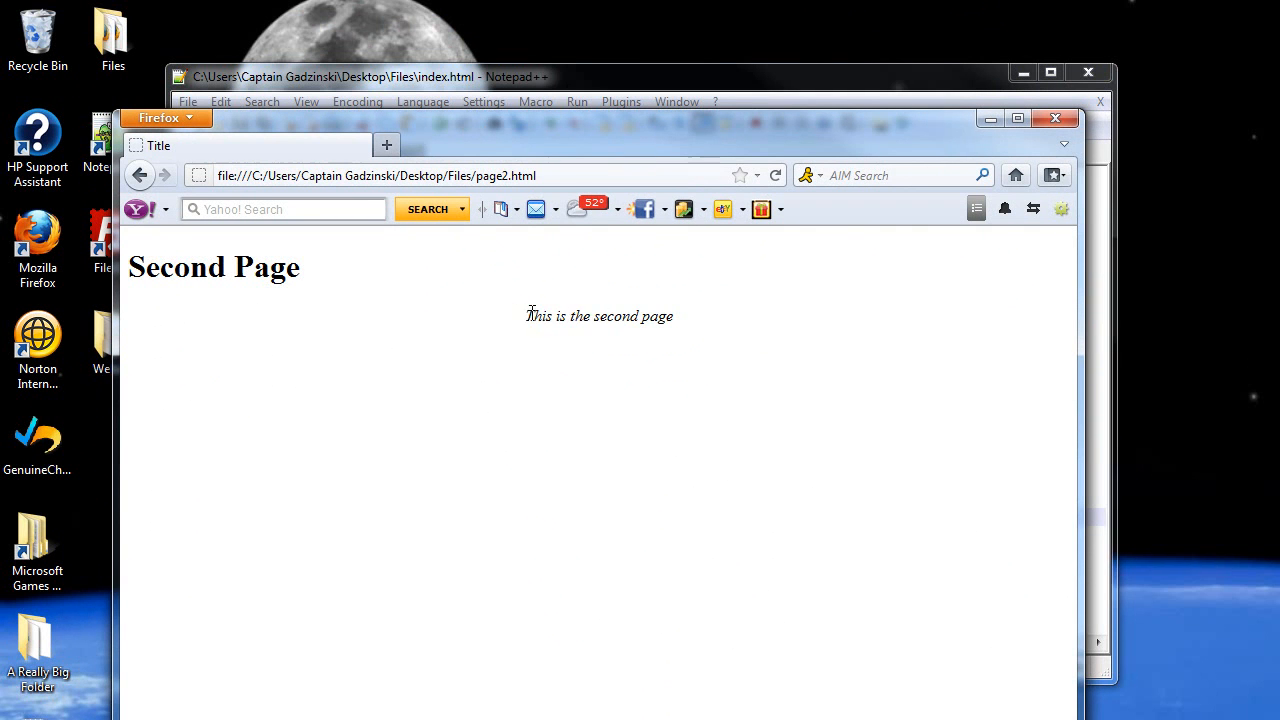
{"action": "mouse_move", "coordinate": [665, 320]}
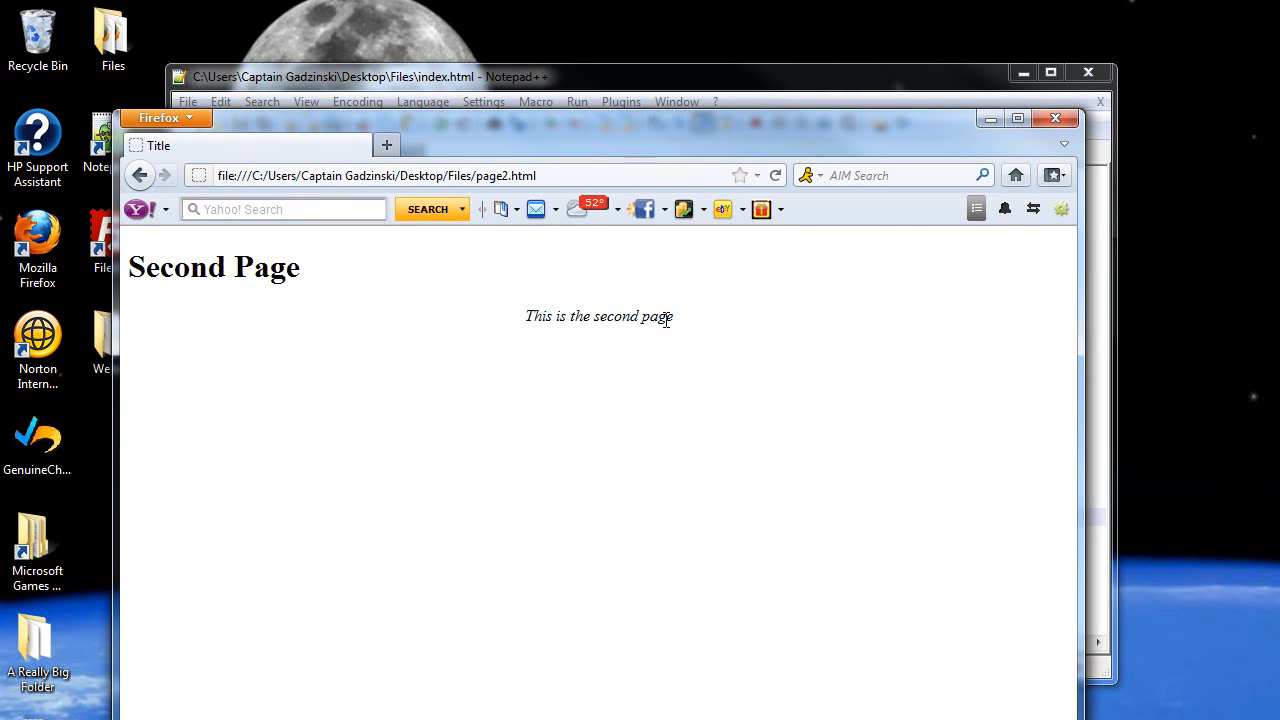
{"action": "mouse_move", "coordinate": [493, 277]}
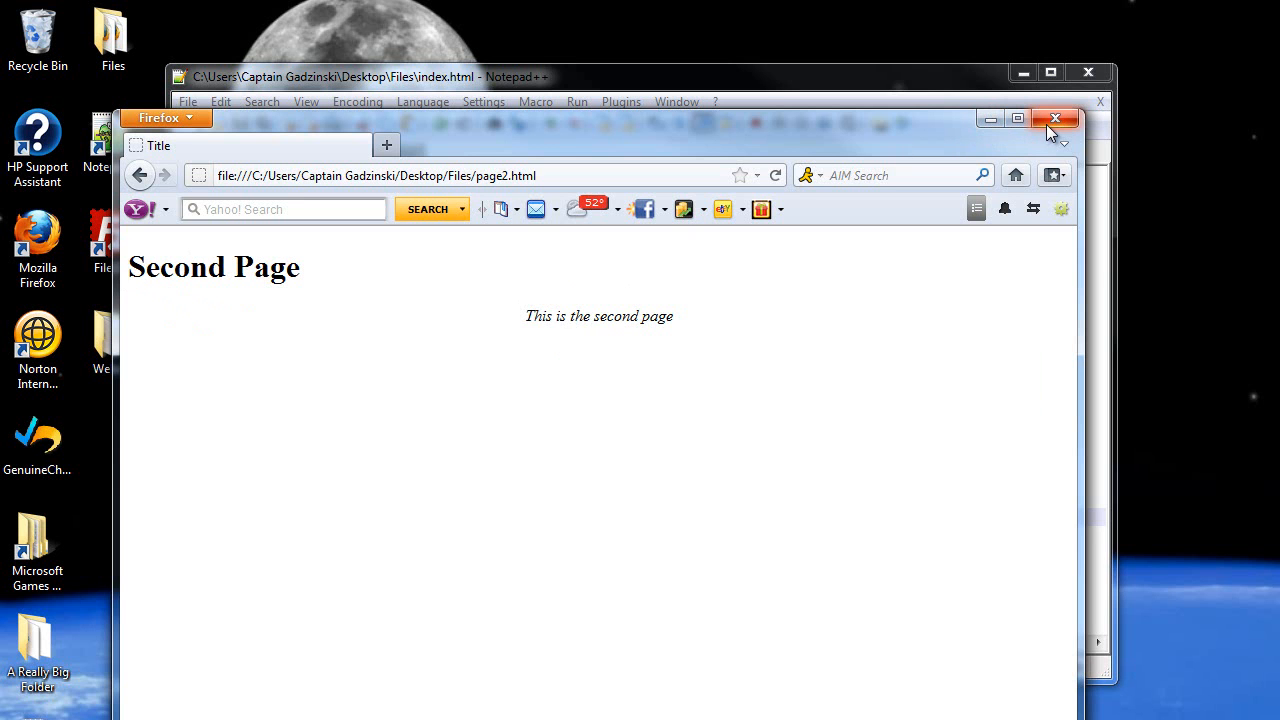
- Close Firefox, review example.css and page2.html's stylesheet link, and end on index.html
{"action": "left_click", "coordinate": [1059, 117]}
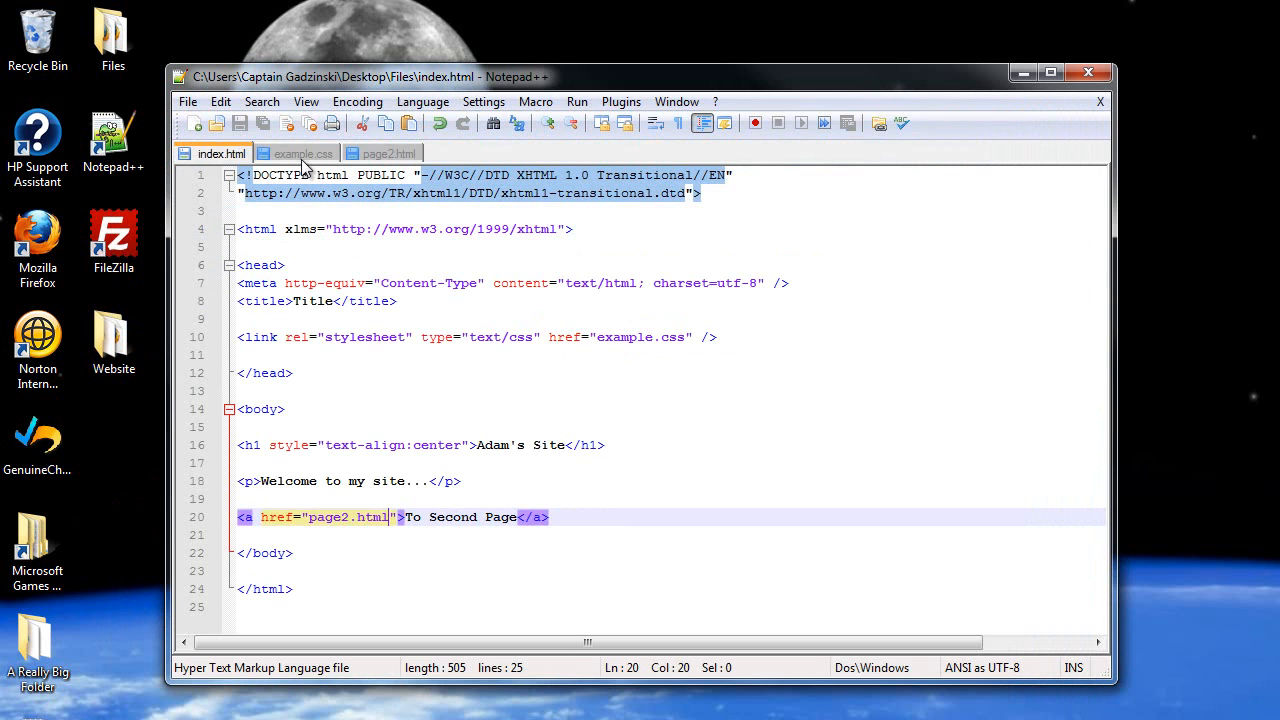
{"action": "left_click", "coordinate": [300, 153]}
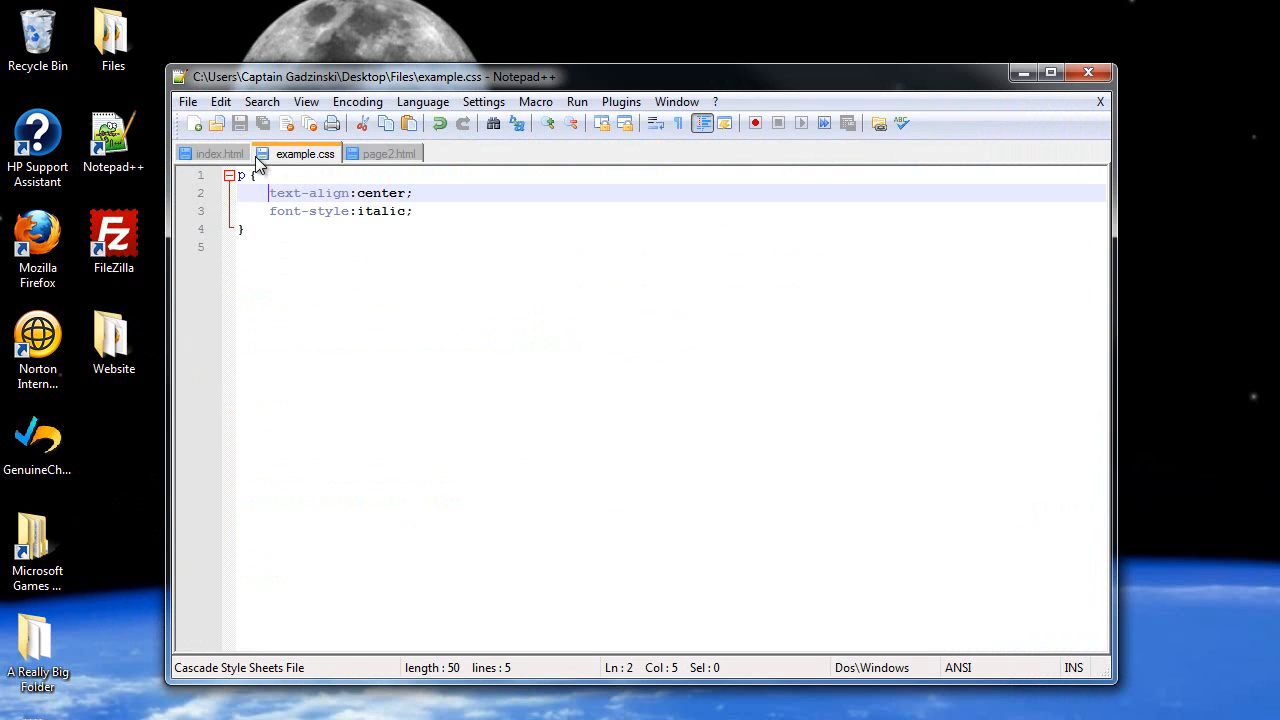
{"action": "mouse_move", "coordinate": [318, 165]}
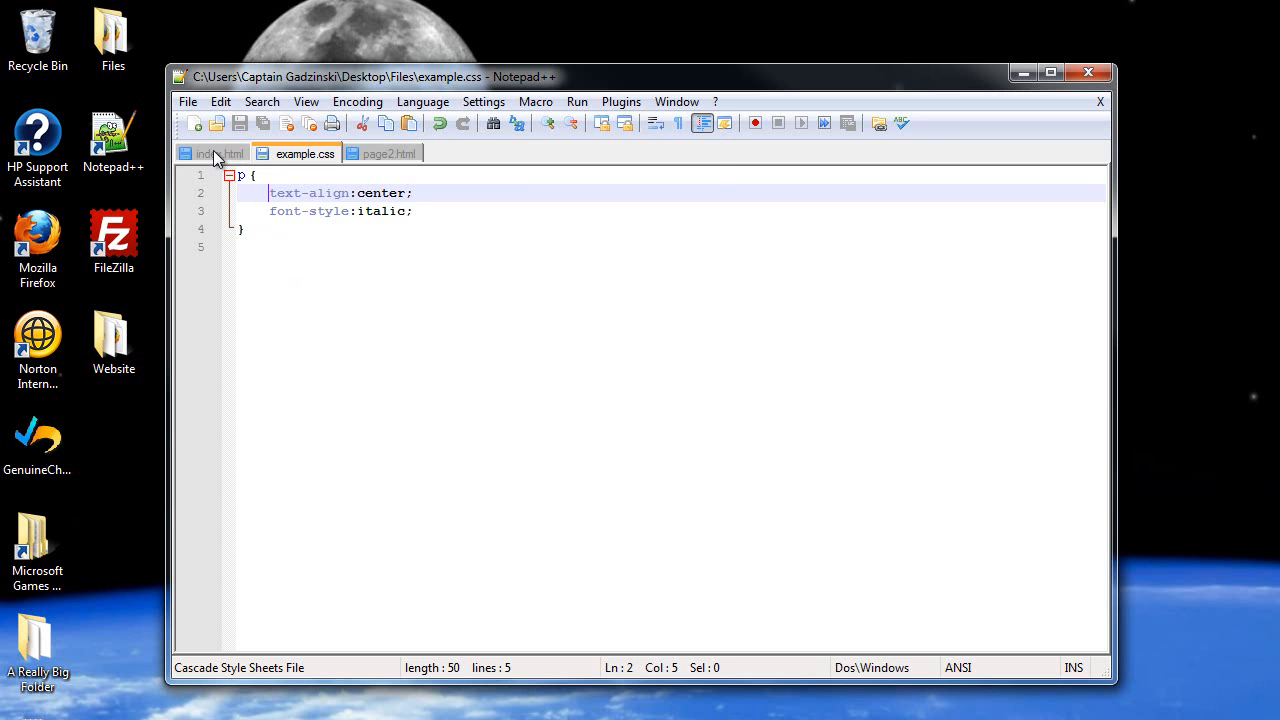
{"action": "left_click", "coordinate": [210, 153]}
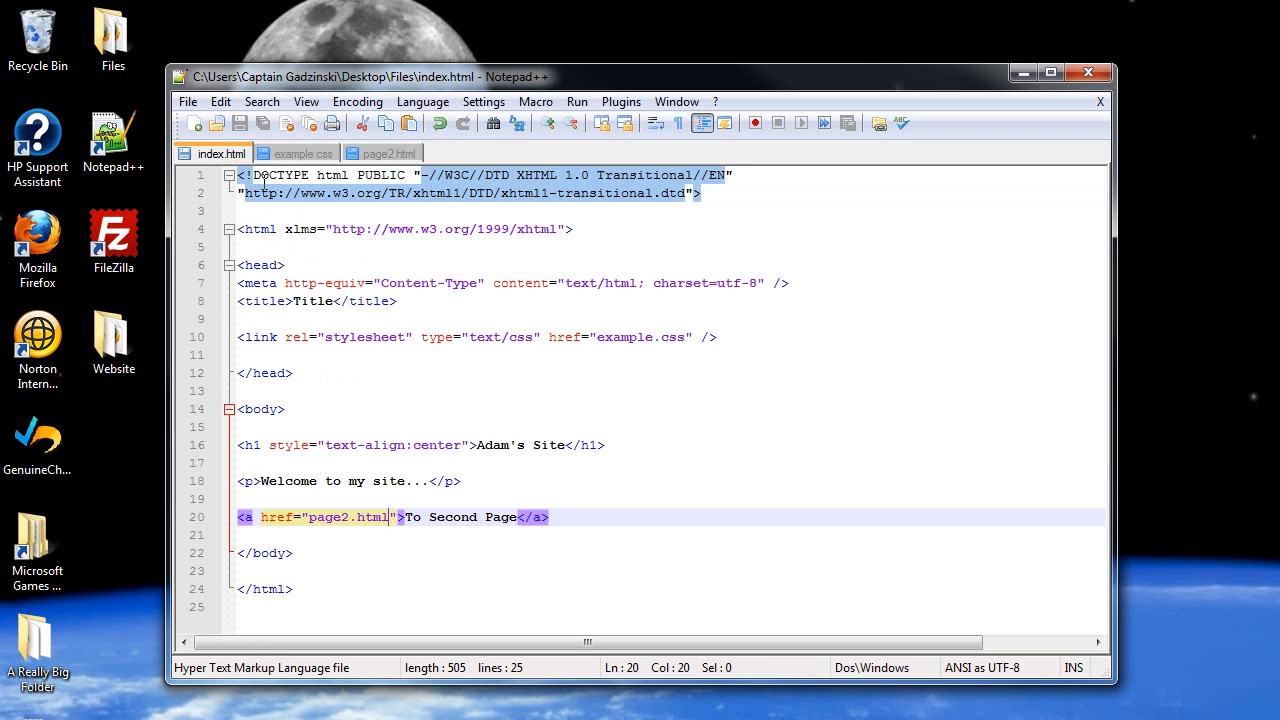
{"action": "left_click", "coordinate": [389, 153]}
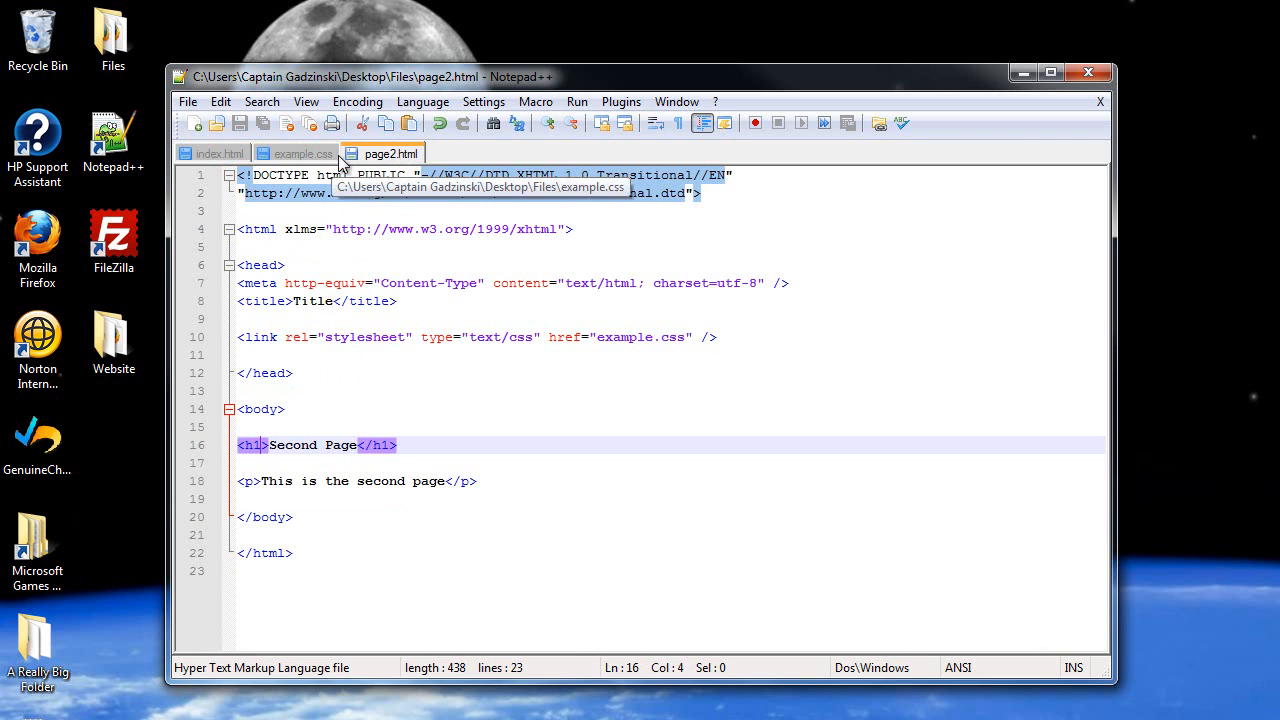
{"action": "mouse_move", "coordinate": [270, 350]}
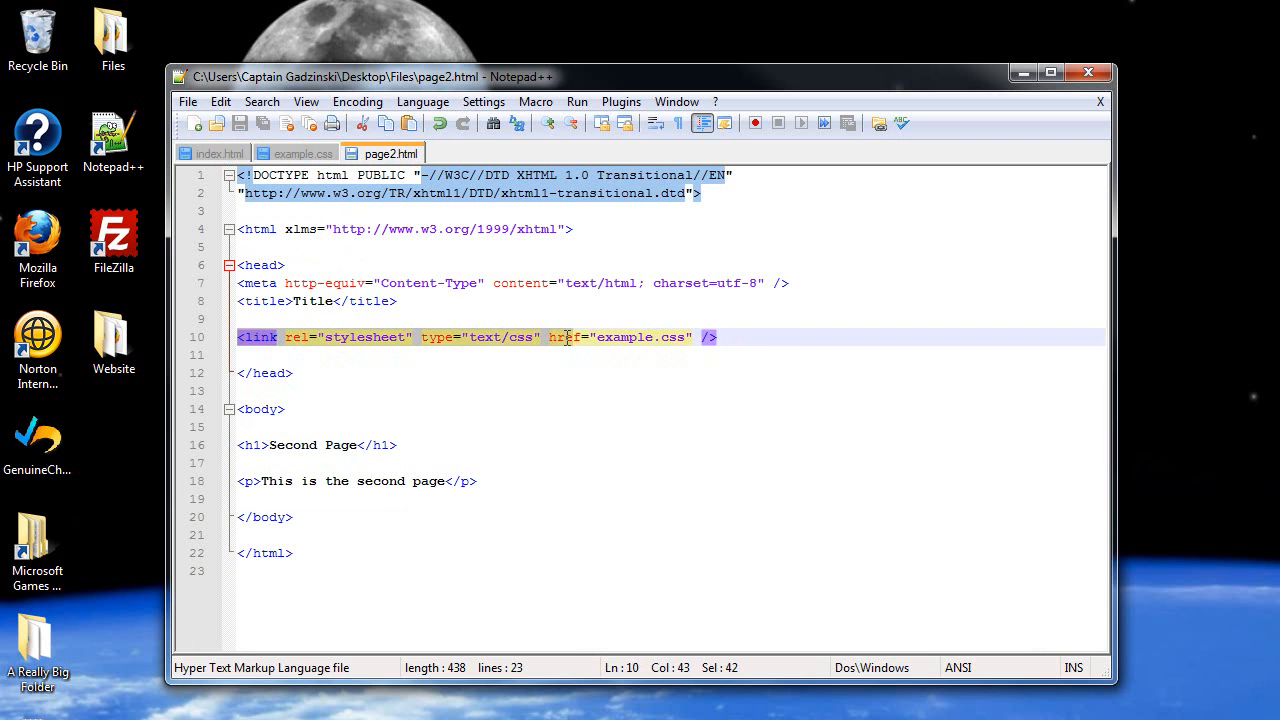
{"action": "double_click", "coordinate": [647, 337]}
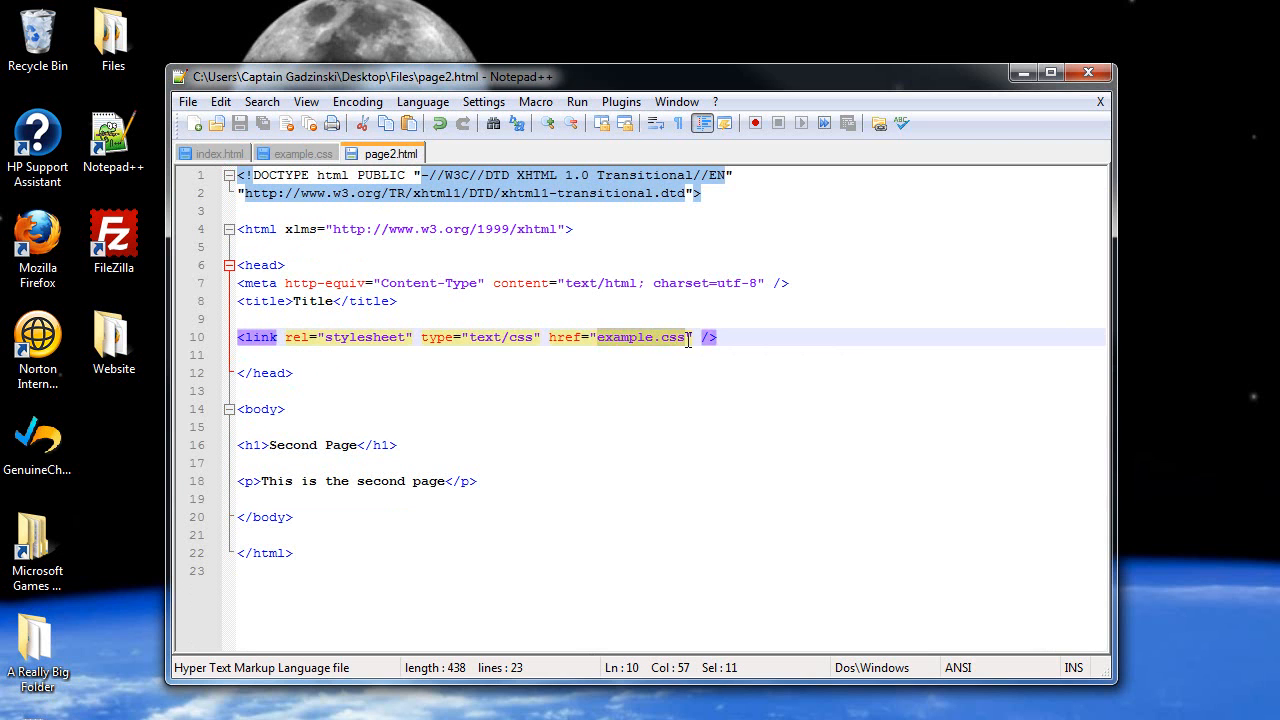
{"action": "left_click", "coordinate": [213, 153]}
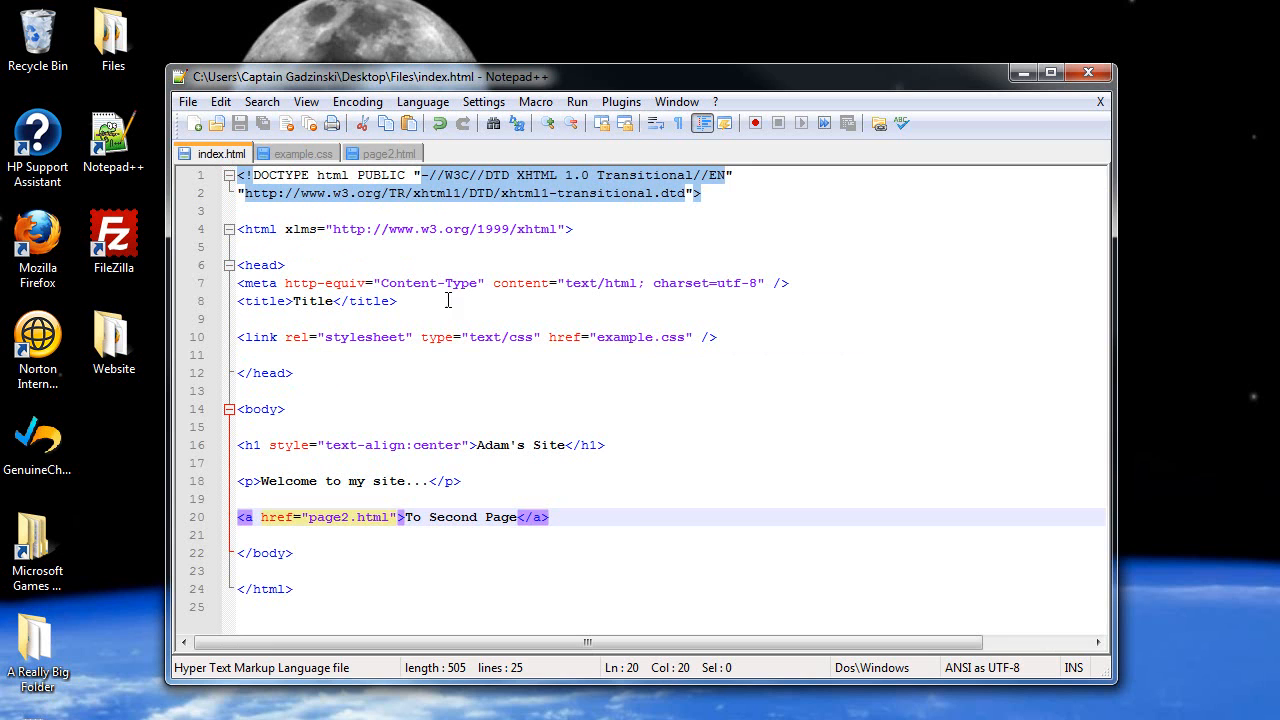
{"action": "mouse_move", "coordinate": [300, 158]}
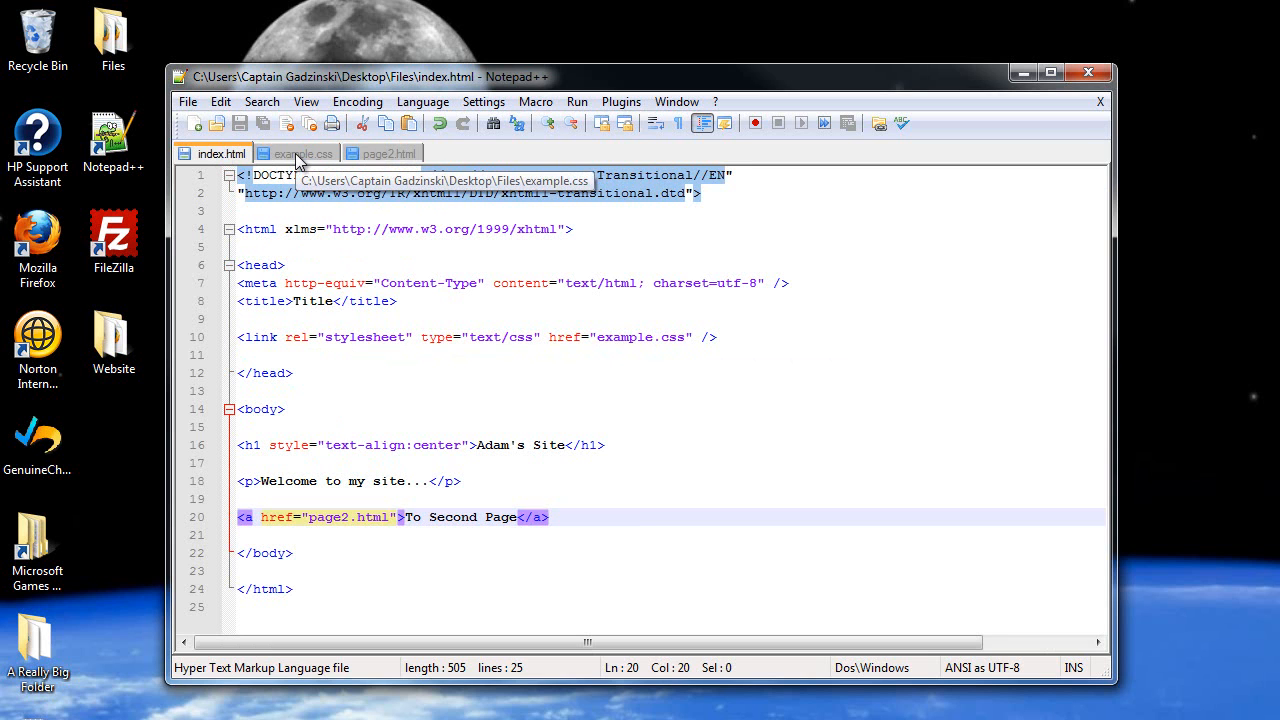
{"action": "mouse_move", "coordinate": [455, 381]}
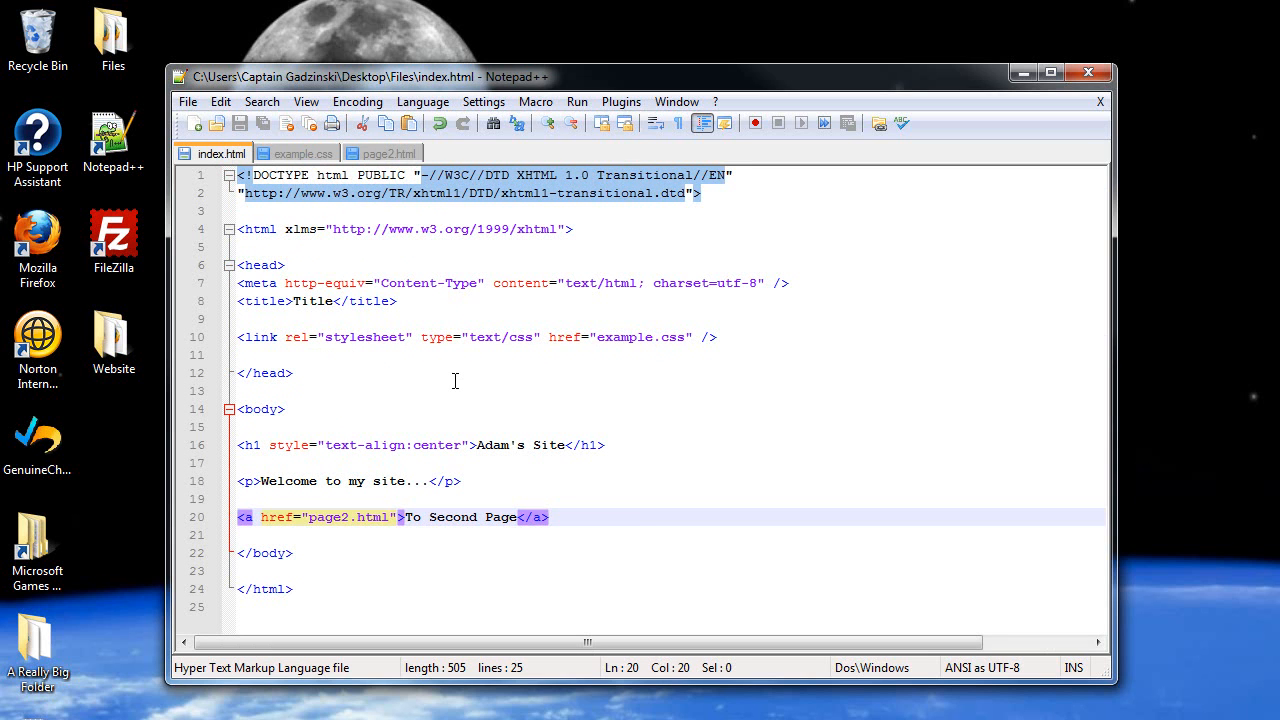
{"action": "mouse_move", "coordinate": [620, 445]}
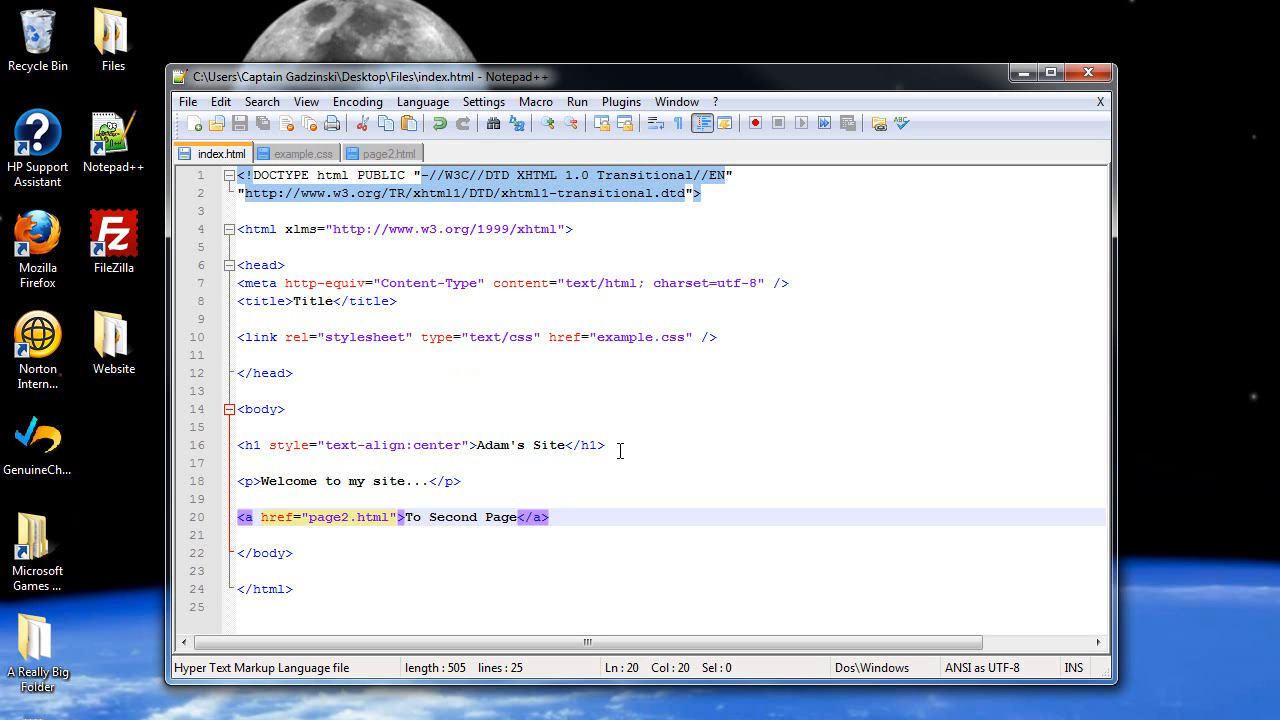